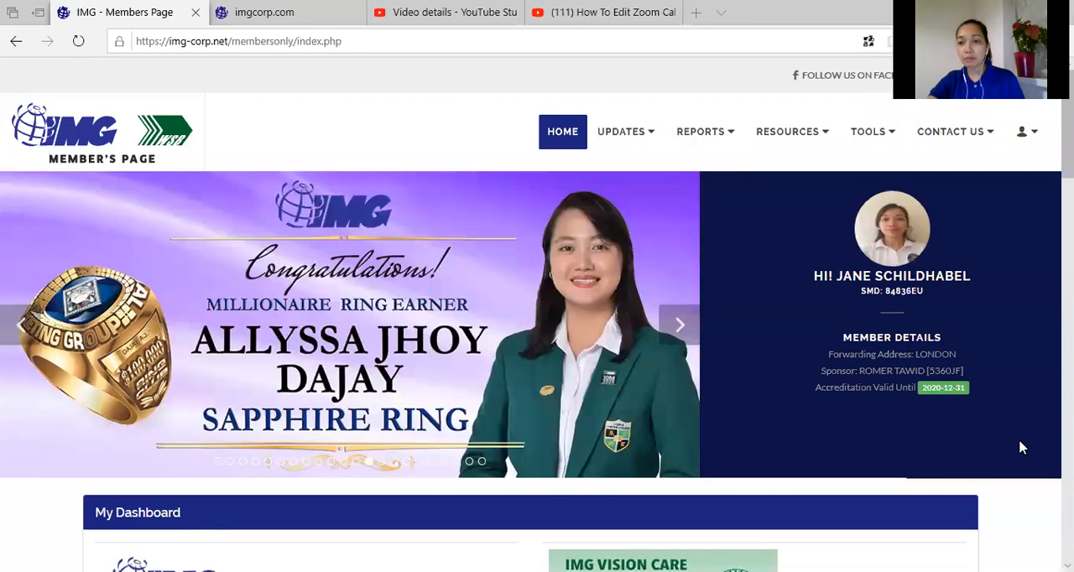
mouse_move(1026, 418)
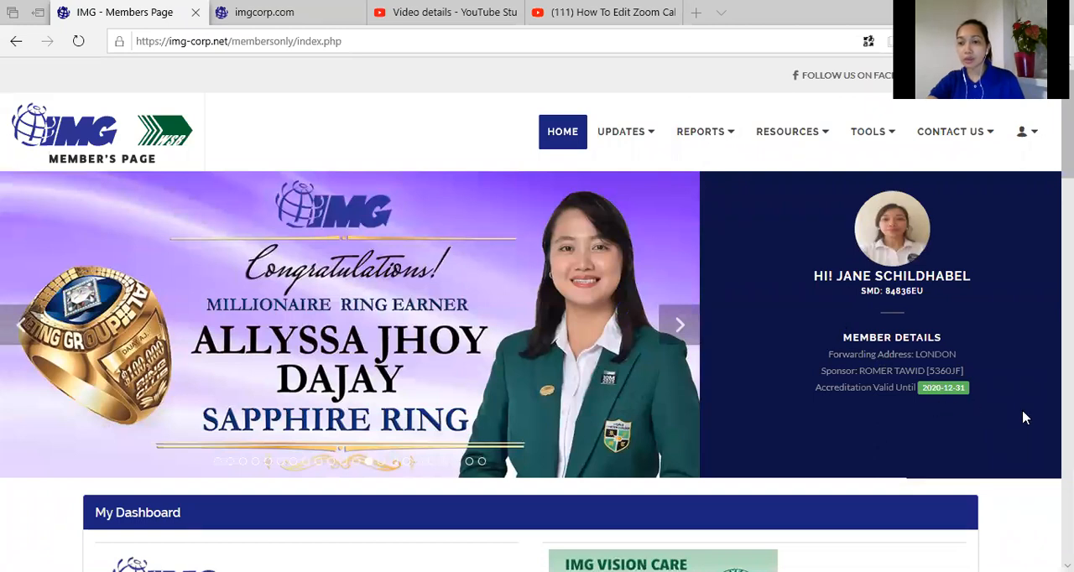
mouse_move(835, 182)
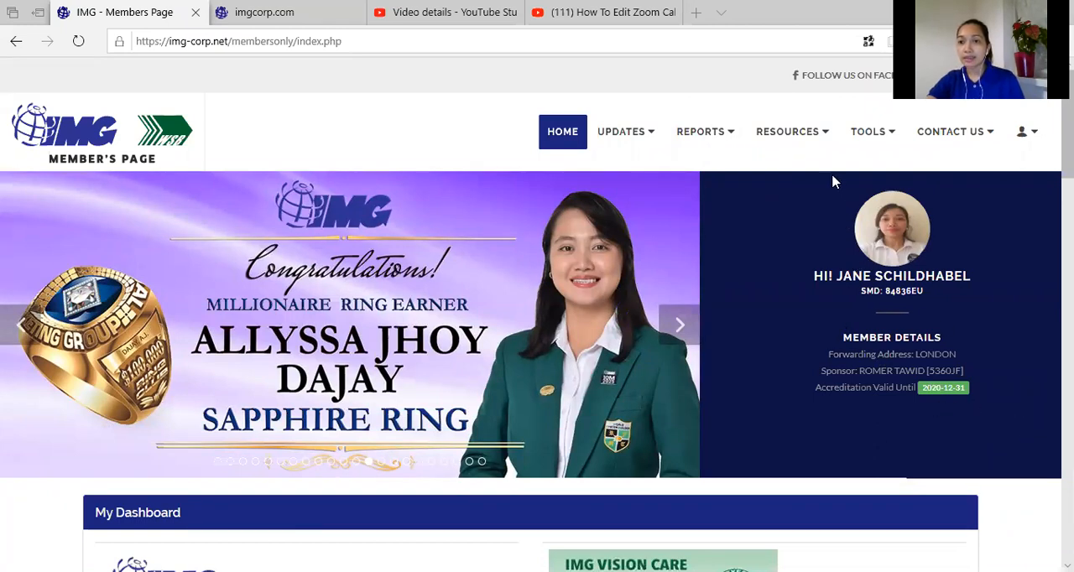
Scroll to My Dashboard and choose View Portfolio under IMG Soldivo Fund.
scroll(down, 3)
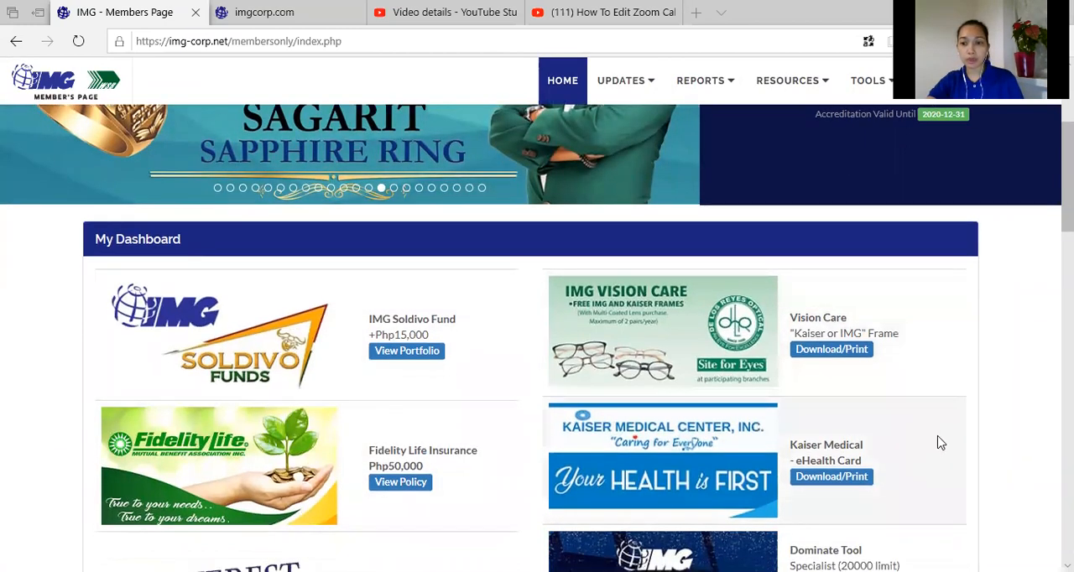
scroll(down, 3)
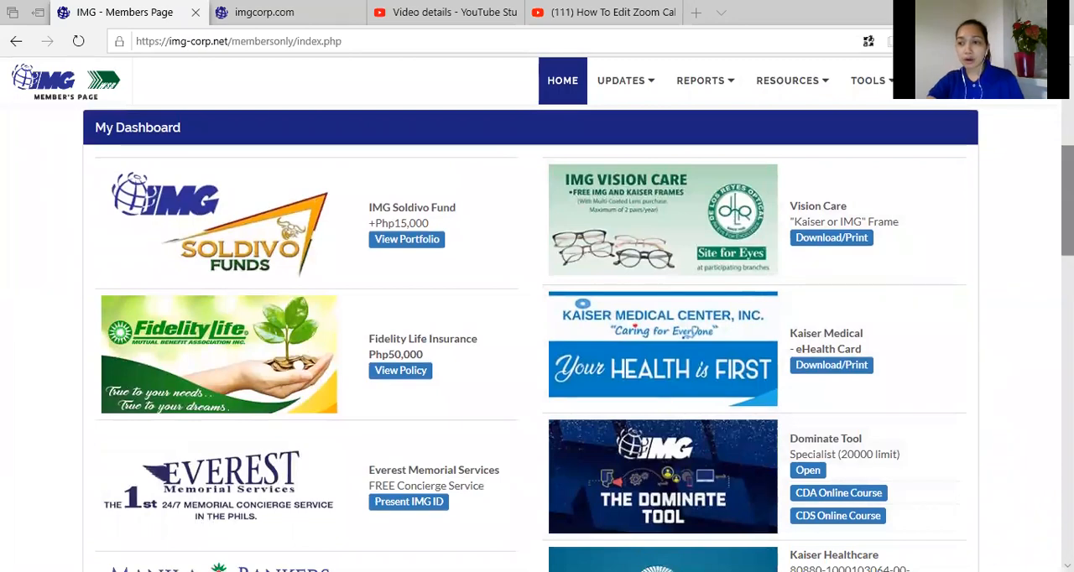
scroll(down, 3)
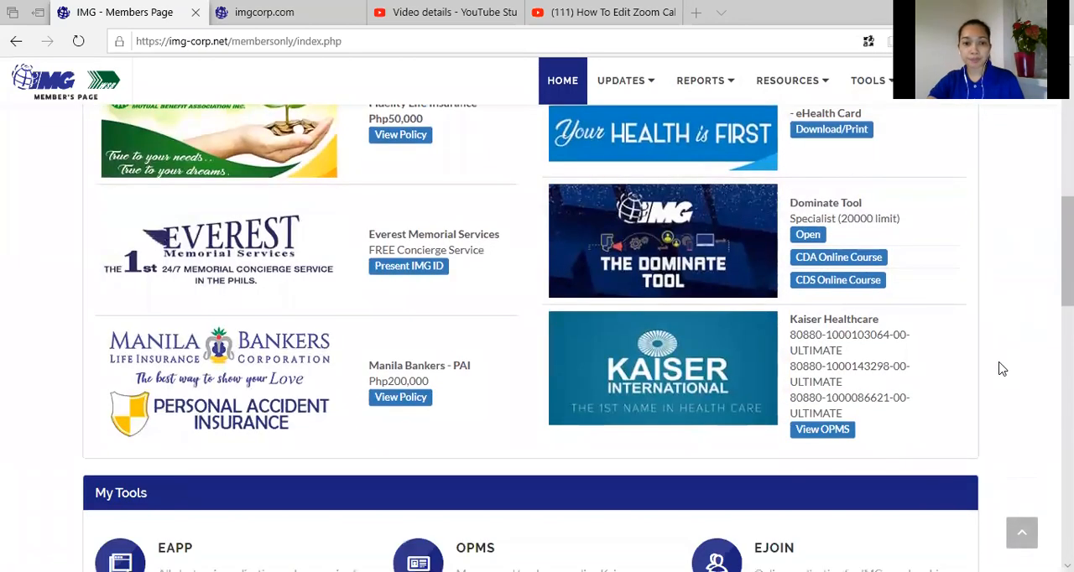
scroll(up, 3)
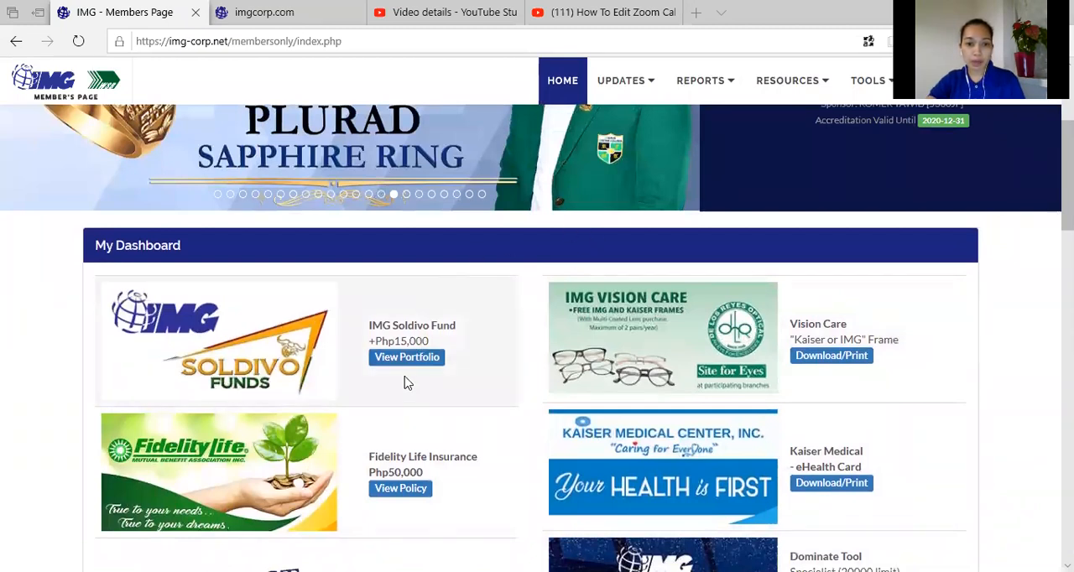
click(406, 356)
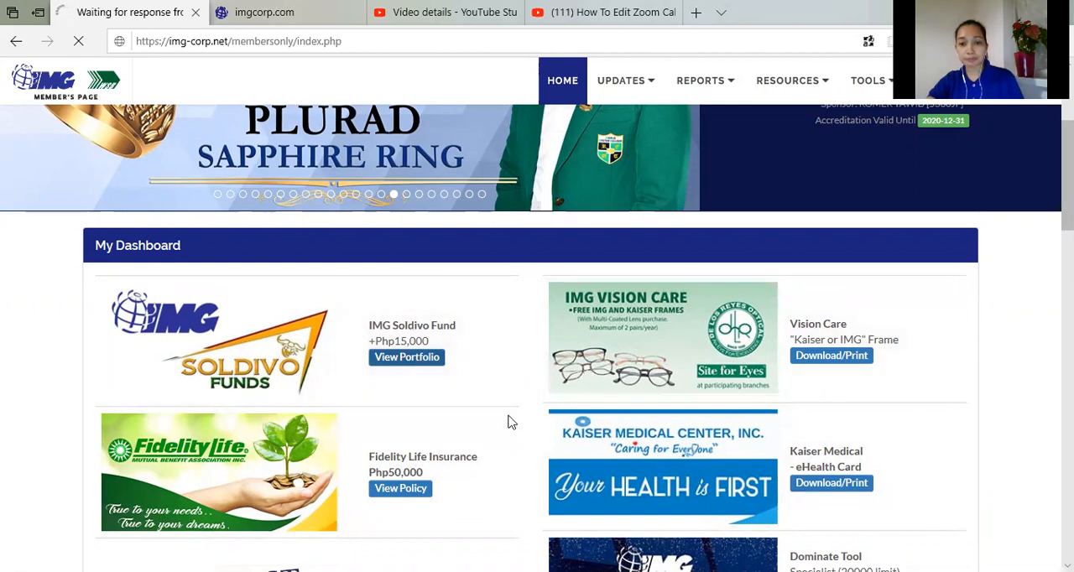
Show the Soldivo Fund statement with its three subscription transactions and current NAV.
click(407, 357)
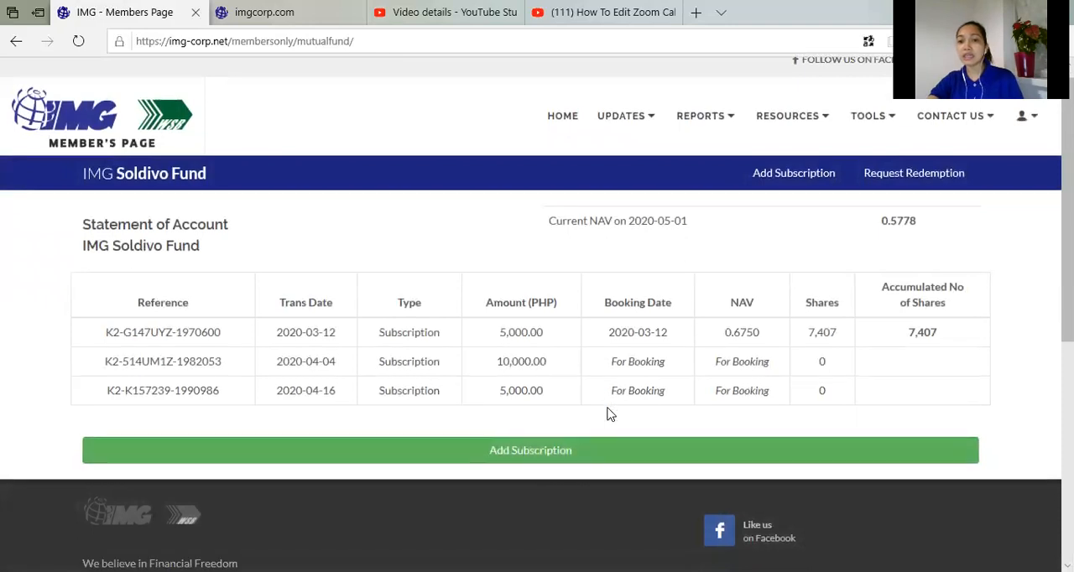
scroll(down, 3)
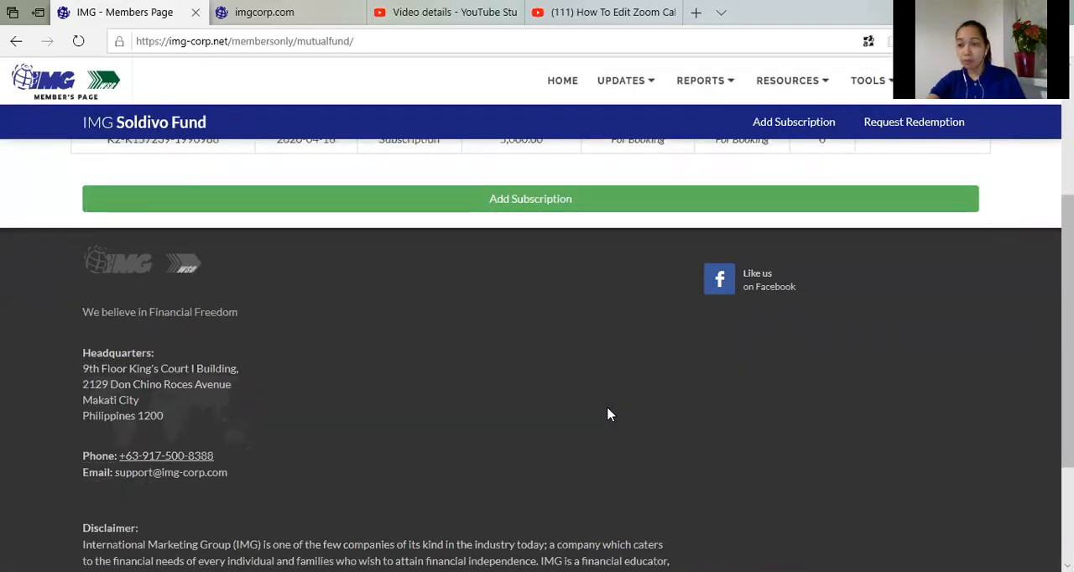
mouse_move(605, 410)
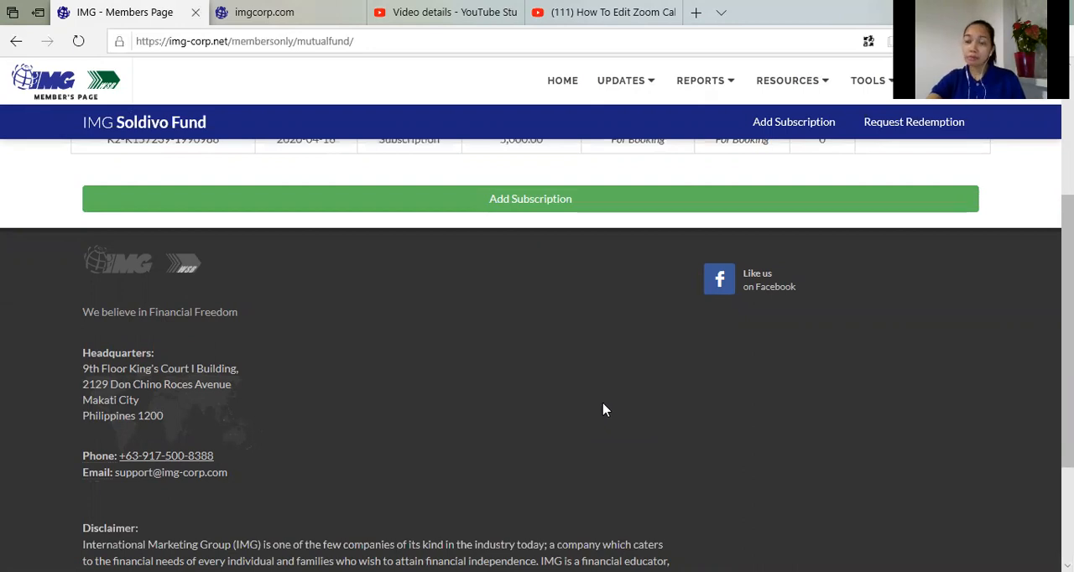
mouse_move(598, 462)
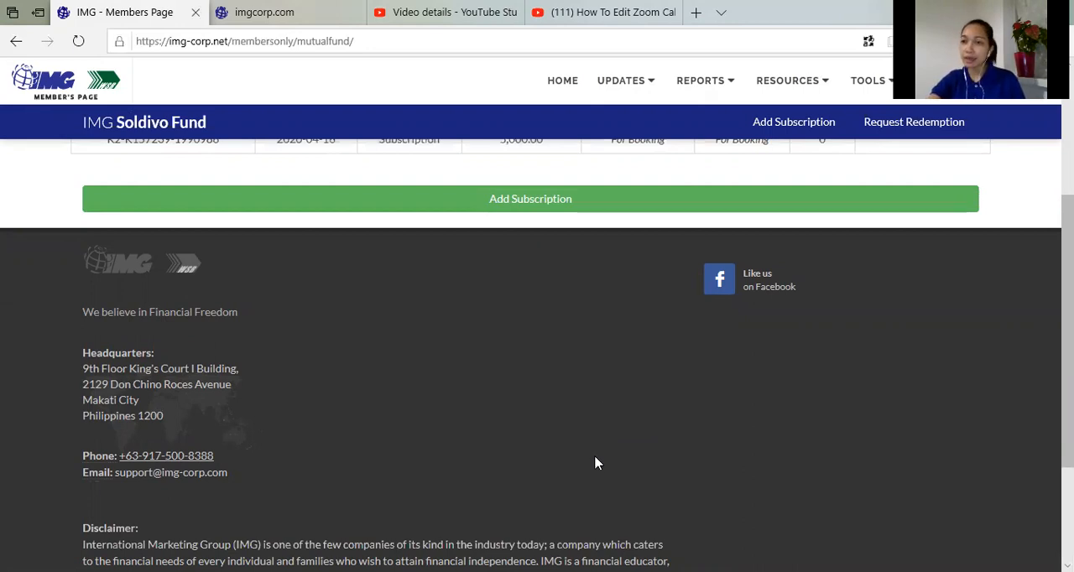
mouse_move(565, 439)
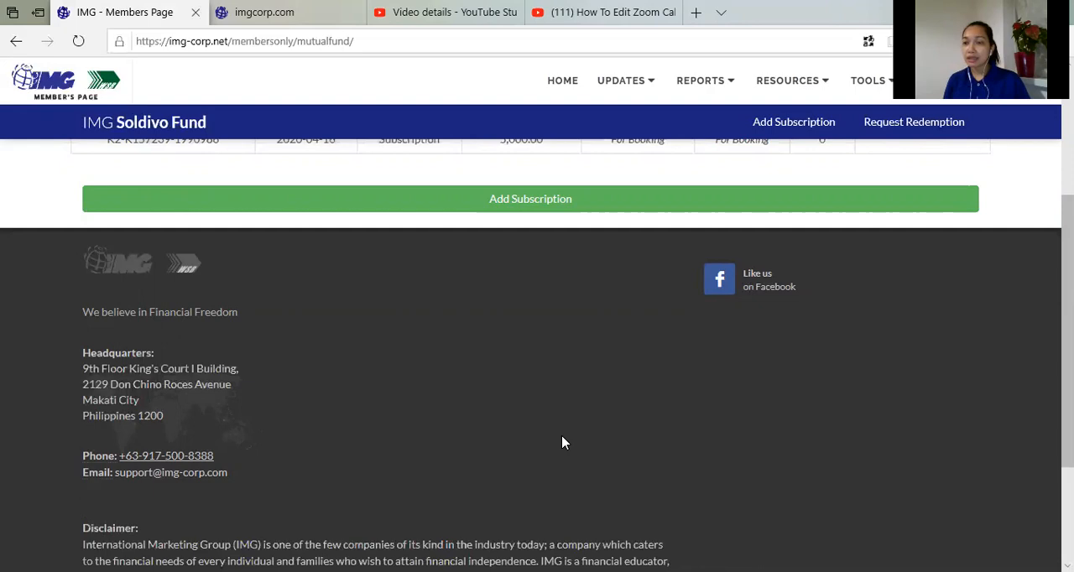
mouse_move(530, 380)
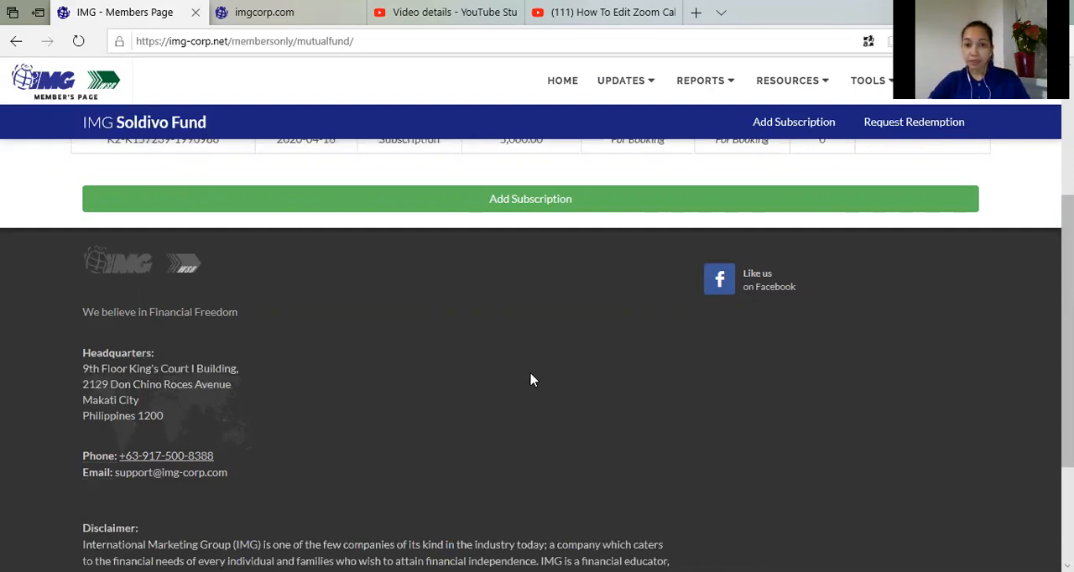
mouse_move(244, 249)
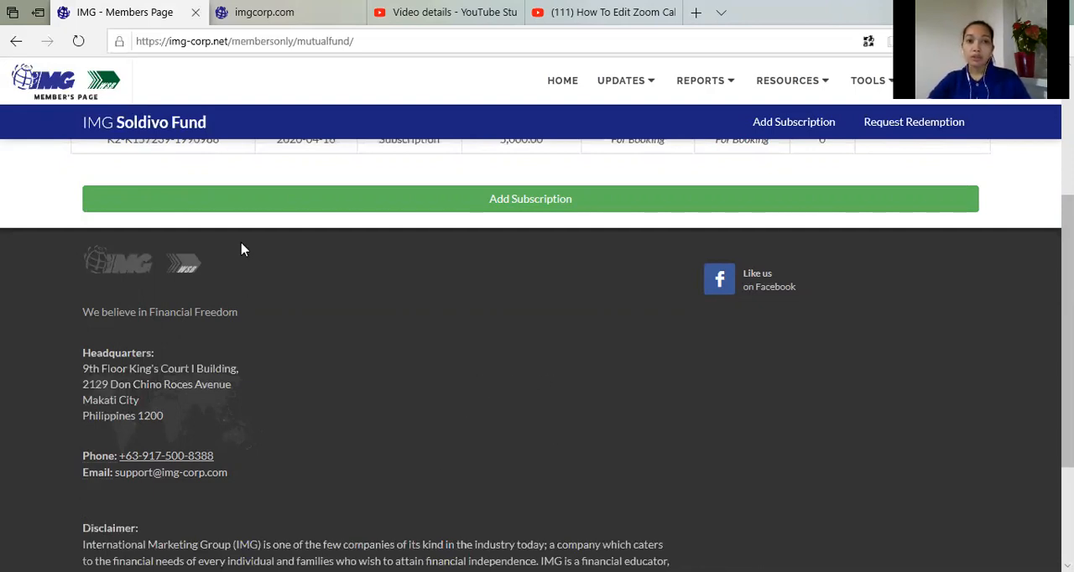
mouse_move(530, 199)
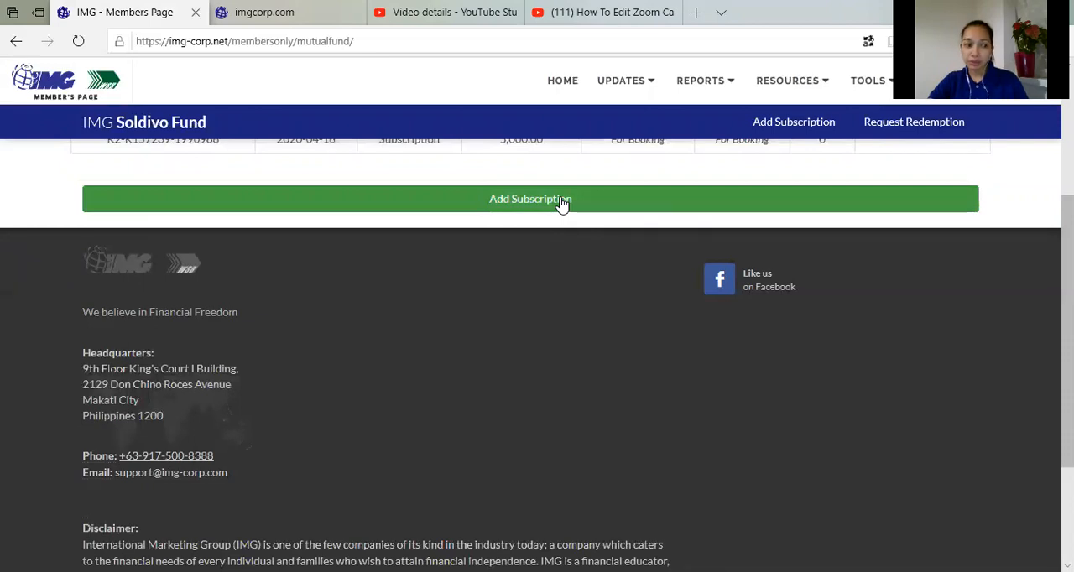
mouse_move(546, 254)
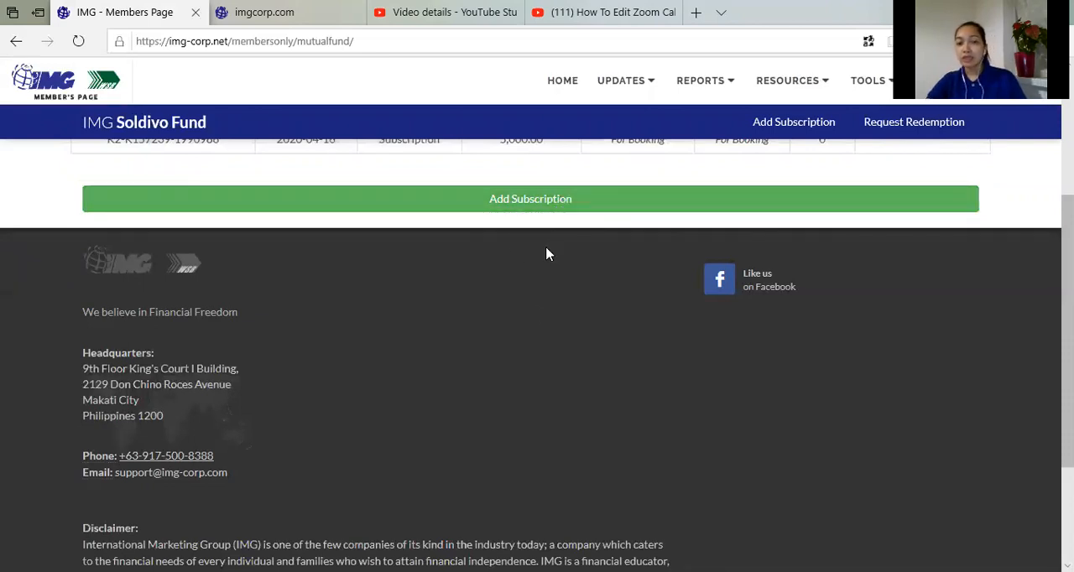
Add a new Soldivo Fund subscription and go to the Kiosk 2 login page.
click(530, 199)
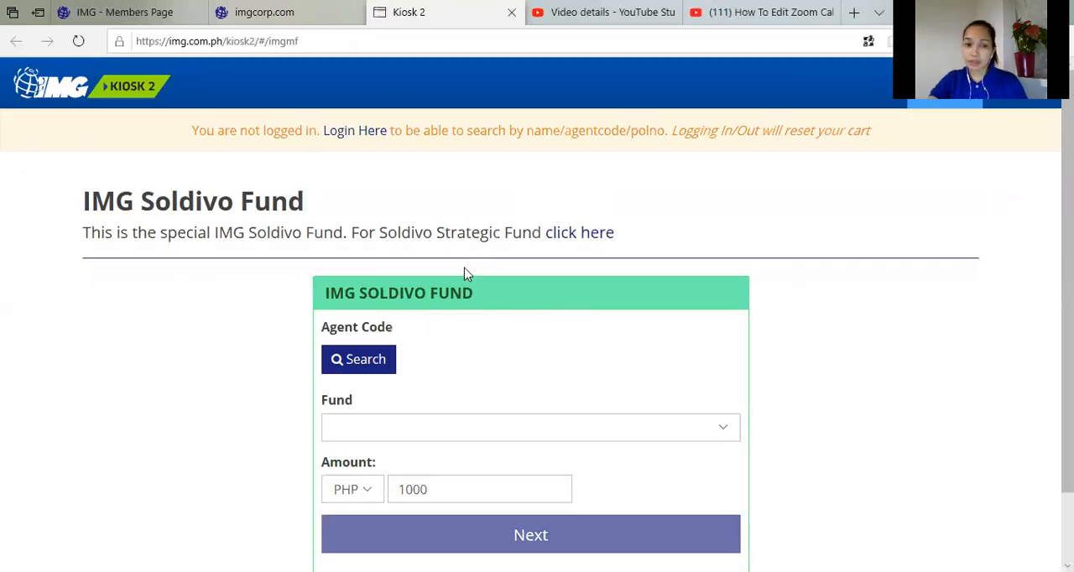
mouse_move(349, 153)
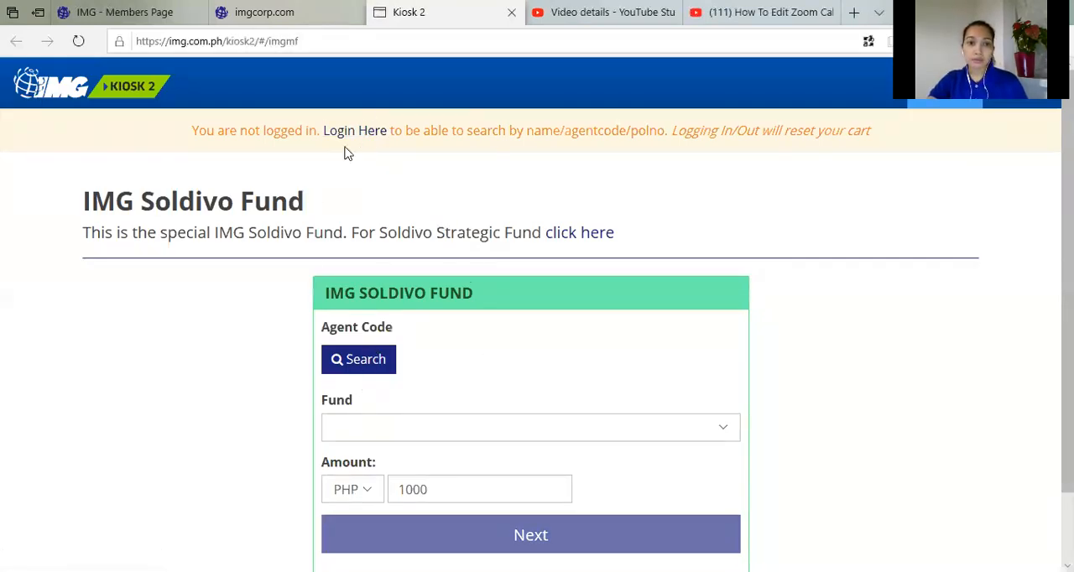
click(354, 130)
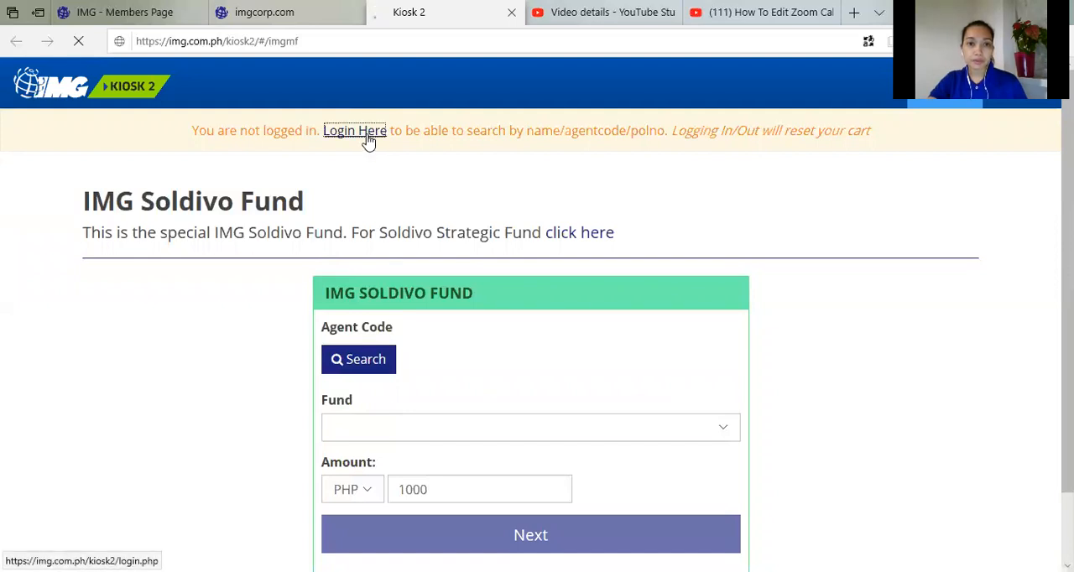
click(354, 130)
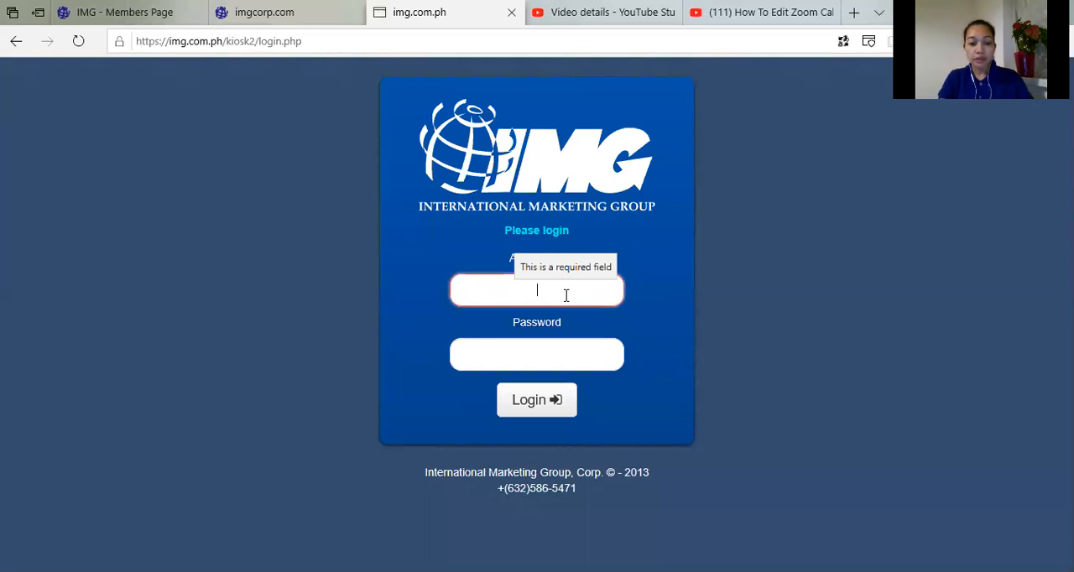
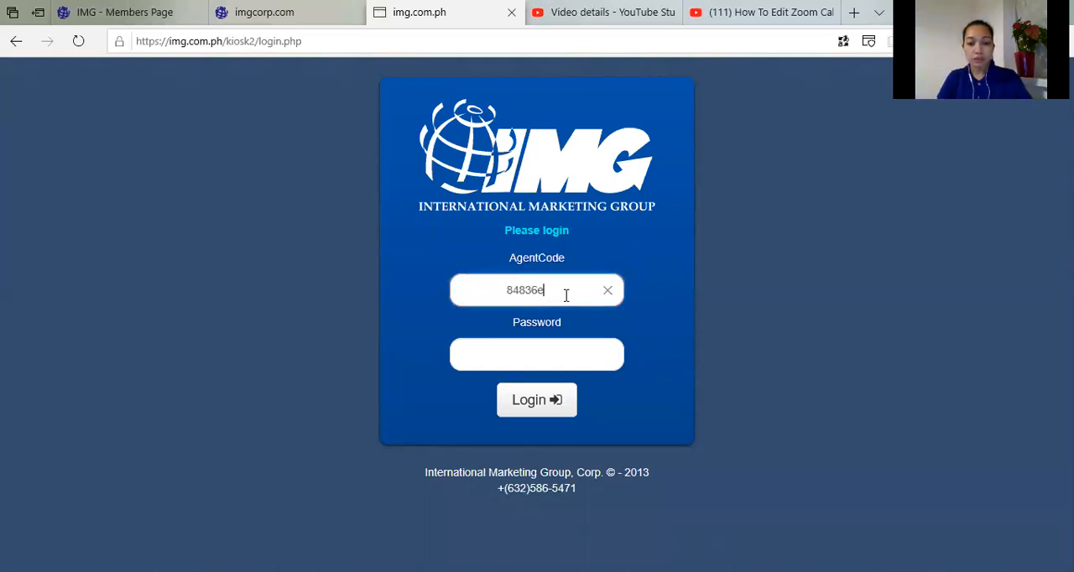
click(536, 354)
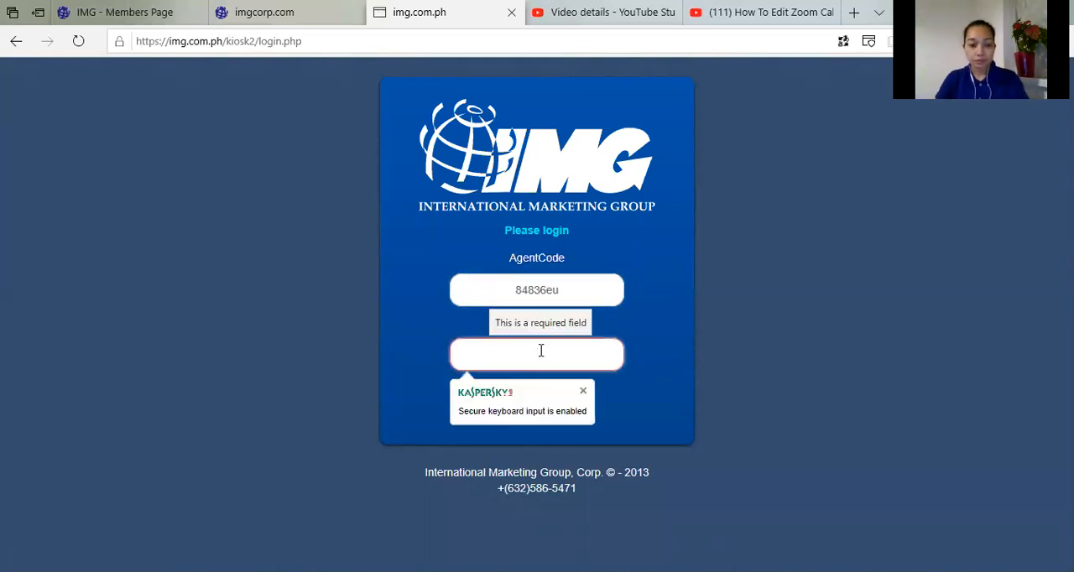
text(••••)
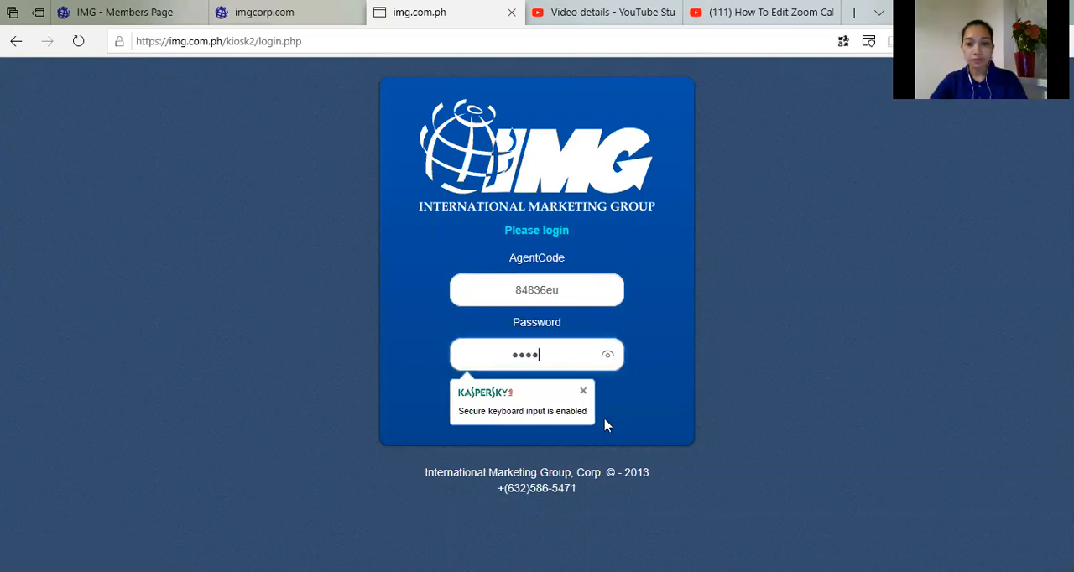
click(536, 400)
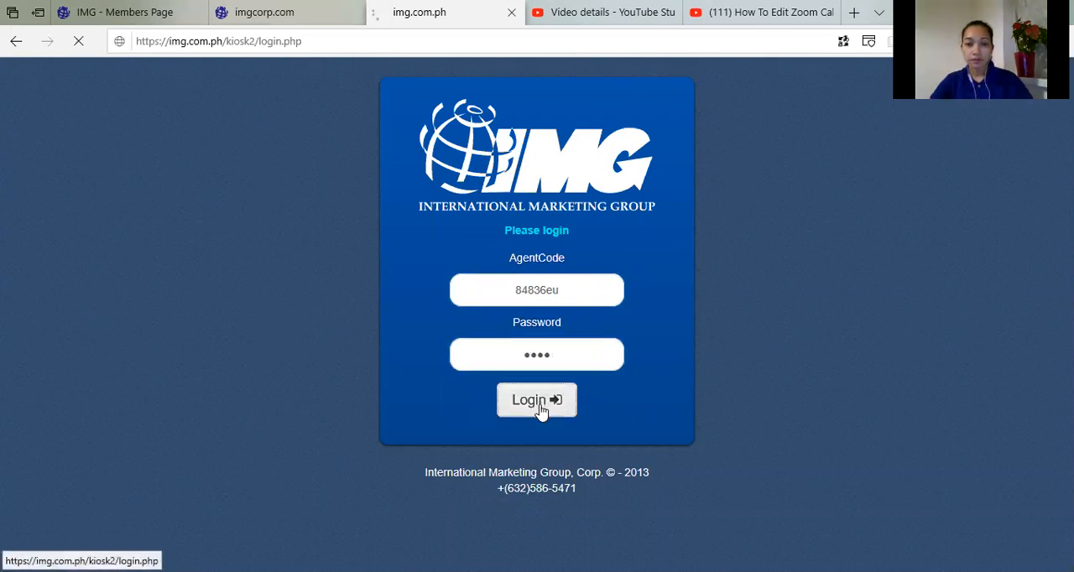
click(536, 401)
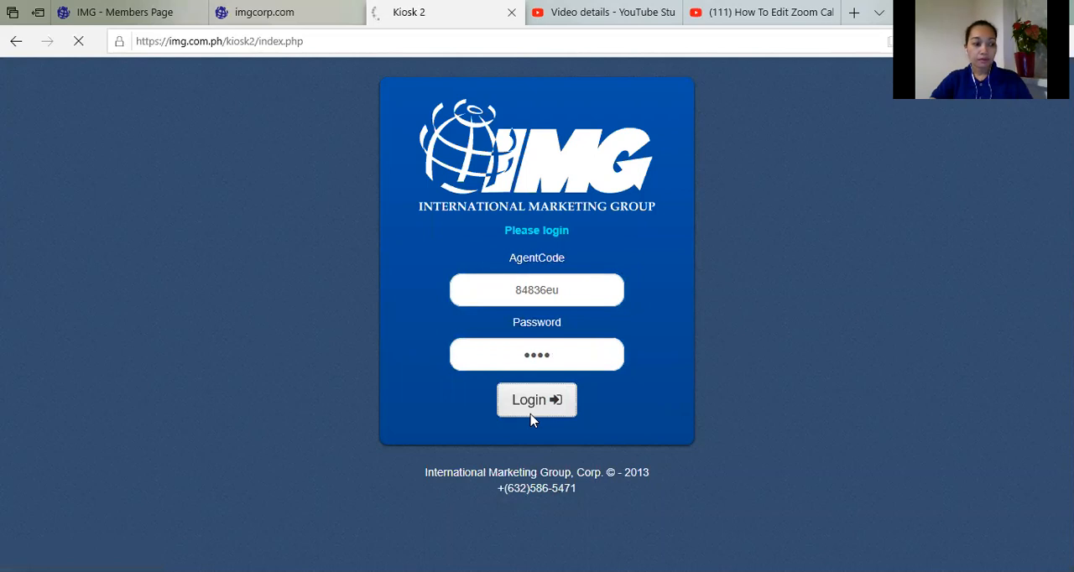
click(536, 399)
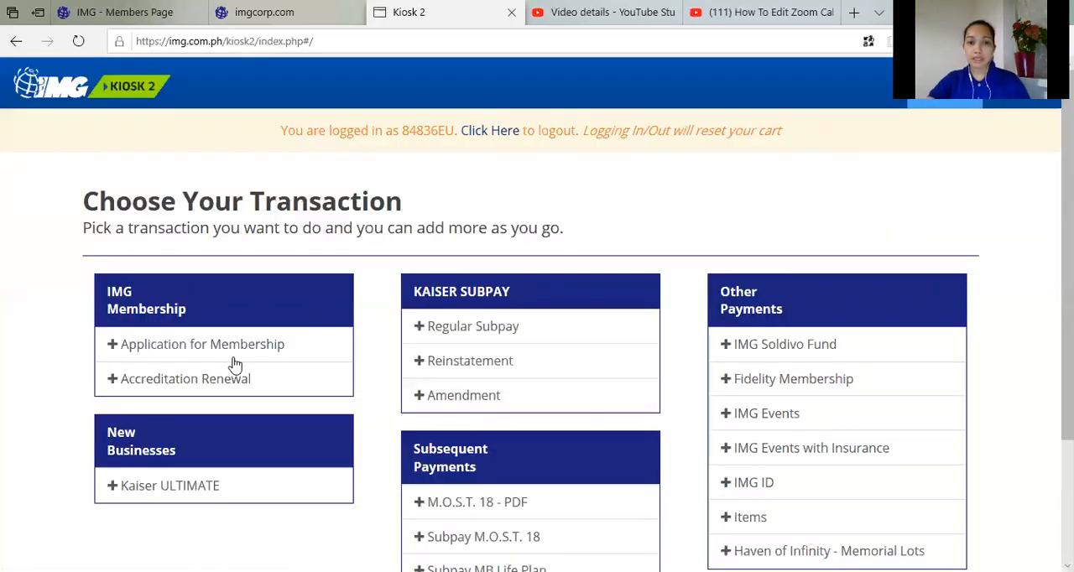
mouse_move(755, 360)
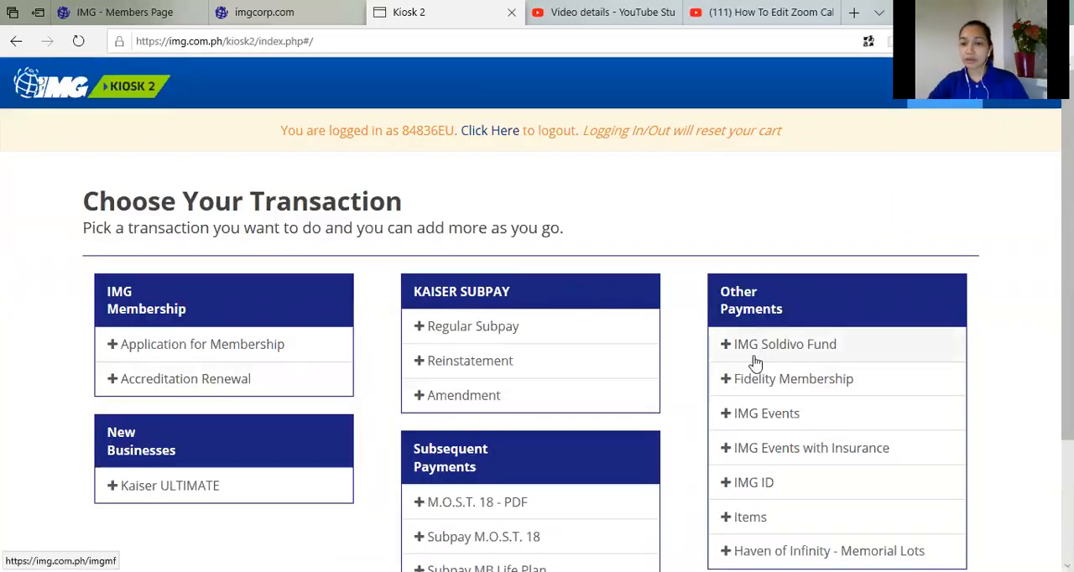
mouse_move(514, 169)
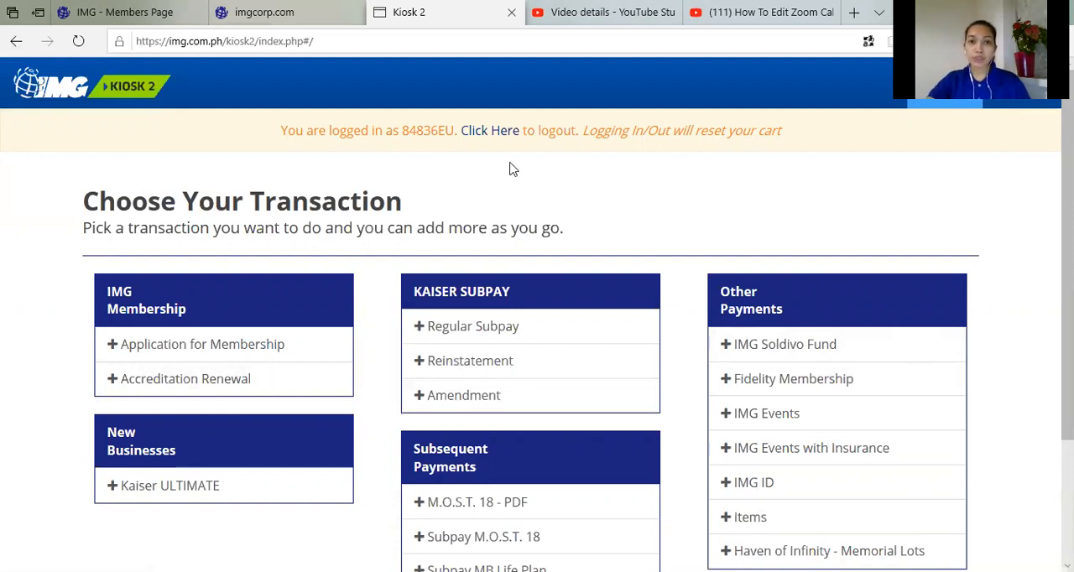
mouse_move(143, 411)
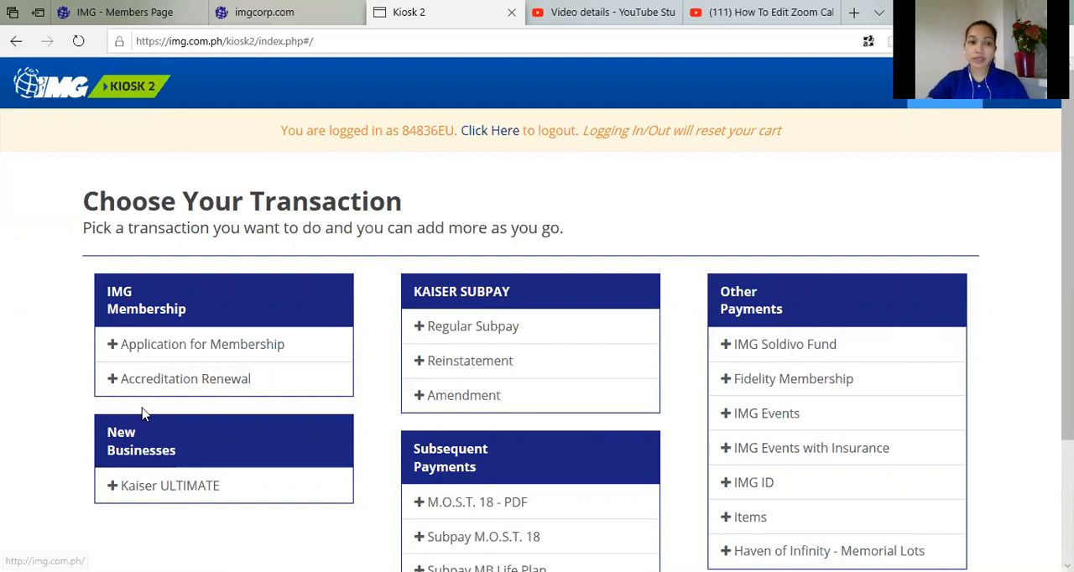
mouse_move(234, 506)
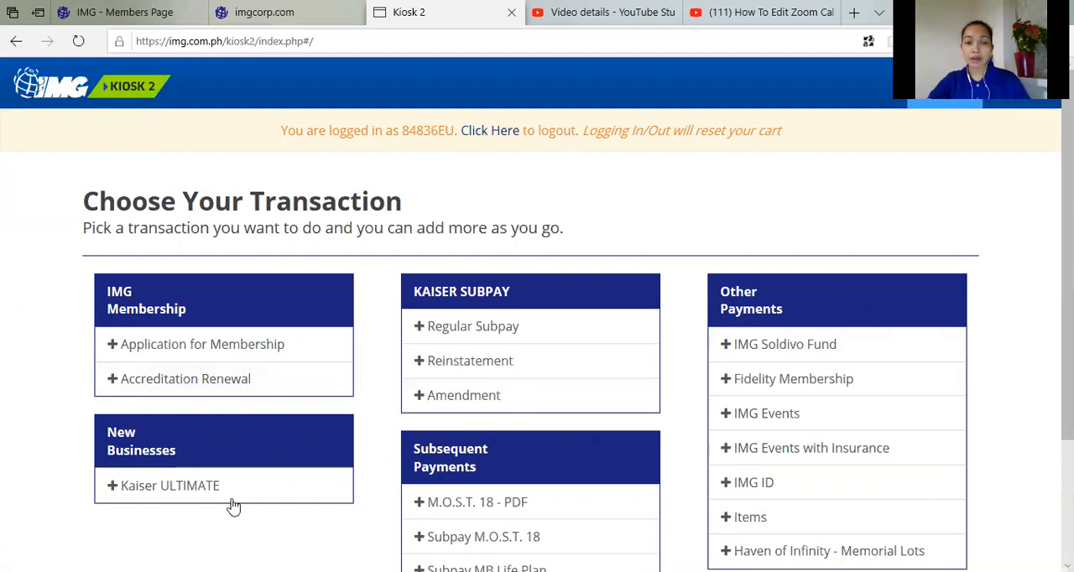
mouse_move(545, 327)
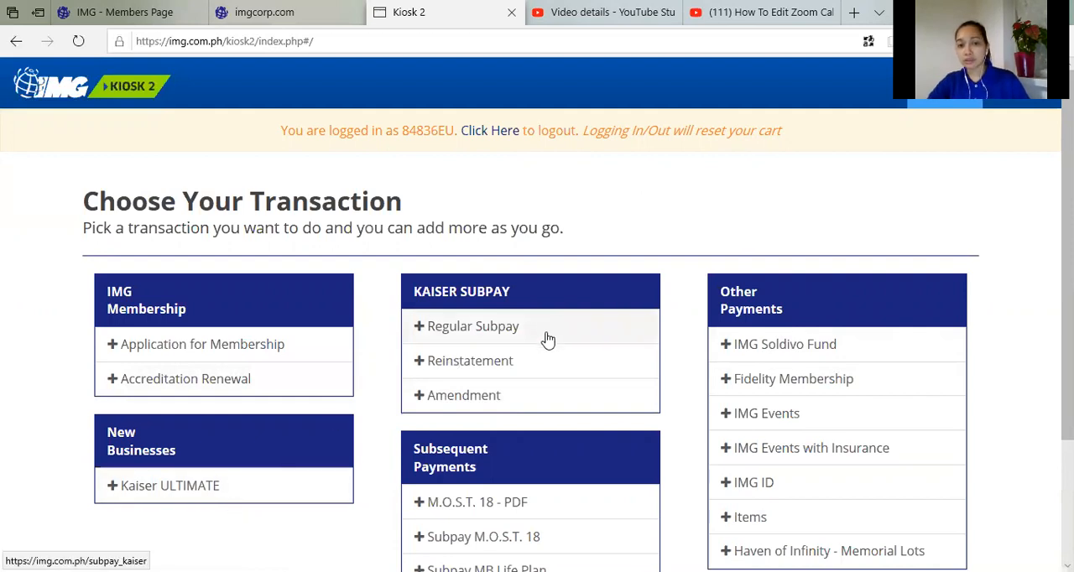
scroll(down, 3)
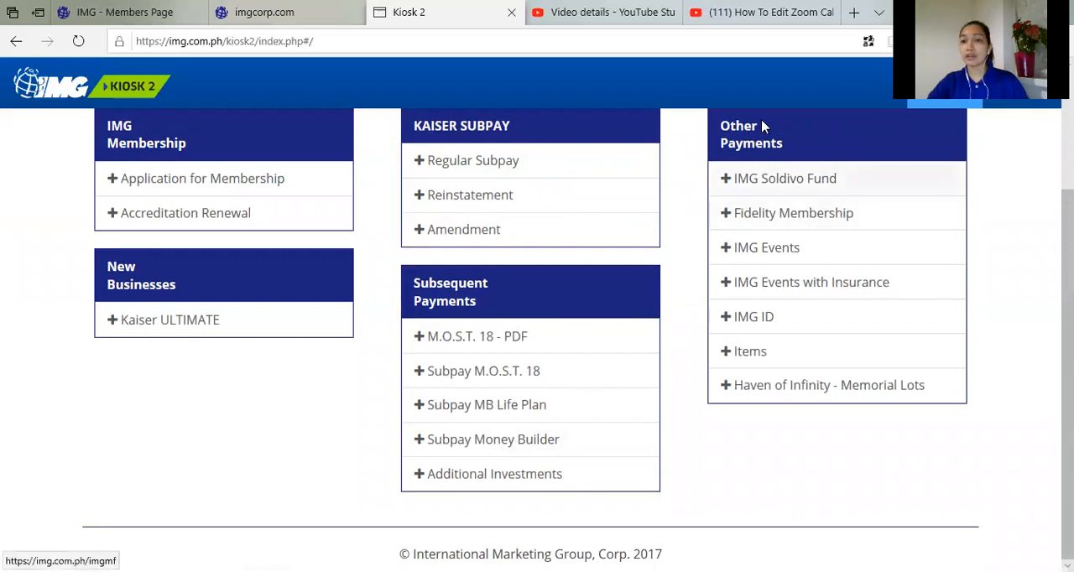
mouse_move(786, 213)
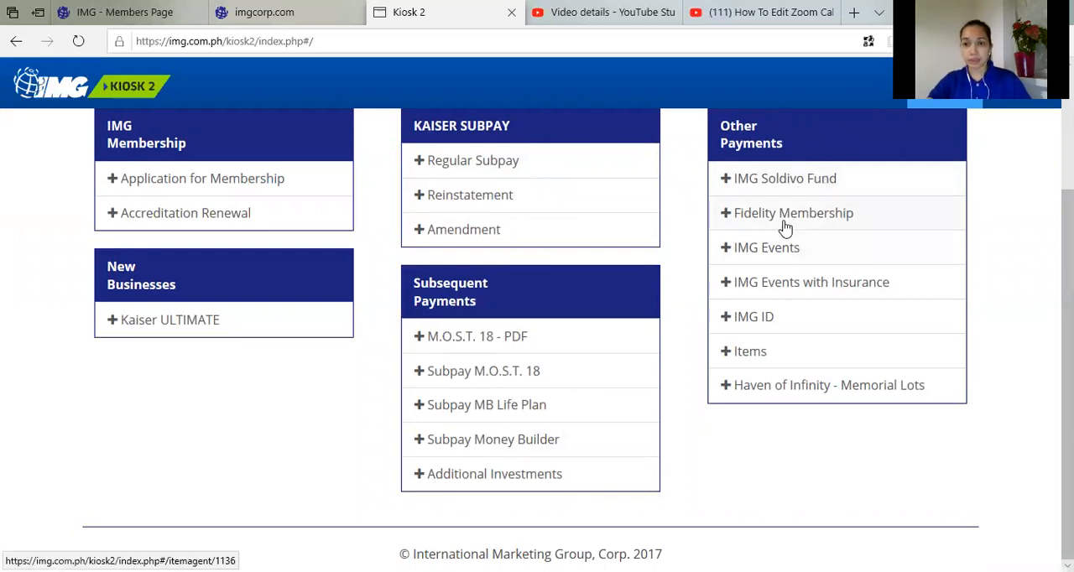
mouse_move(796, 186)
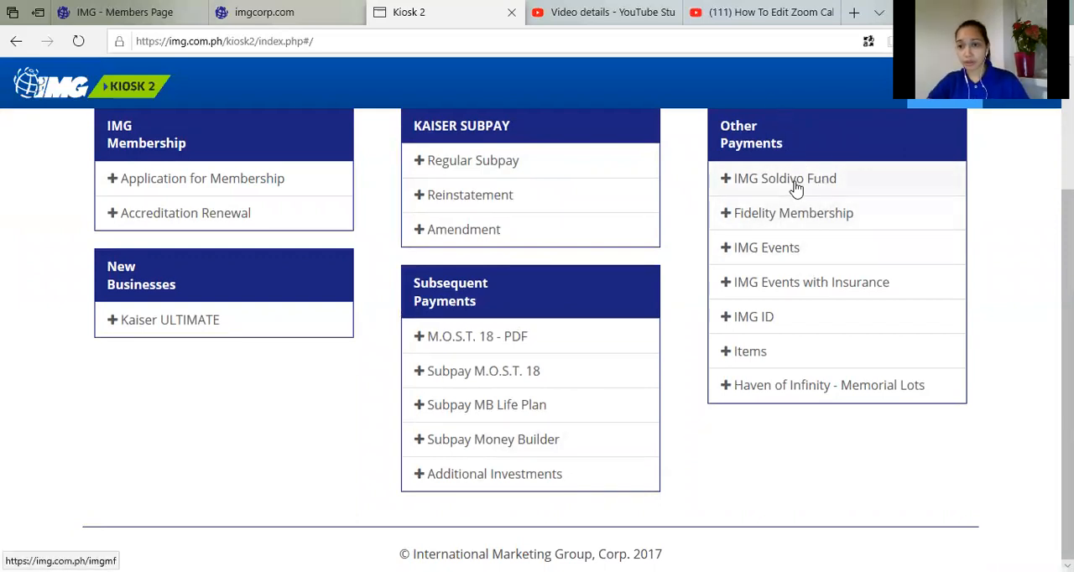
Fill the IMG Soldivo Fund order with the looked-up agent and PHP 5000, then submit.
click(784, 178)
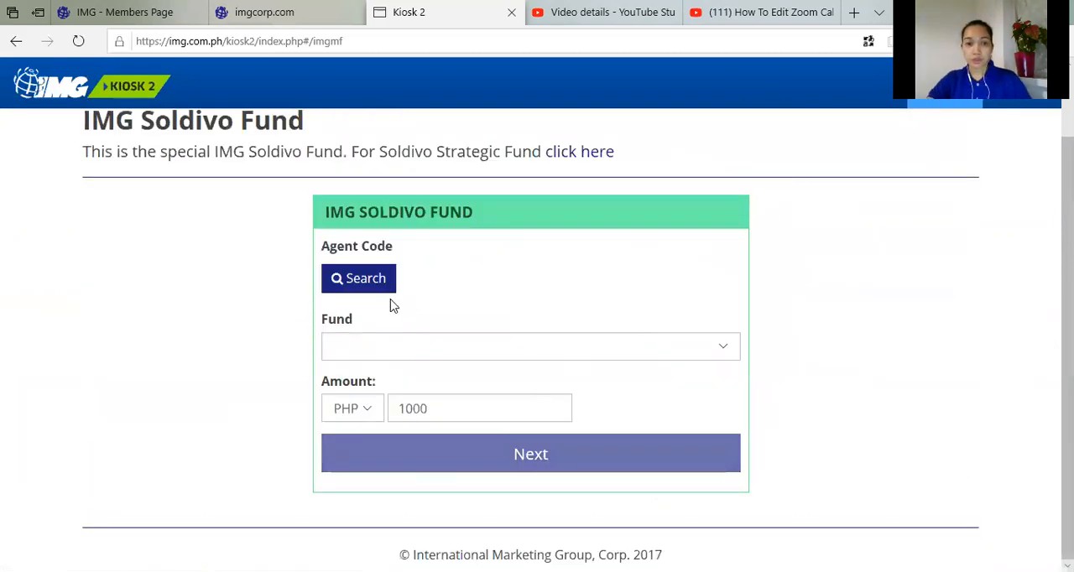
click(358, 278)
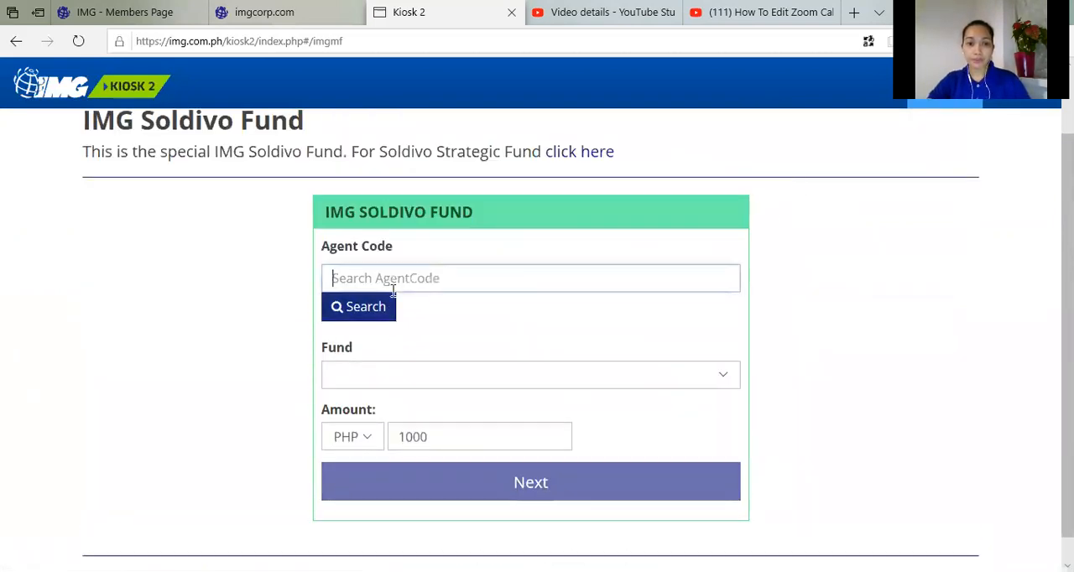
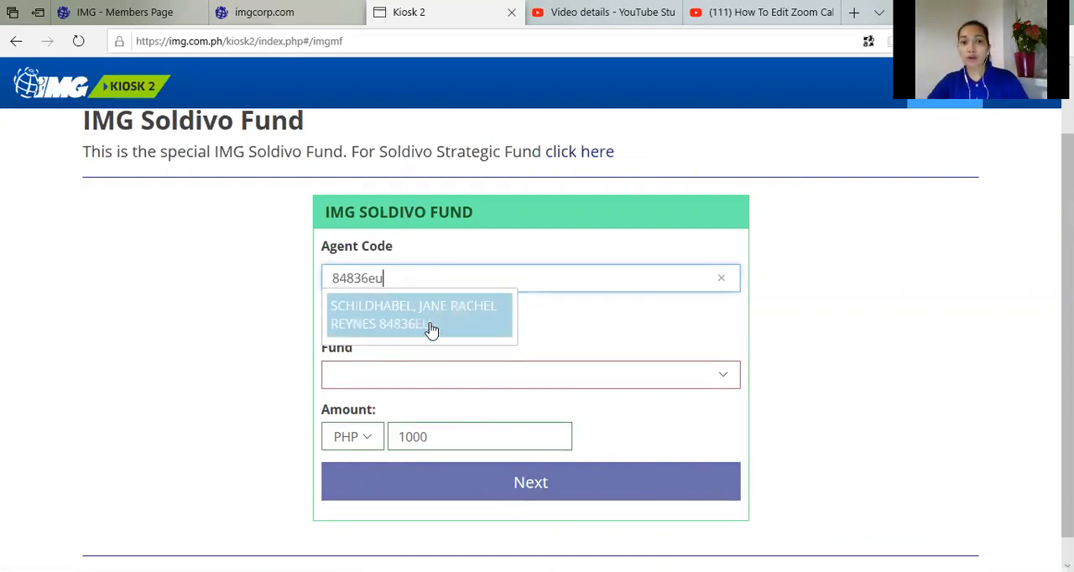
mouse_move(459, 324)
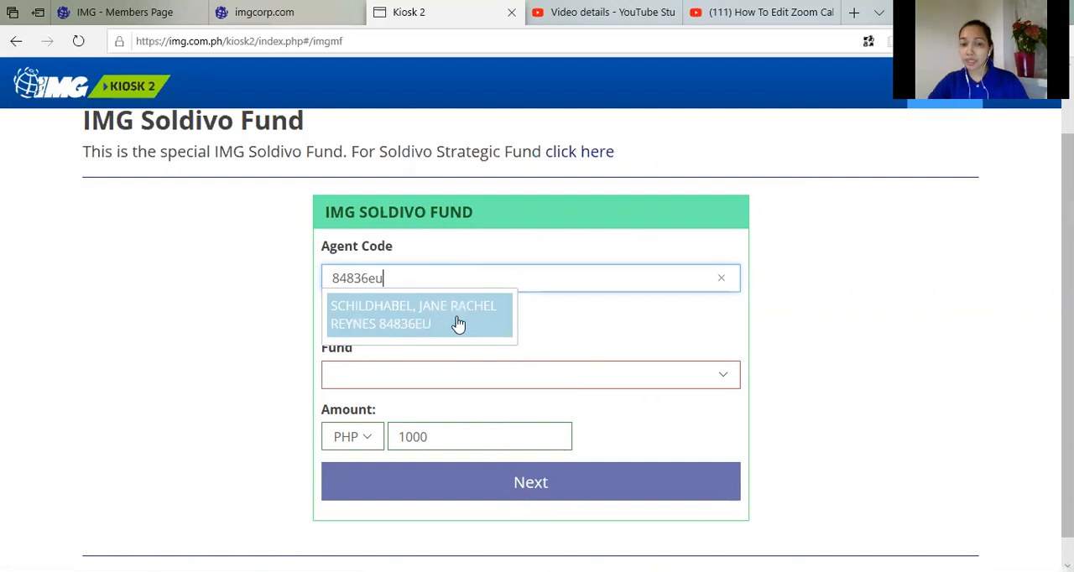
click(413, 315)
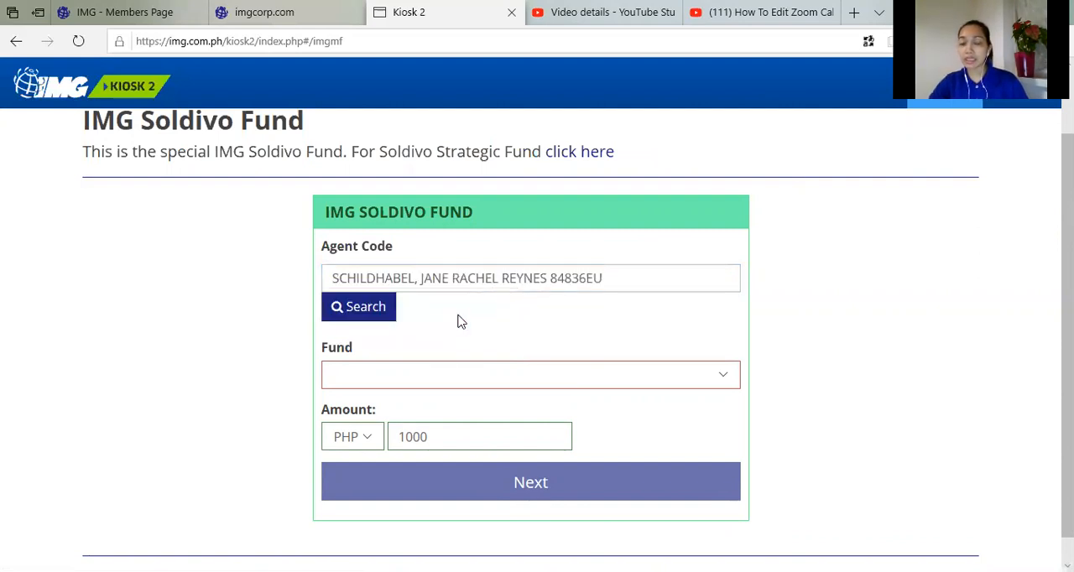
mouse_move(358, 306)
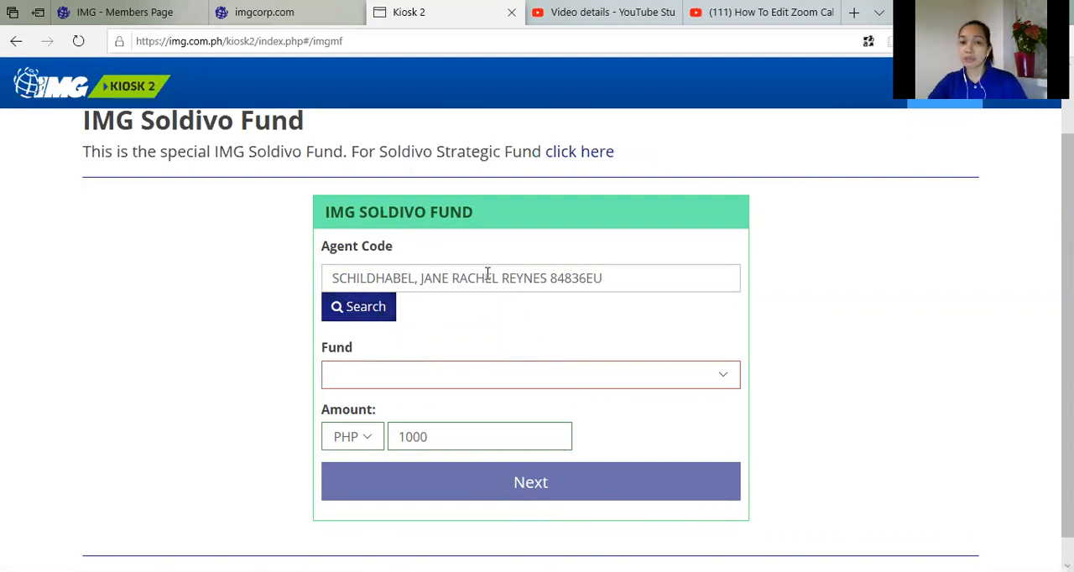
mouse_move(484, 348)
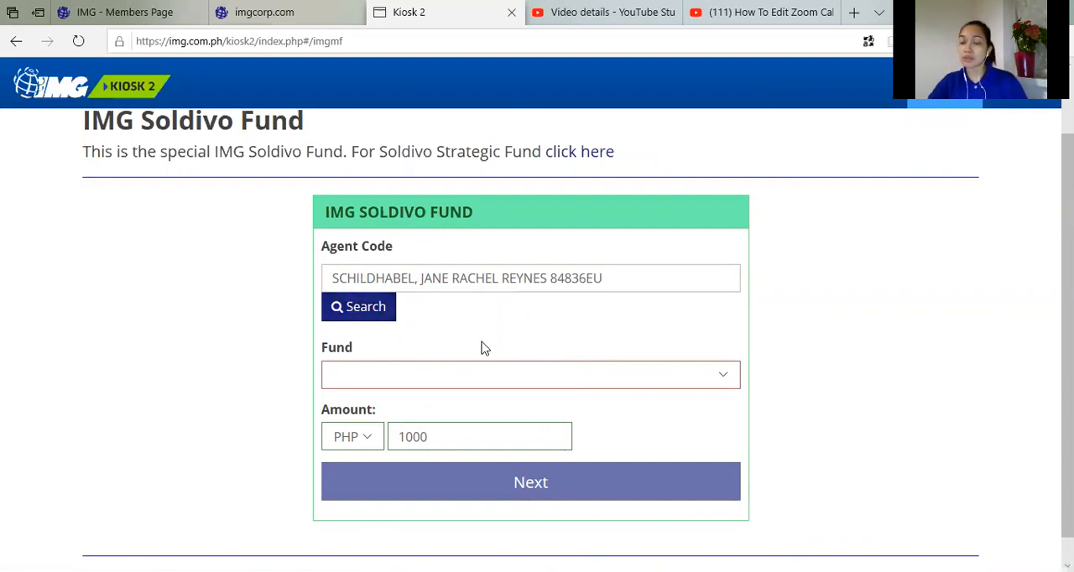
mouse_move(627, 381)
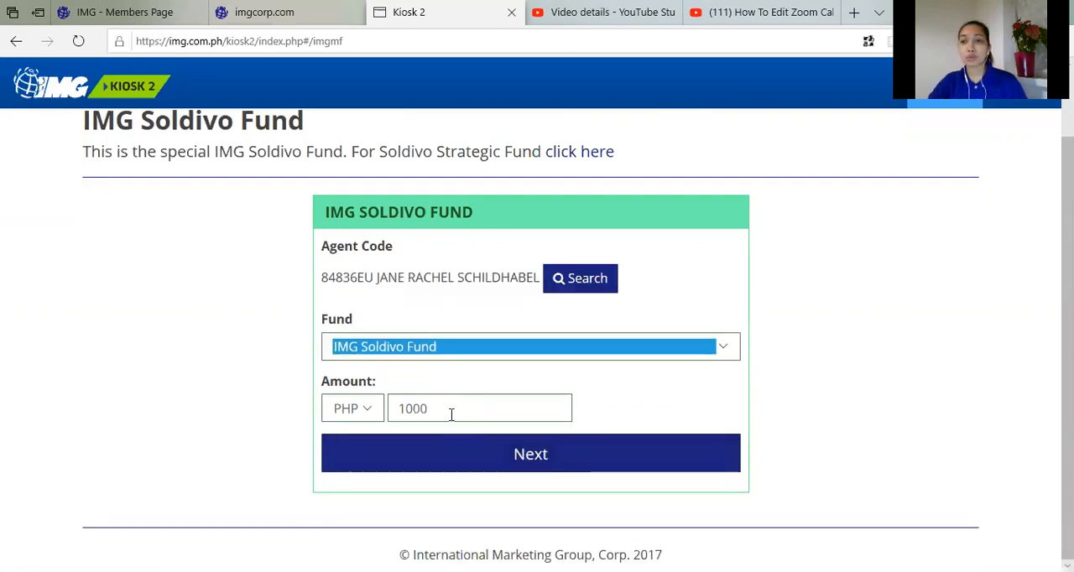
mouse_move(428, 453)
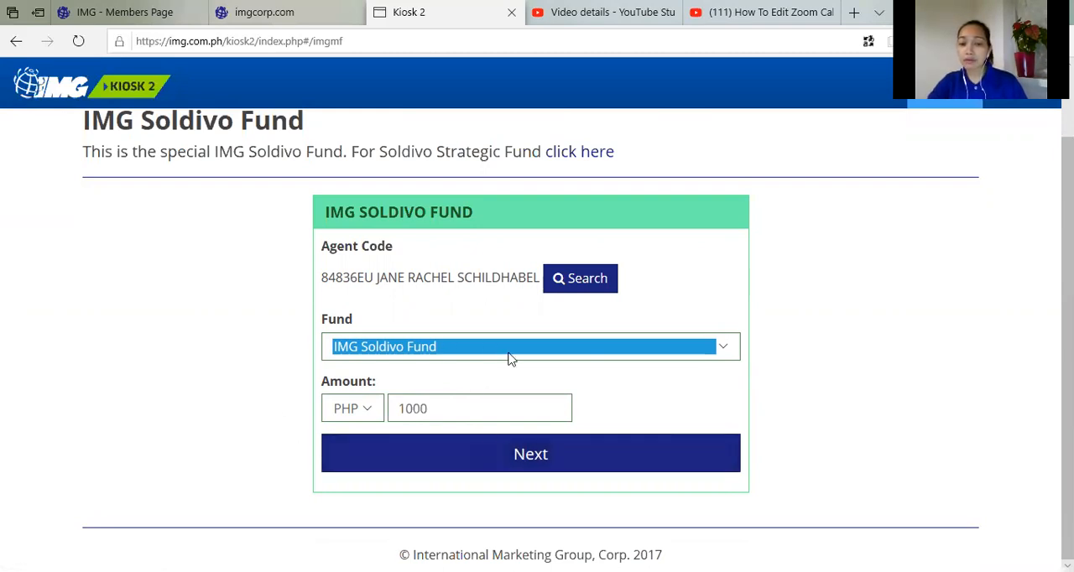
mouse_move(458, 444)
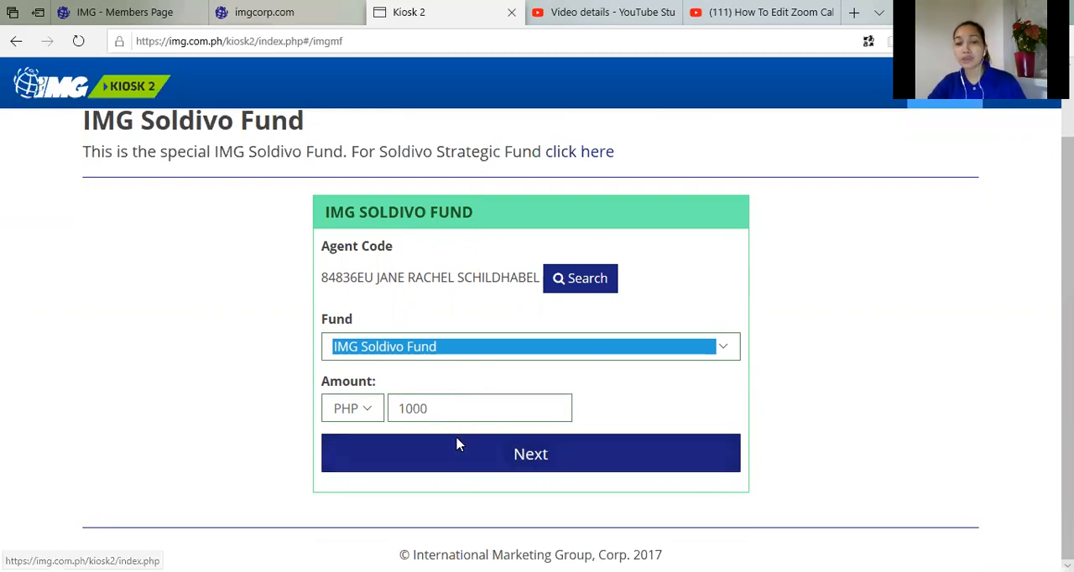
click(479, 408)
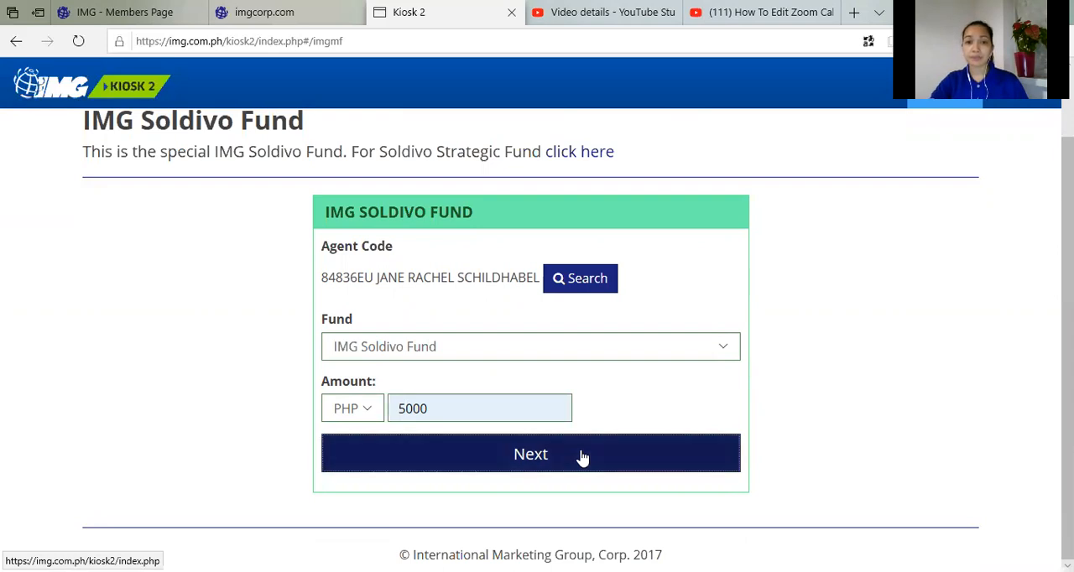
click(530, 454)
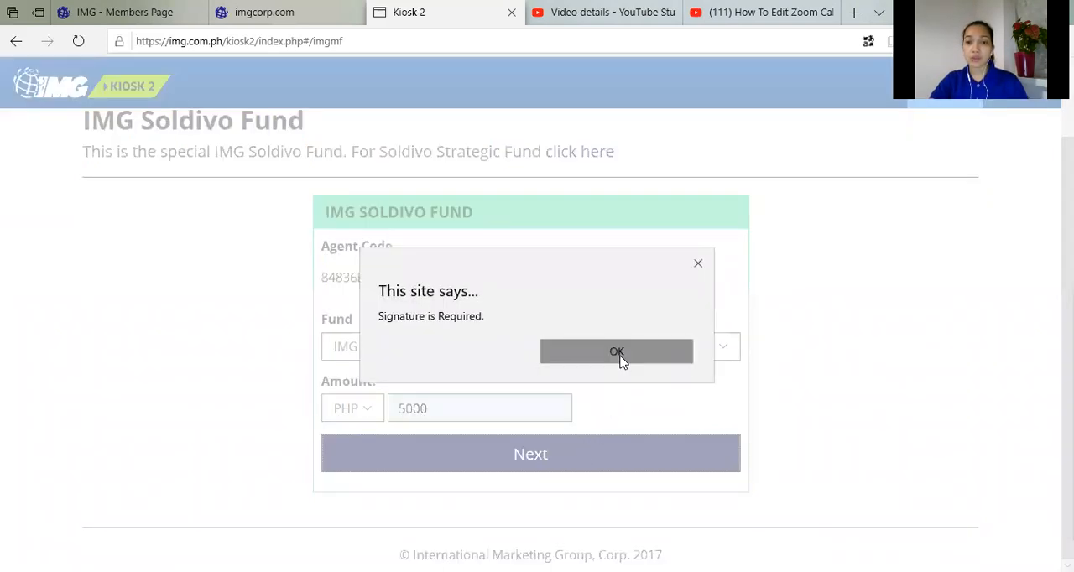
Dismiss the warning, sign the agreement dated 2020-04-30, and submit it.
click(617, 350)
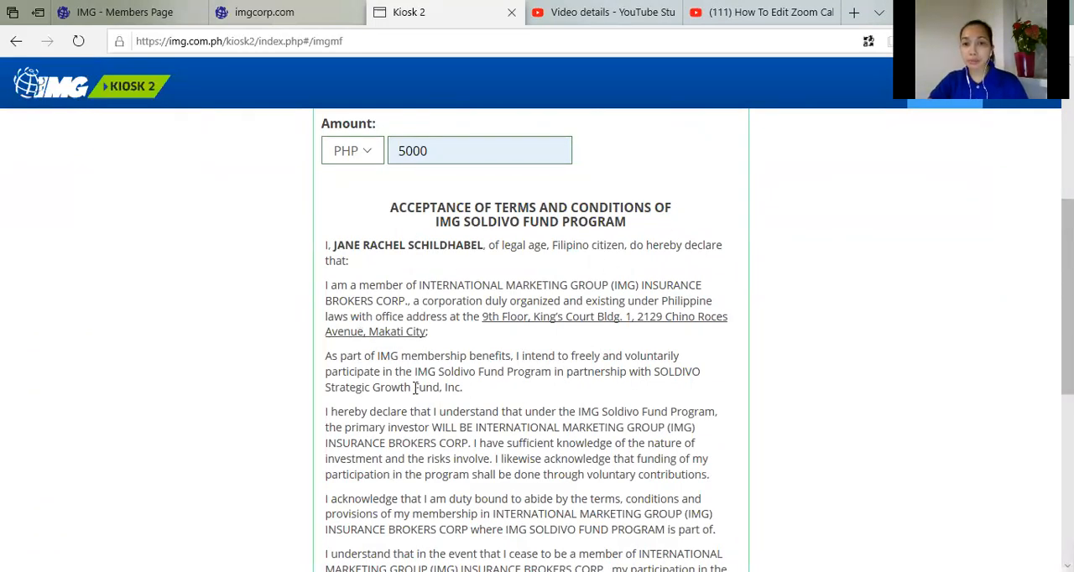
mouse_move(556, 406)
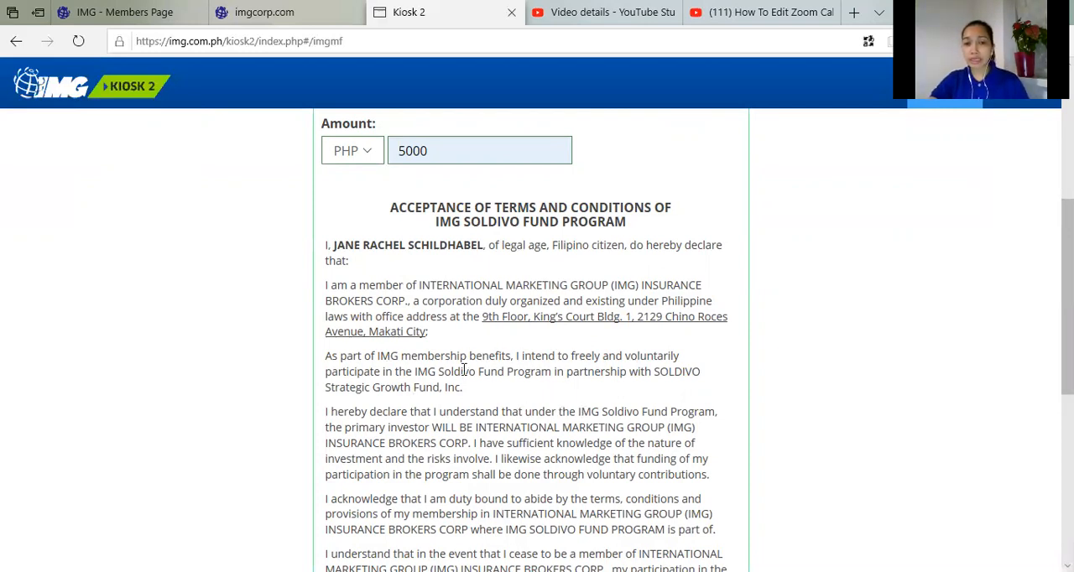
mouse_move(620, 342)
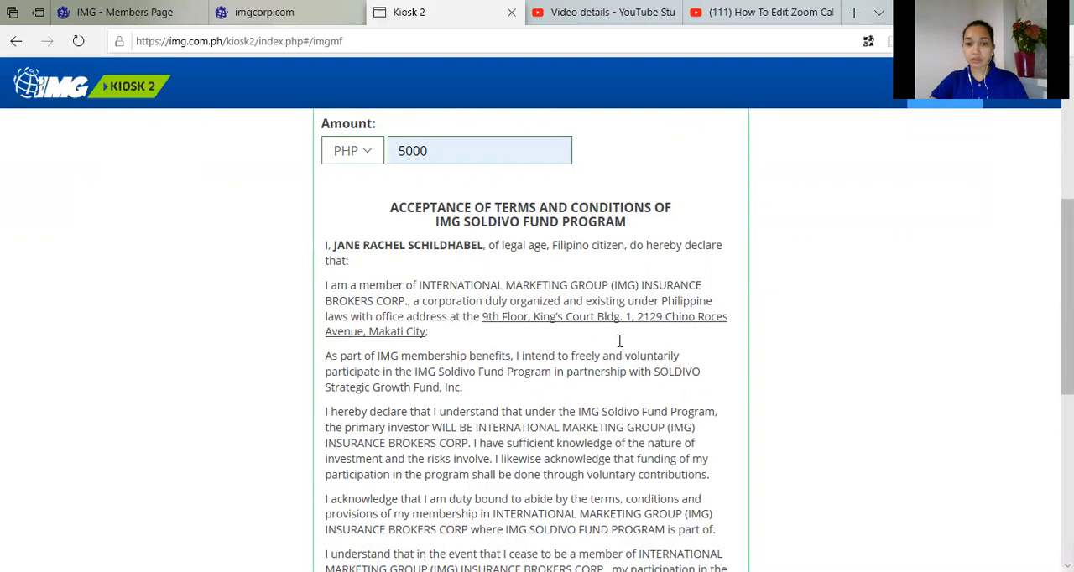
scroll(down, 3)
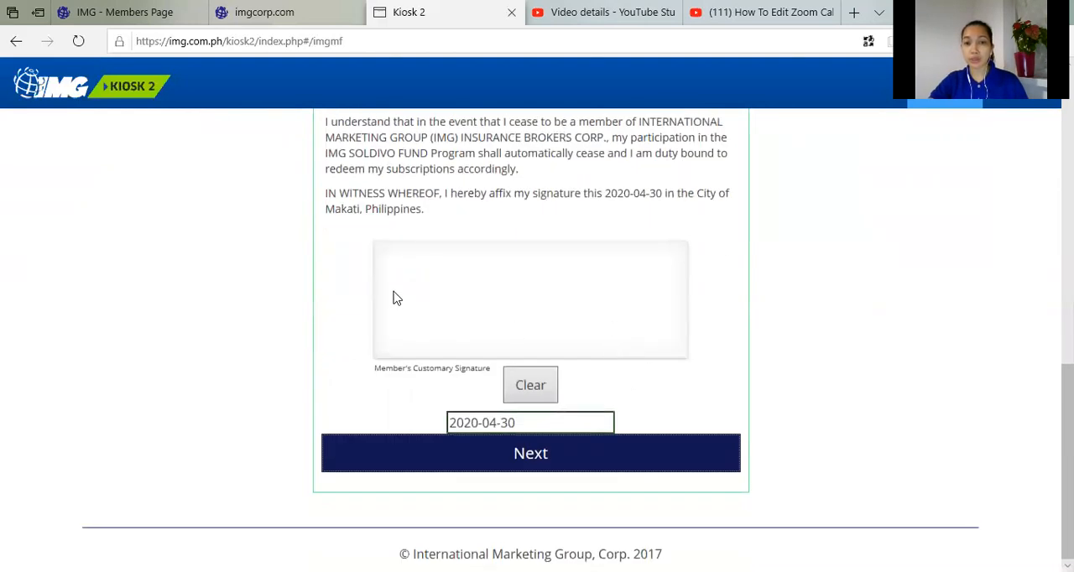
mouse_move(425, 274)
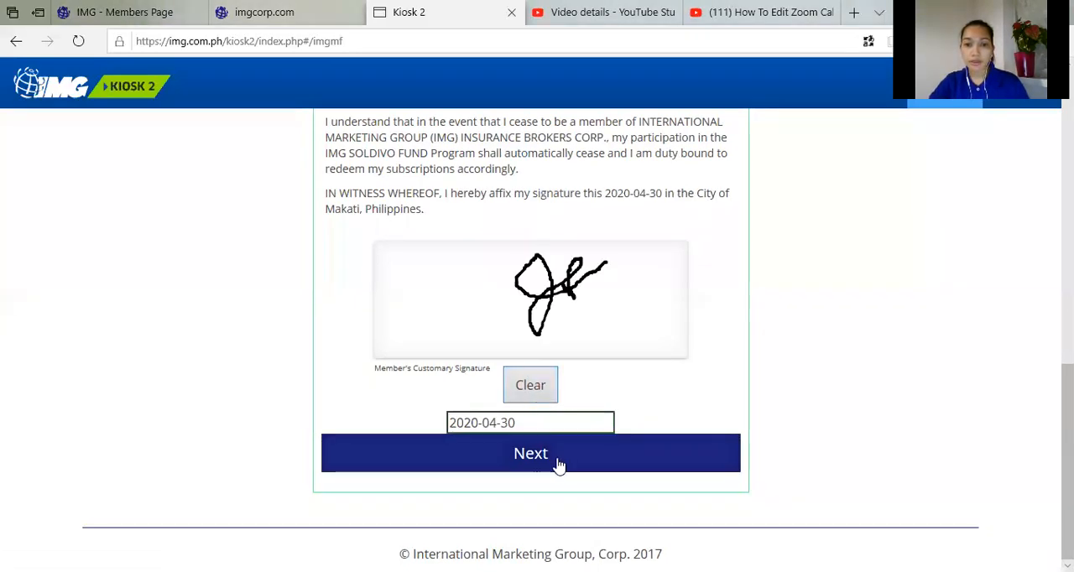
click(530, 453)
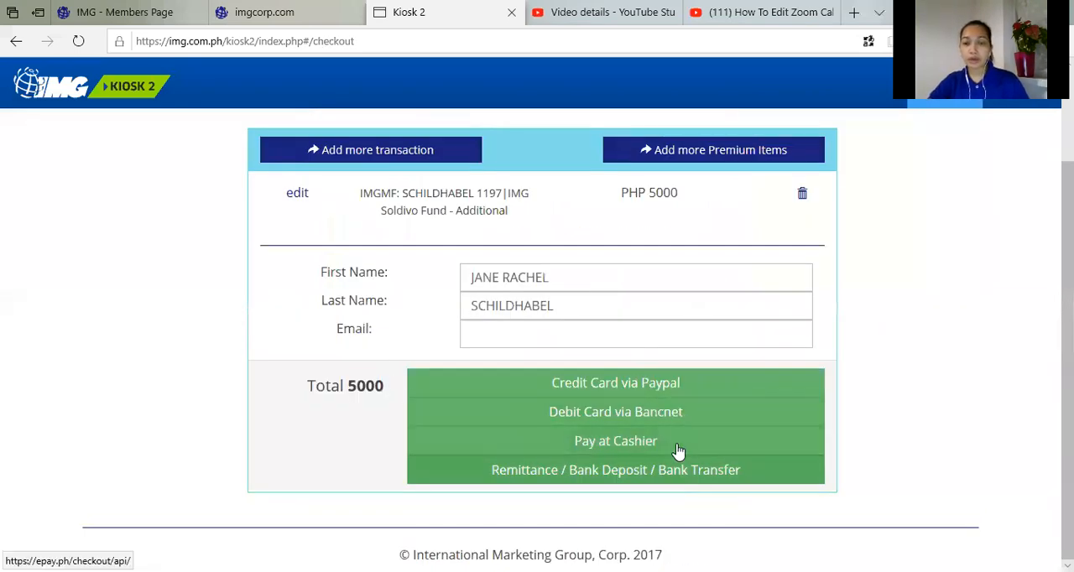
mouse_move(615, 383)
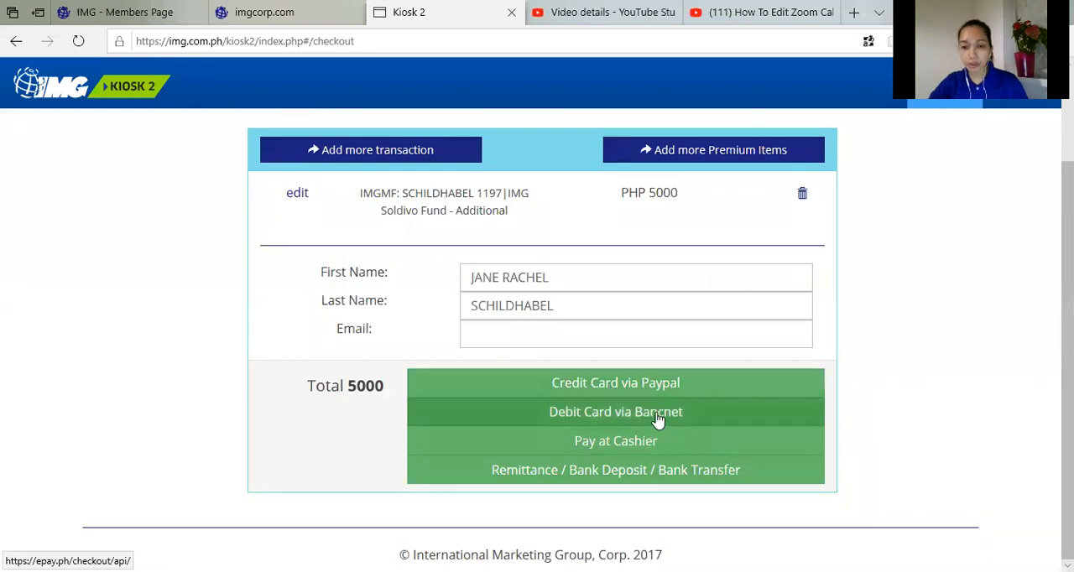
mouse_move(789, 417)
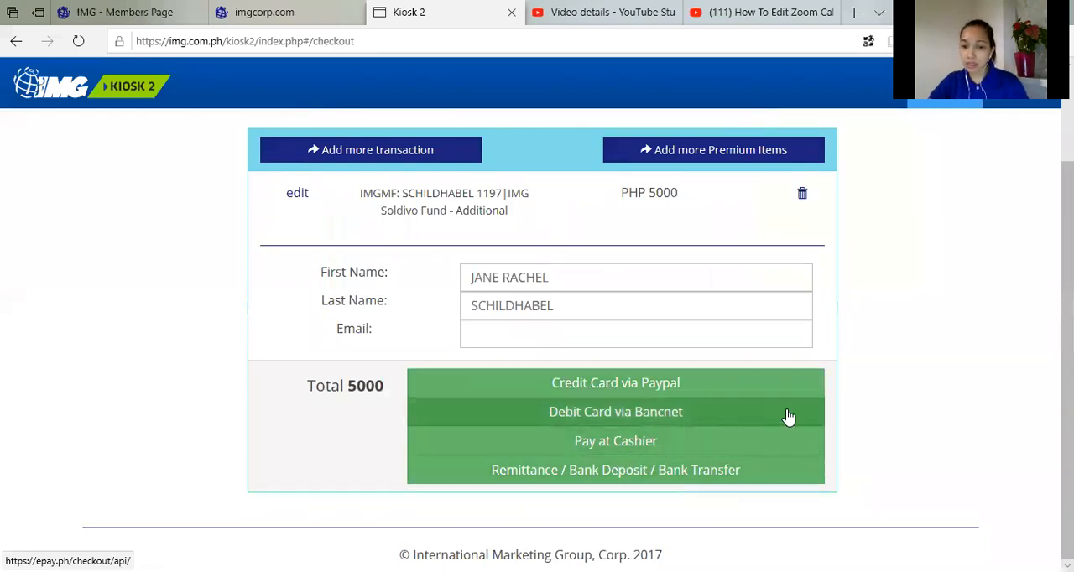
mouse_move(768, 453)
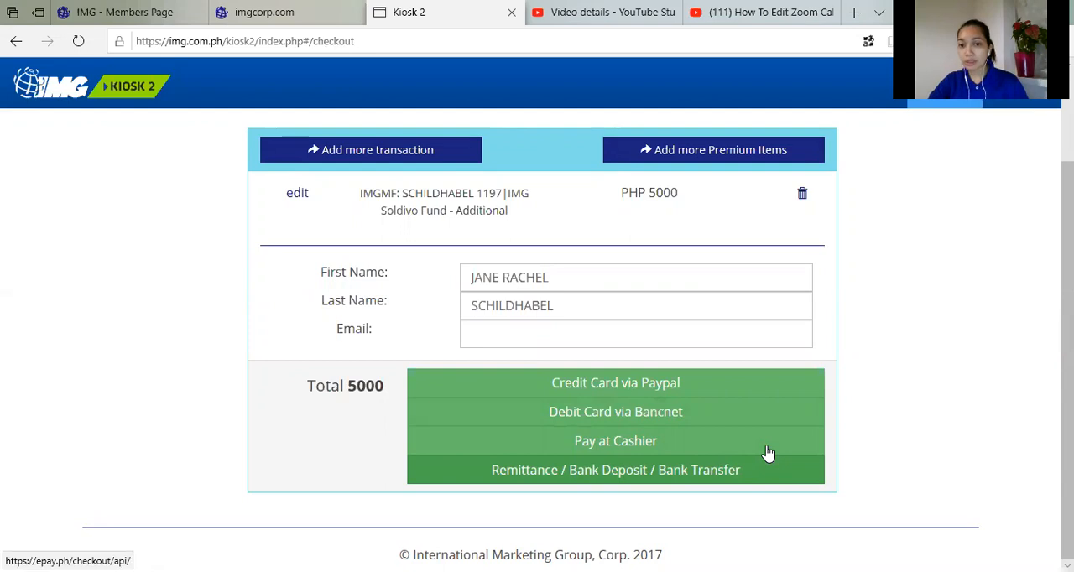
mouse_move(718, 457)
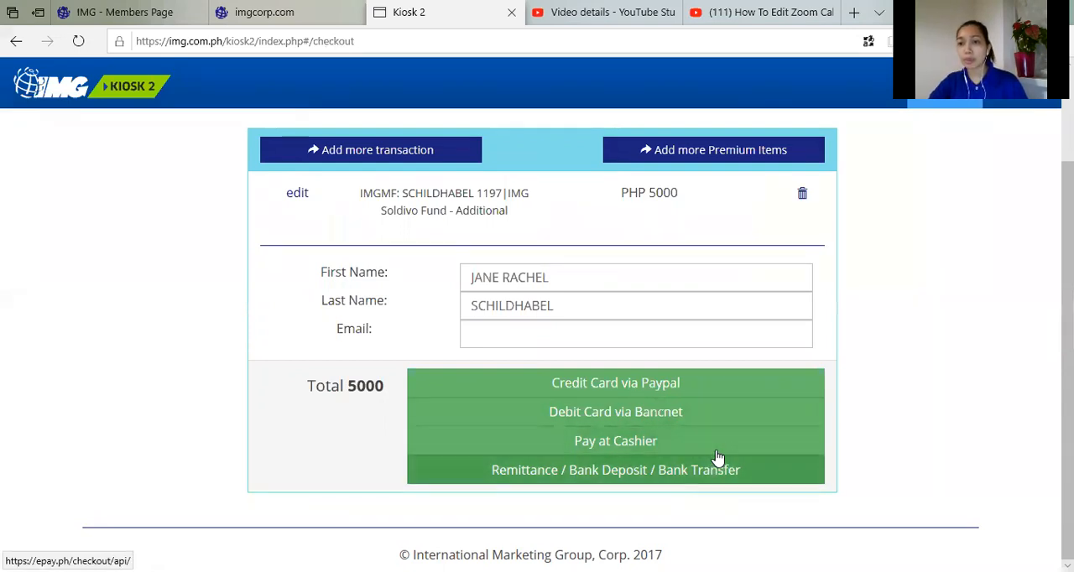
mouse_move(615, 411)
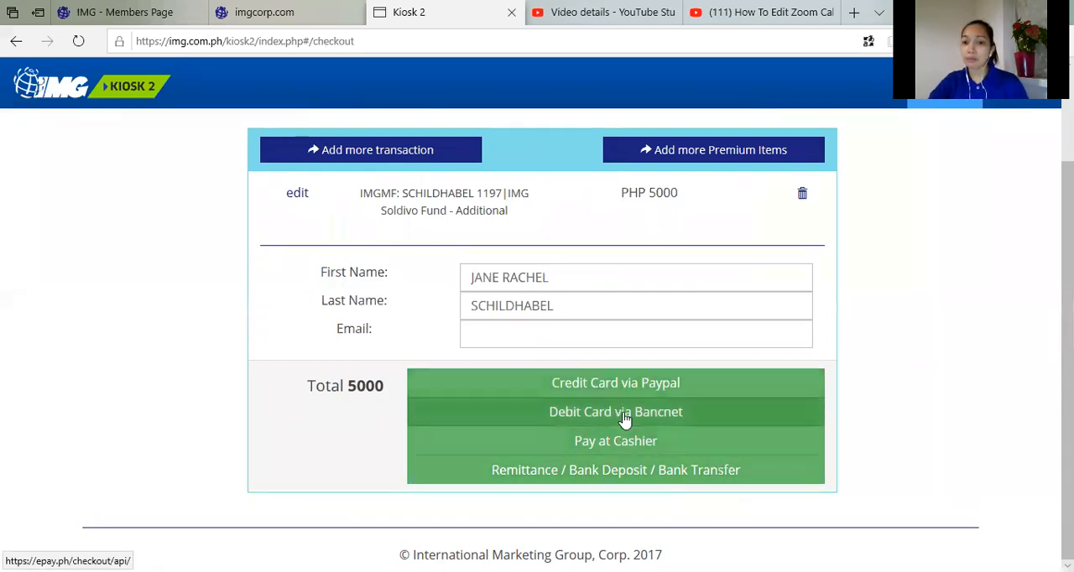
mouse_move(641, 388)
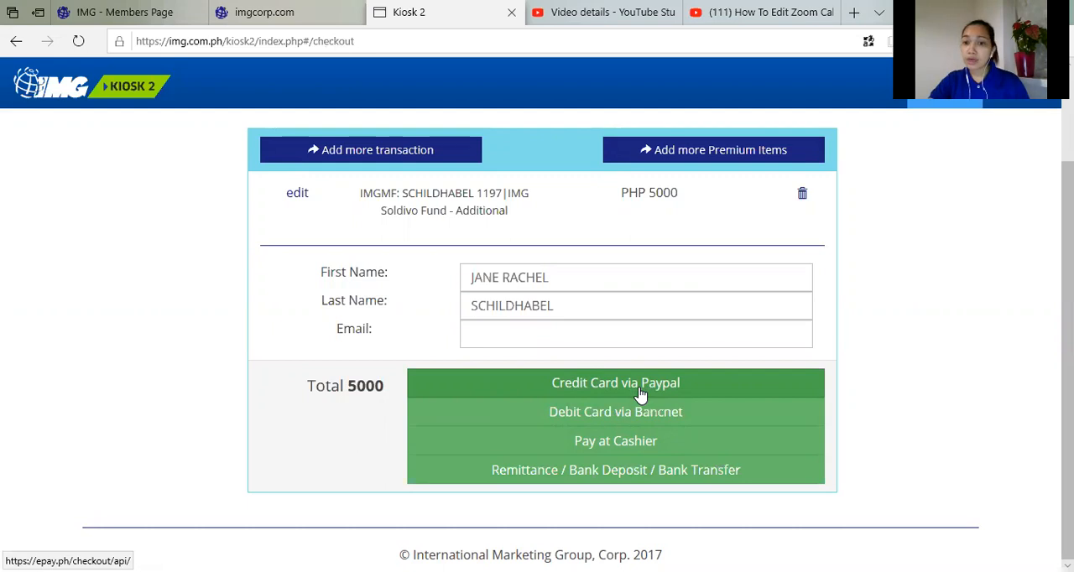
mouse_move(660, 384)
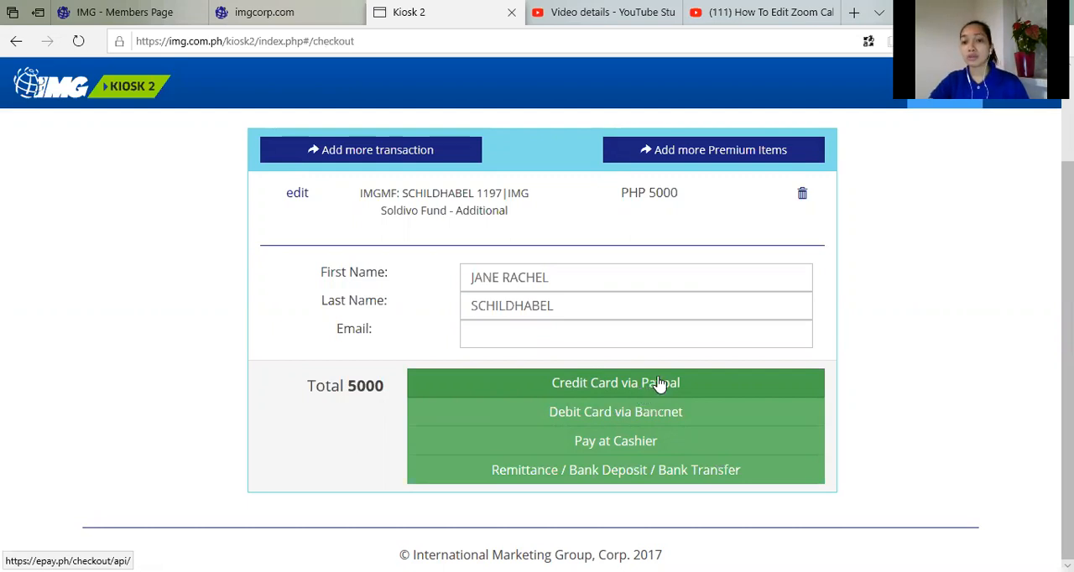
mouse_move(705, 398)
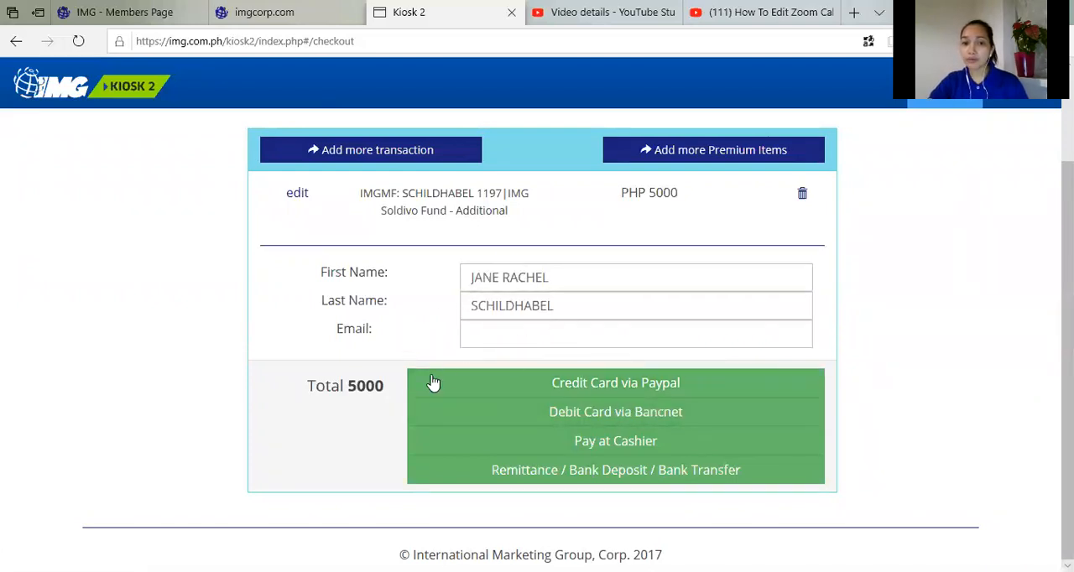
Fill in the saved buyer email and choose Credit Card via PayPal.
click(635, 333)
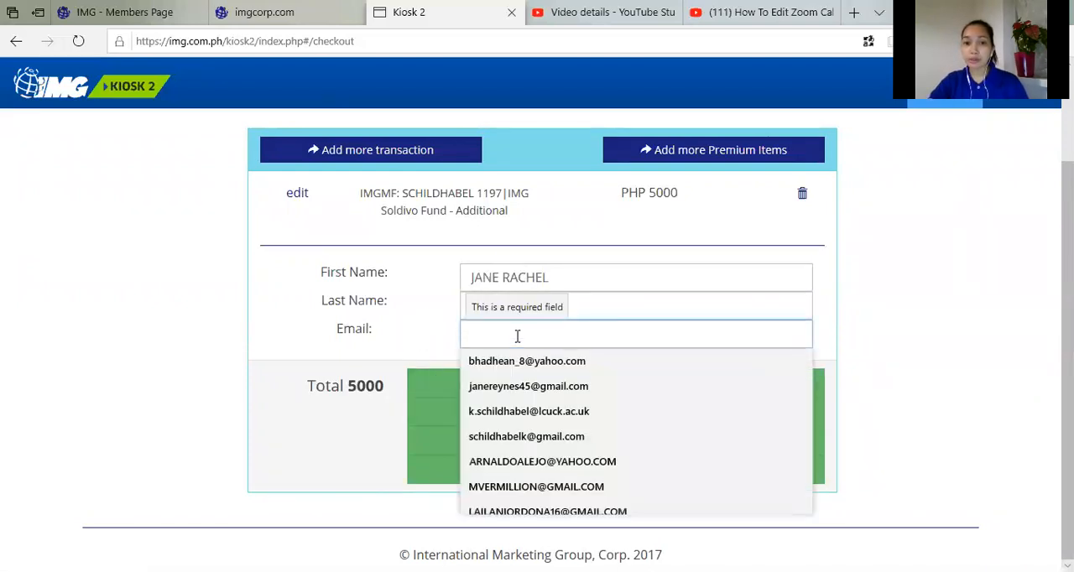
click(526, 361)
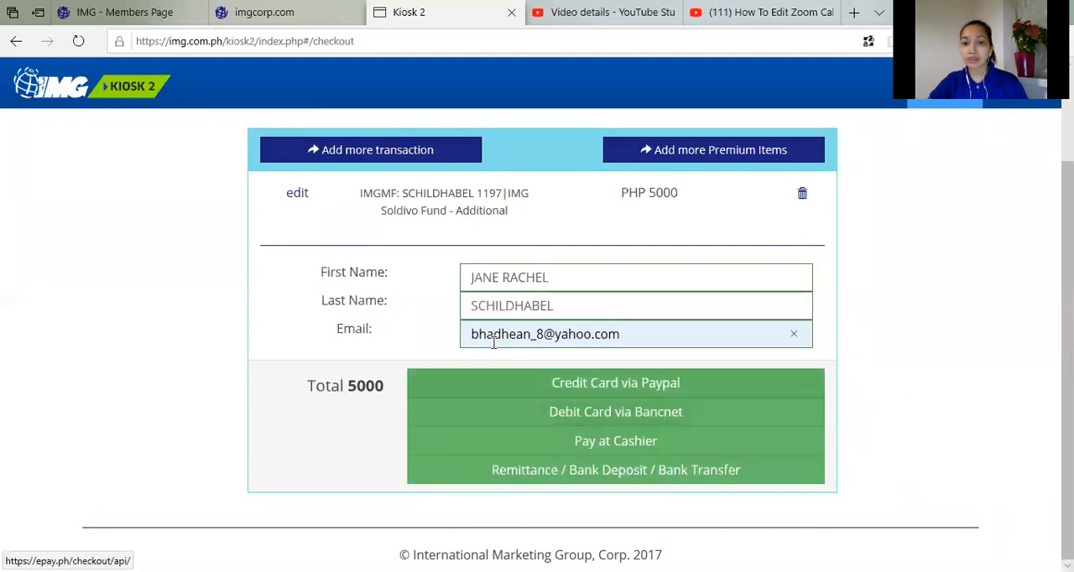
mouse_move(677, 432)
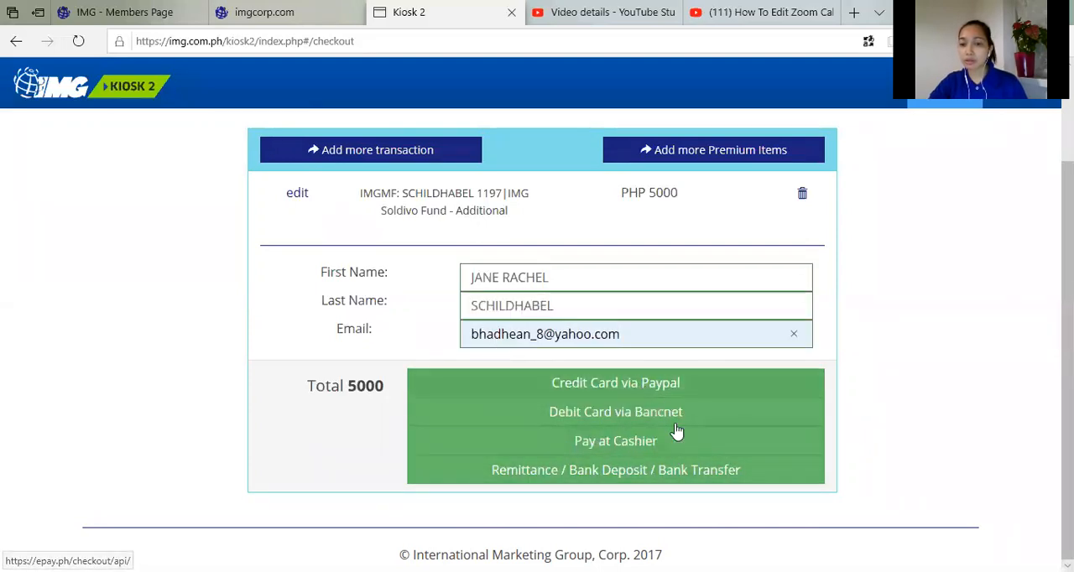
mouse_move(627, 418)
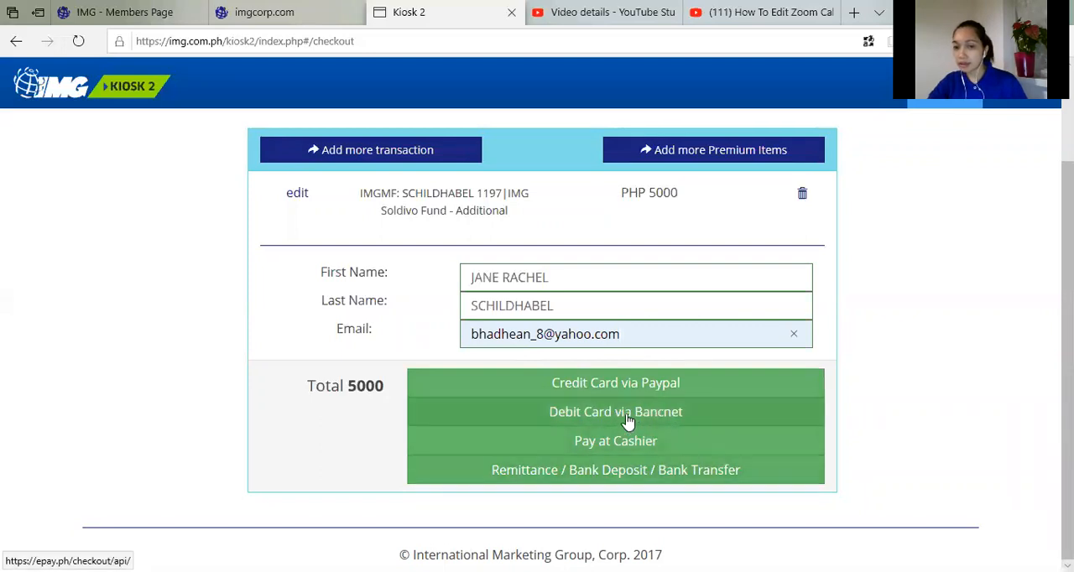
mouse_move(684, 409)
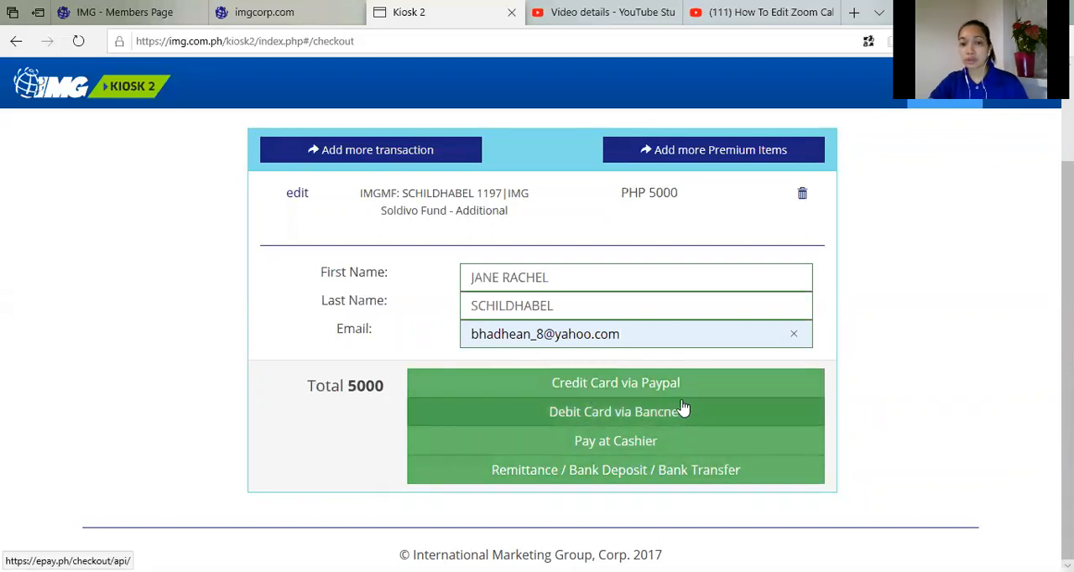
mouse_move(663, 386)
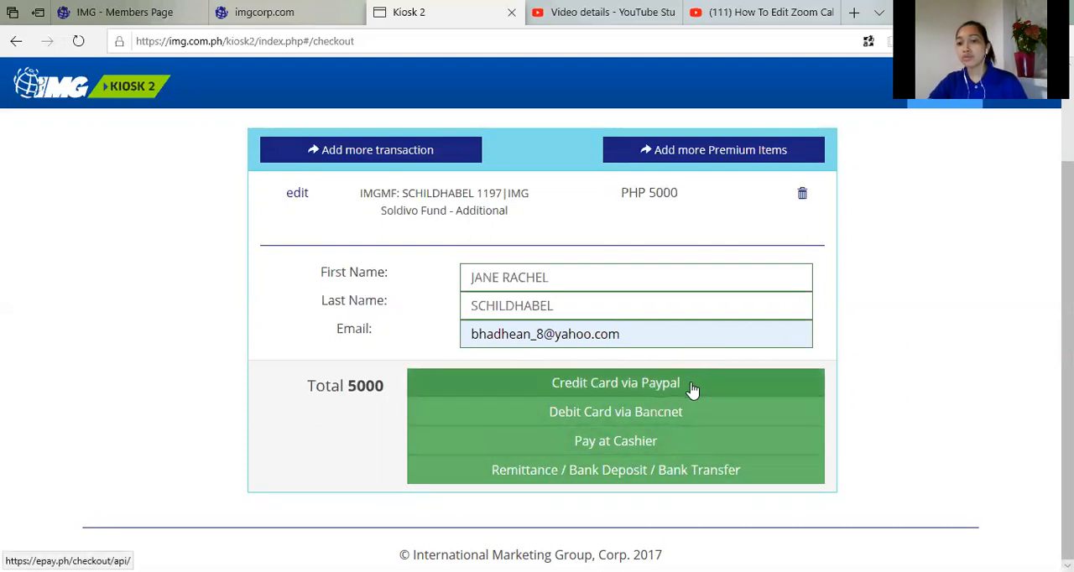
click(616, 383)
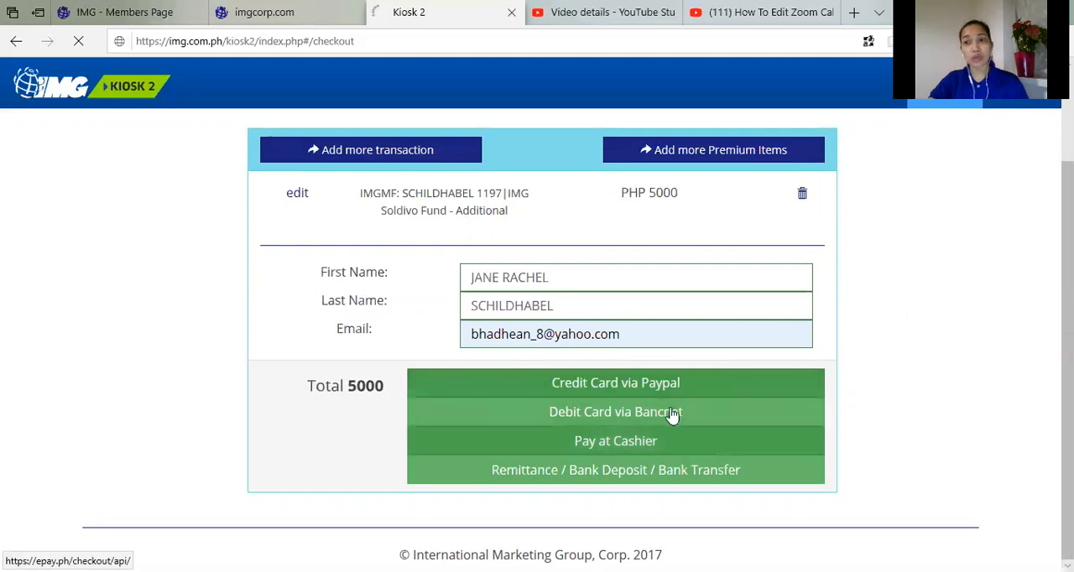
click(615, 411)
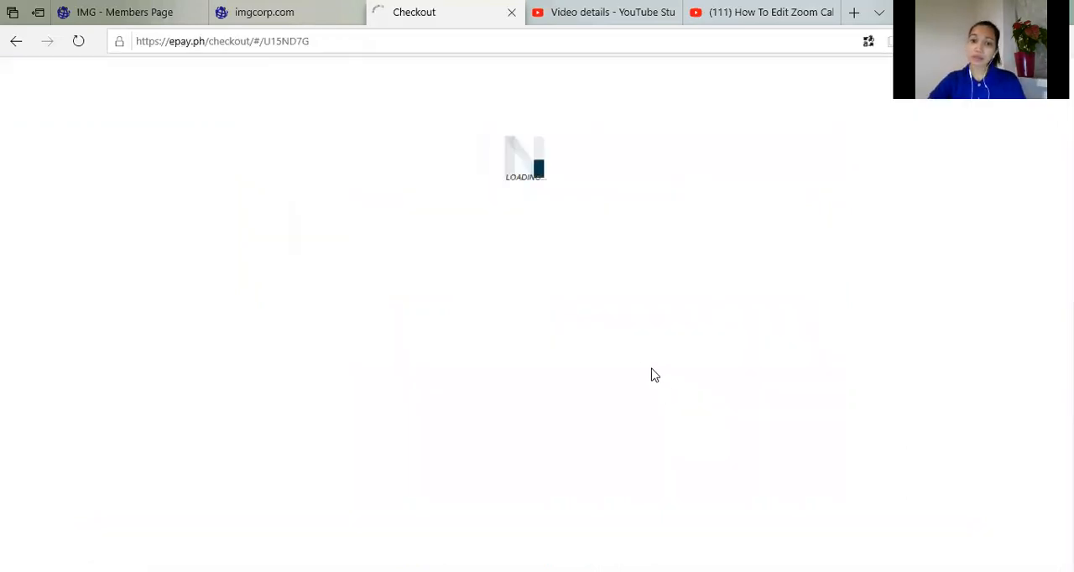
mouse_move(467, 339)
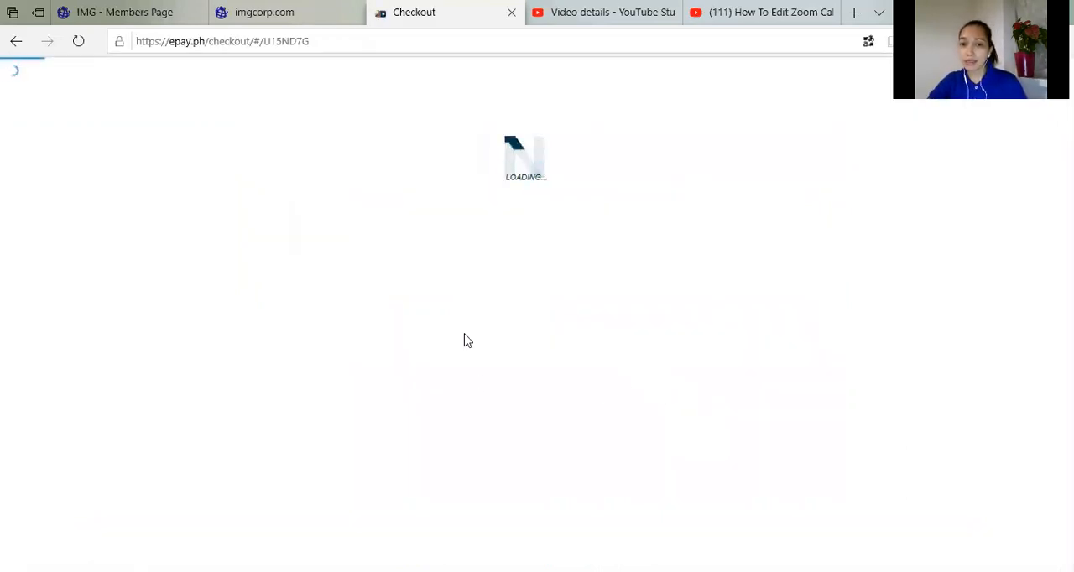
mouse_move(809, 451)
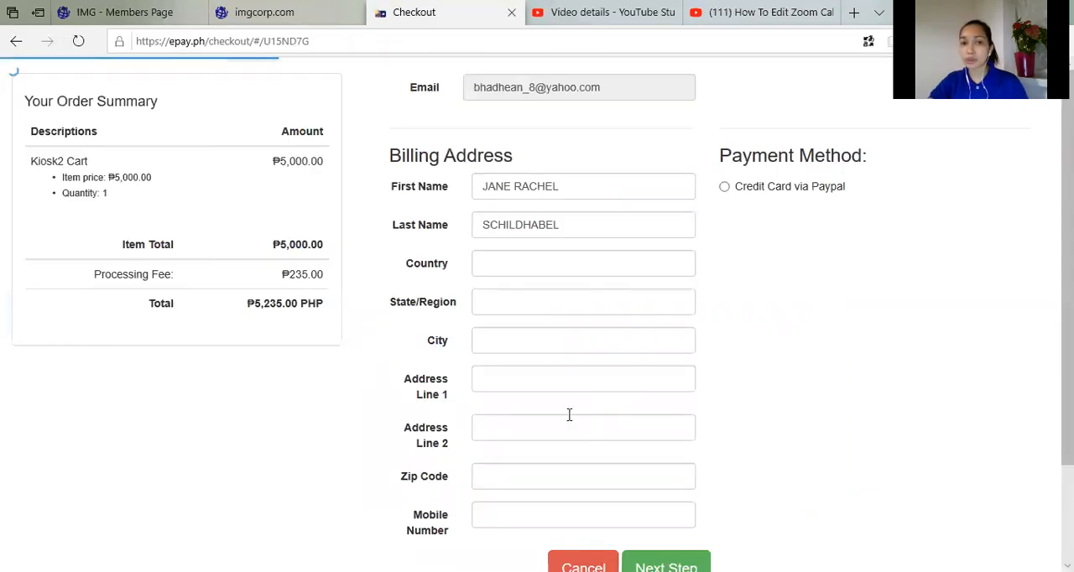
mouse_move(590, 142)
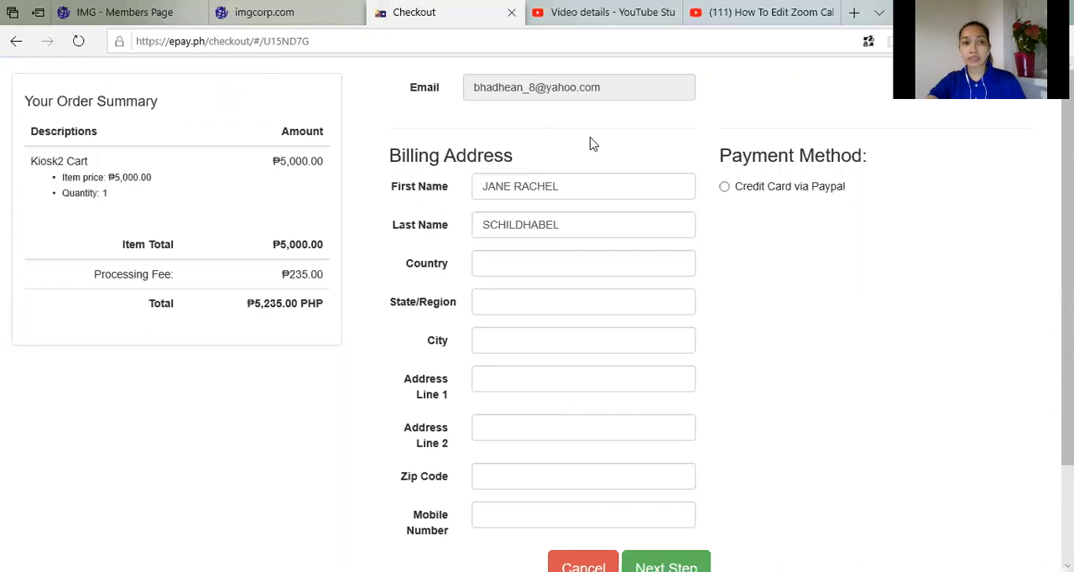
scroll(down, 3)
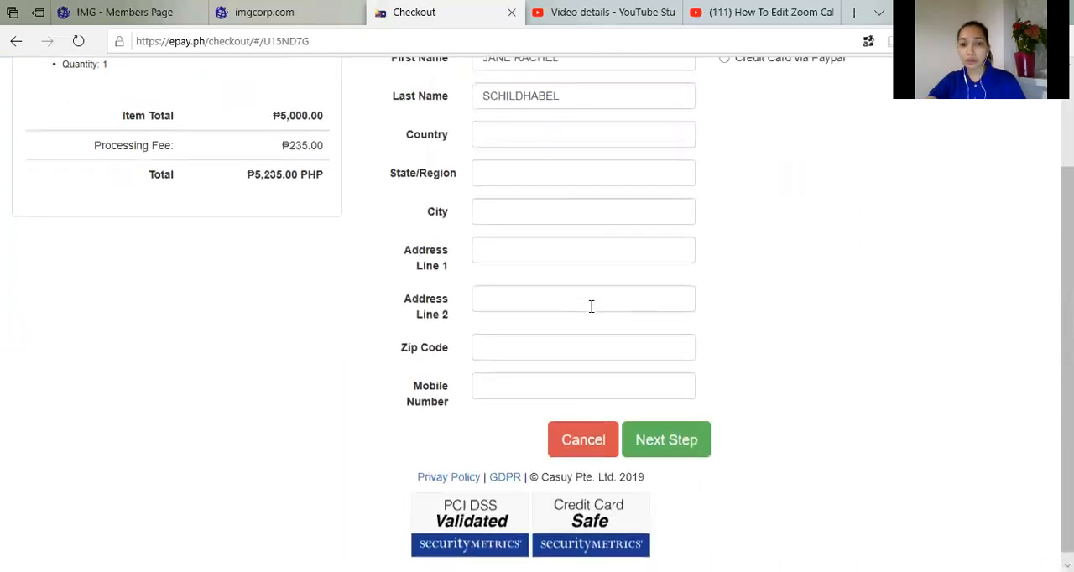
scroll(up, 3)
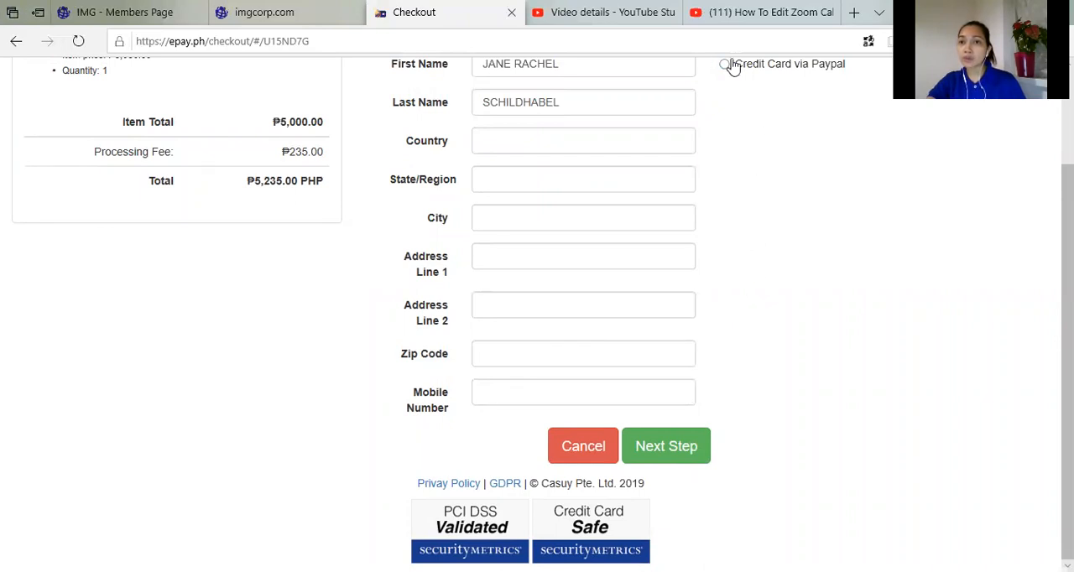
mouse_move(840, 94)
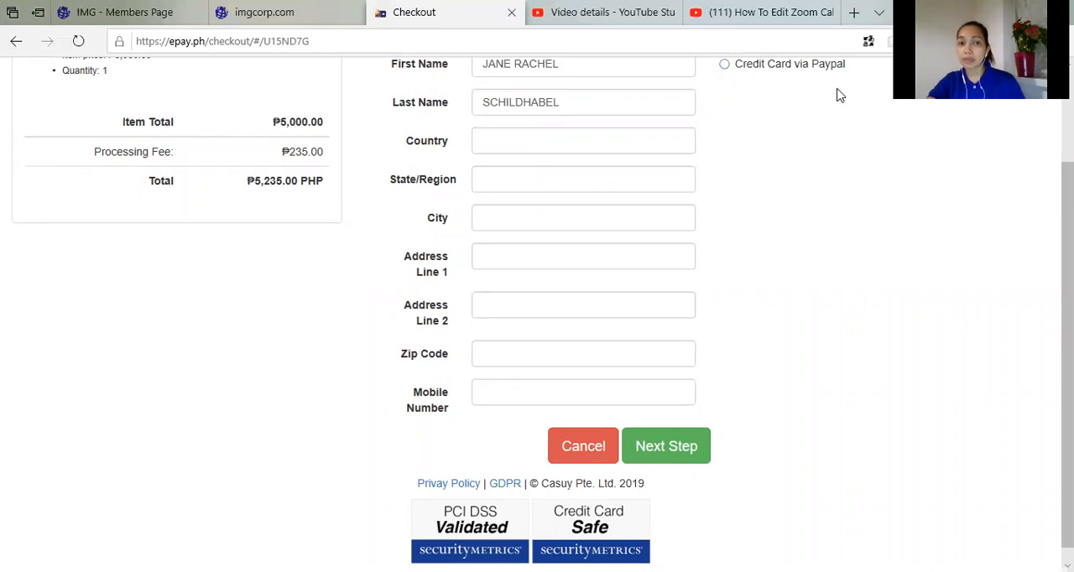
scroll(up, 3)
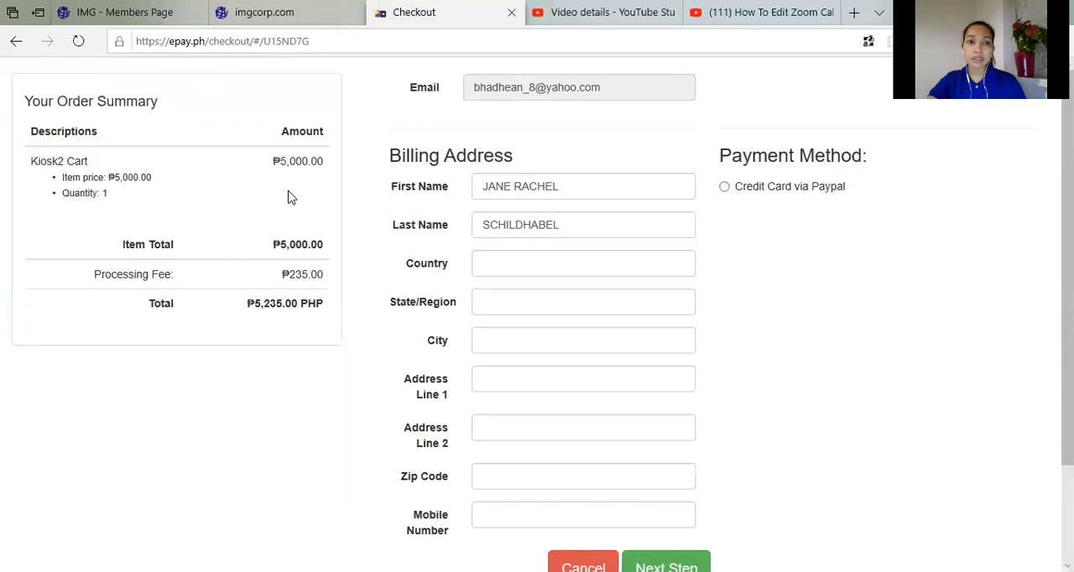
mouse_move(375, 267)
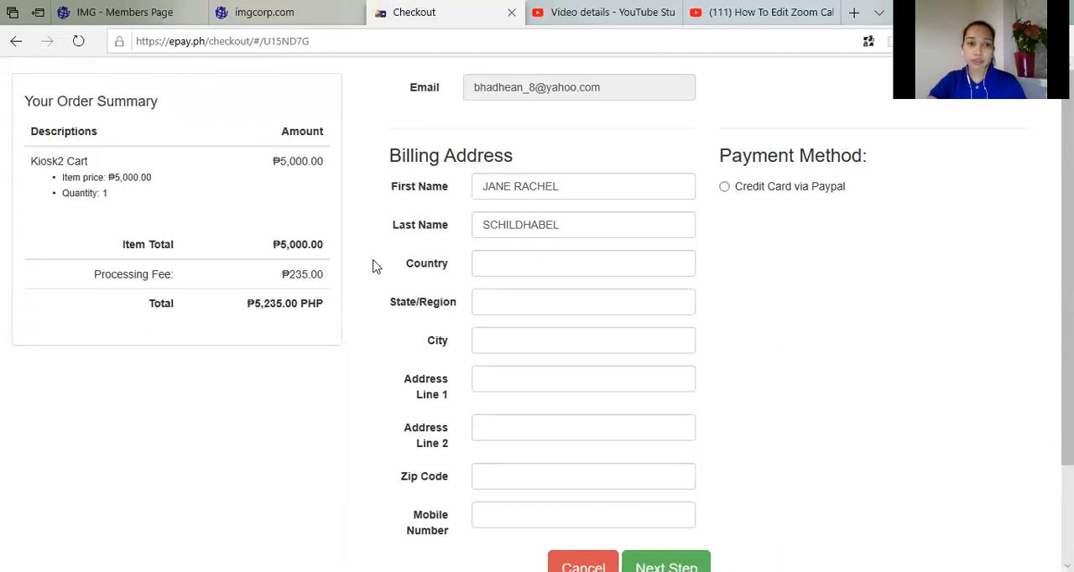
mouse_move(328, 287)
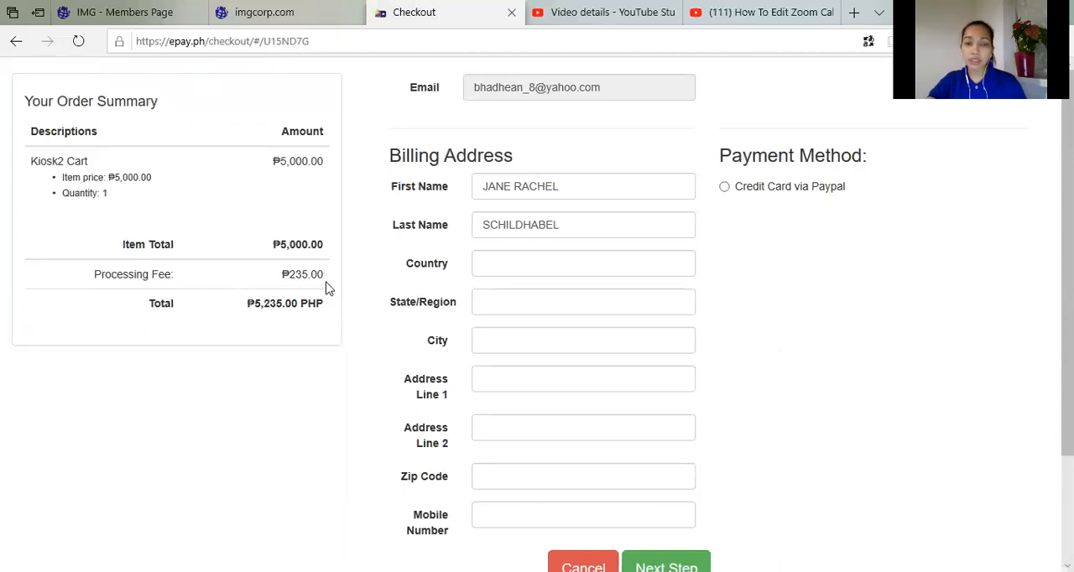
mouse_move(305, 308)
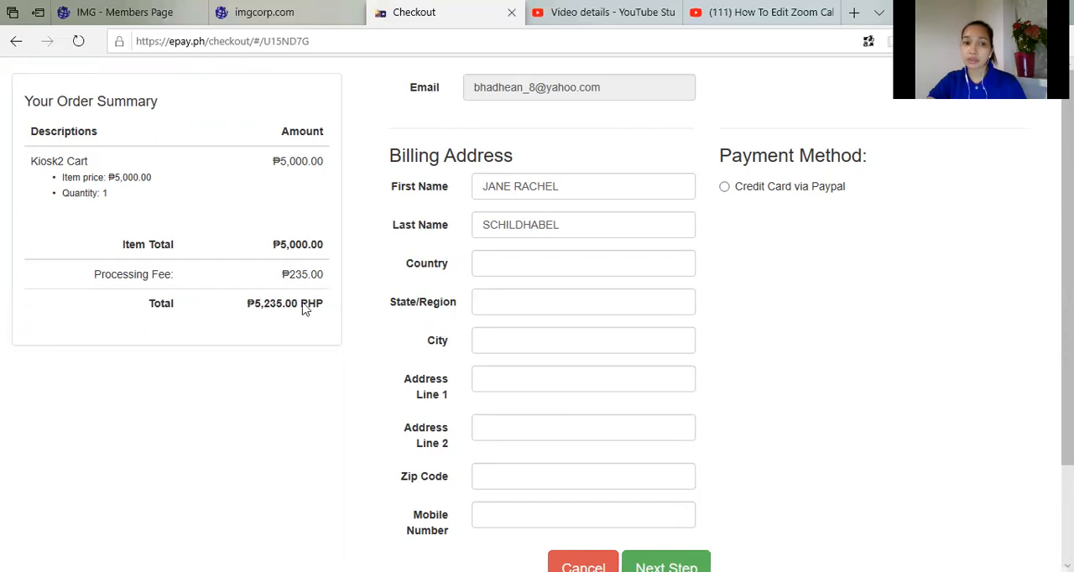
mouse_move(262, 278)
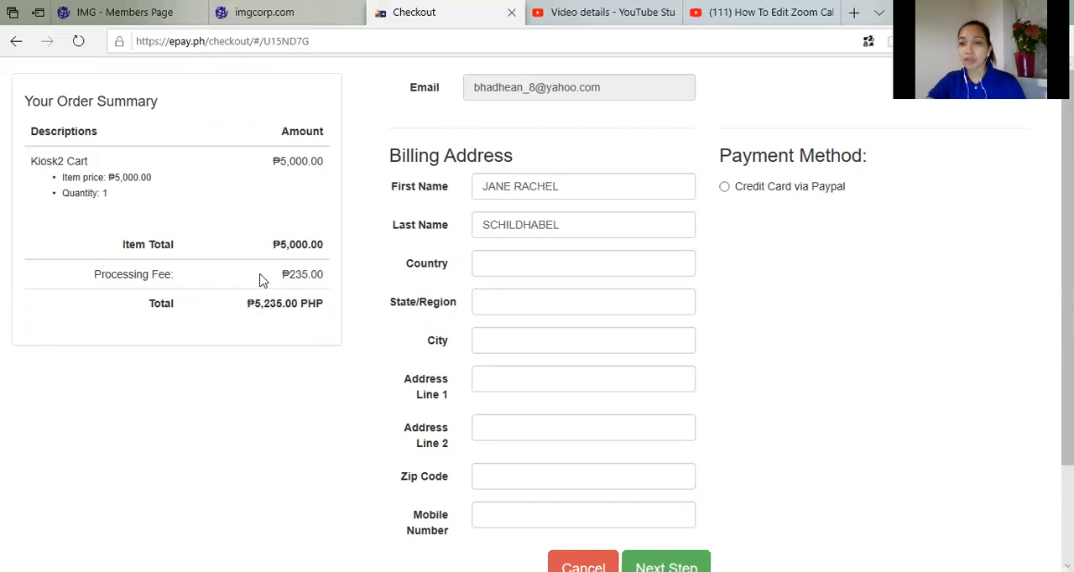
mouse_move(333, 313)
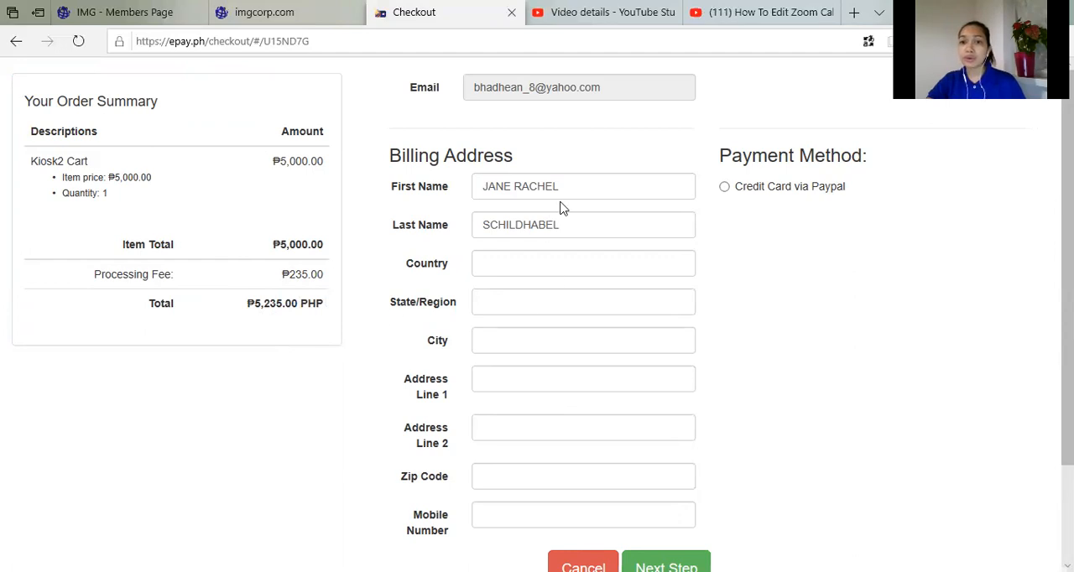
Continue from the ePay checkout to PayPal for the ₱5,235.00 total.
scroll(down, 3)
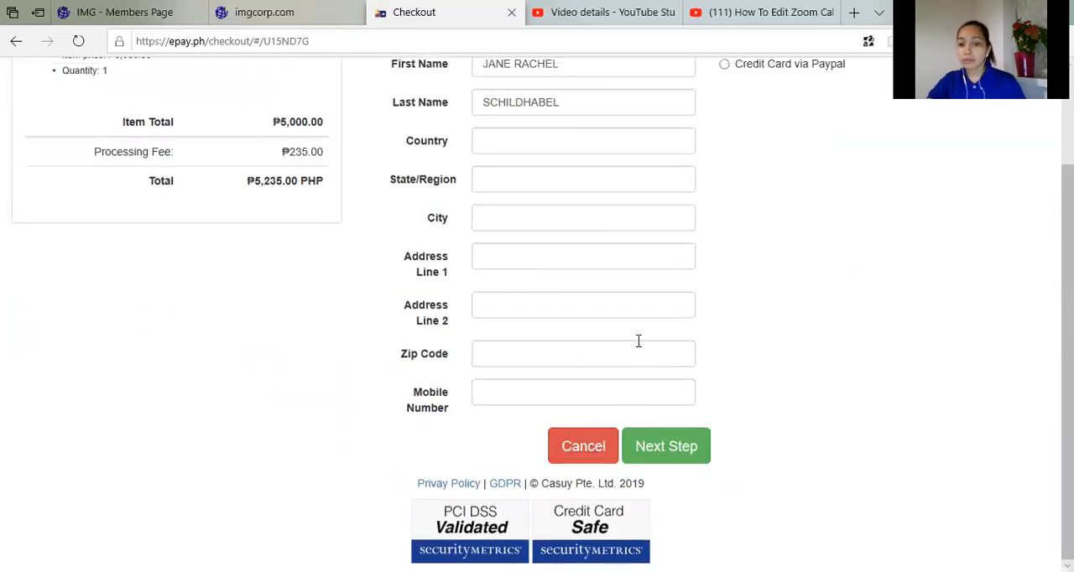
mouse_move(666, 446)
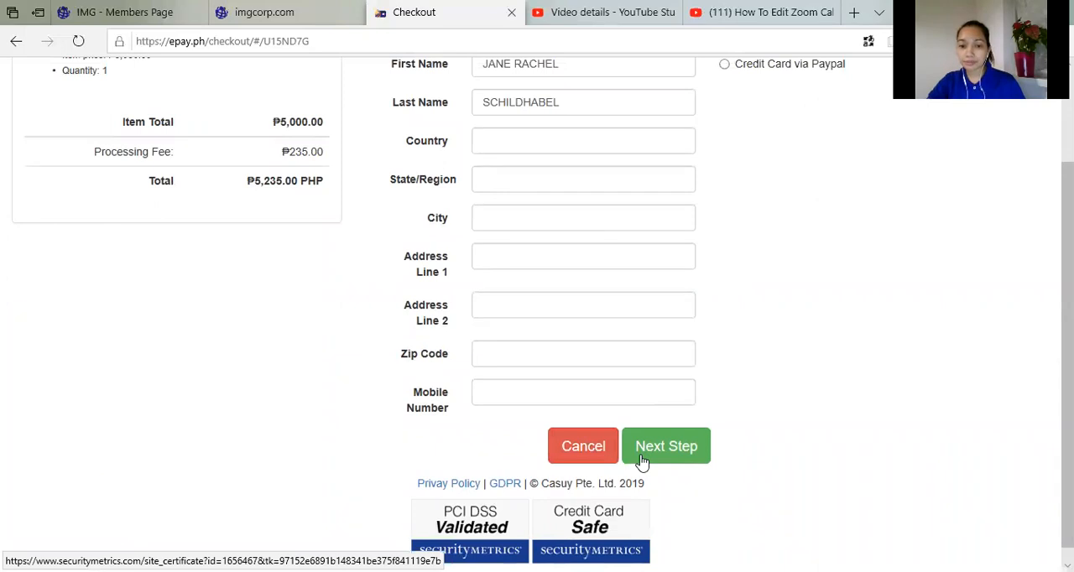
mouse_move(570, 545)
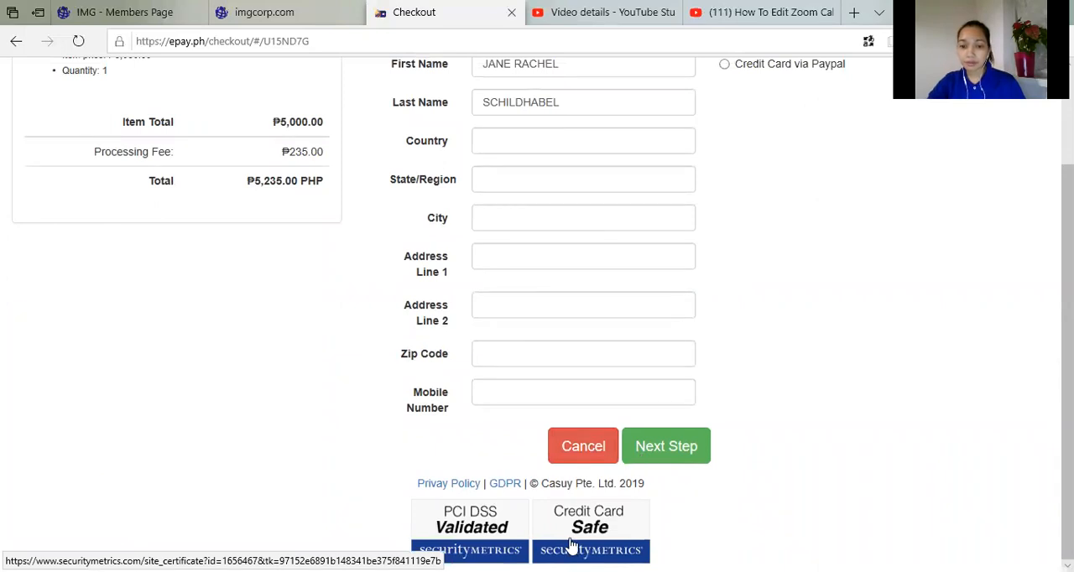
mouse_move(610, 176)
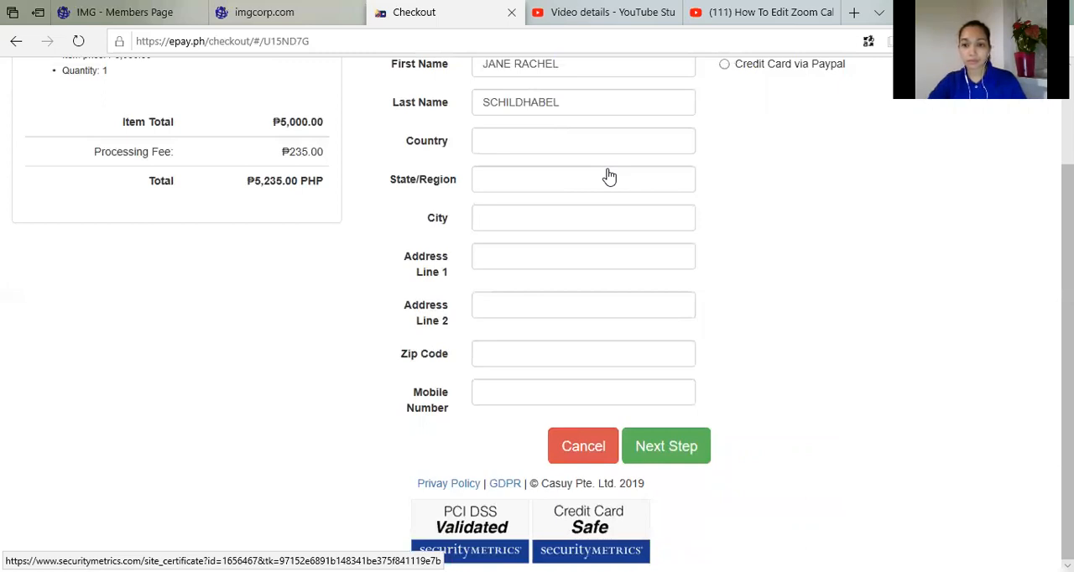
click(666, 446)
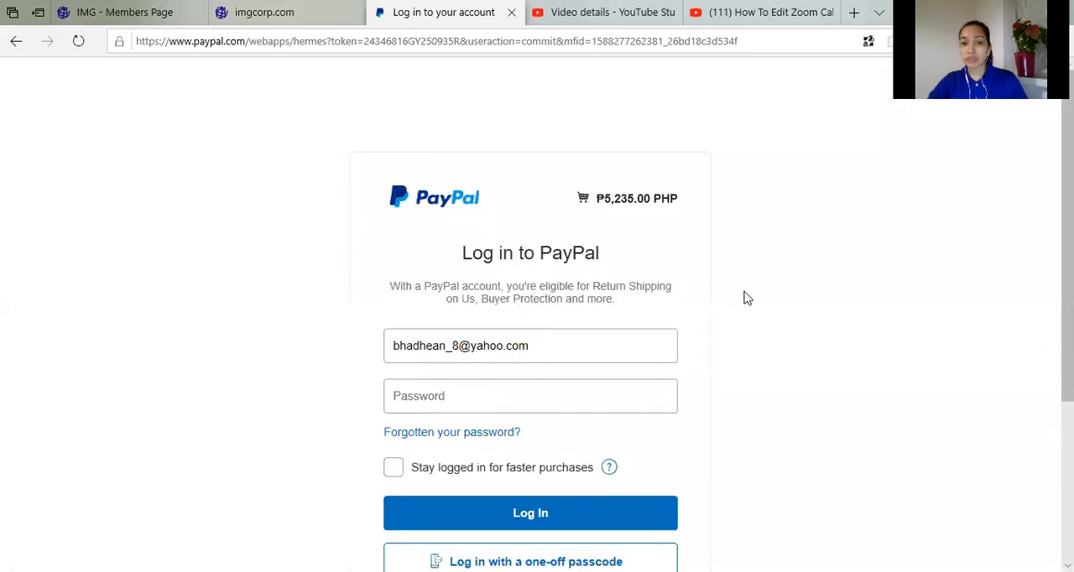
Scroll the PayPal login page down to the Pay by Debit or Credit Card option.
scroll(down, 3)
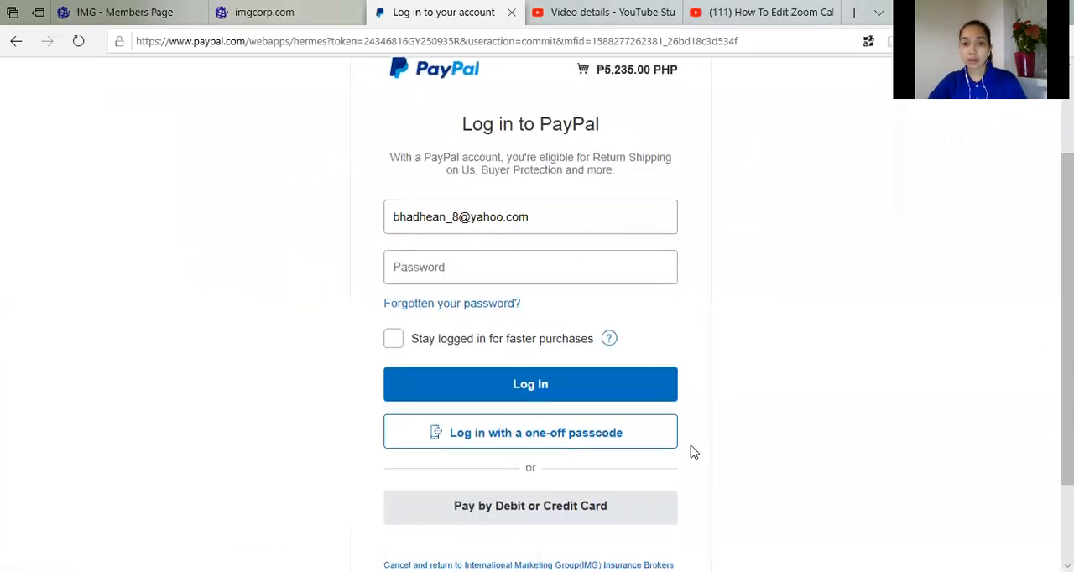
mouse_move(530, 384)
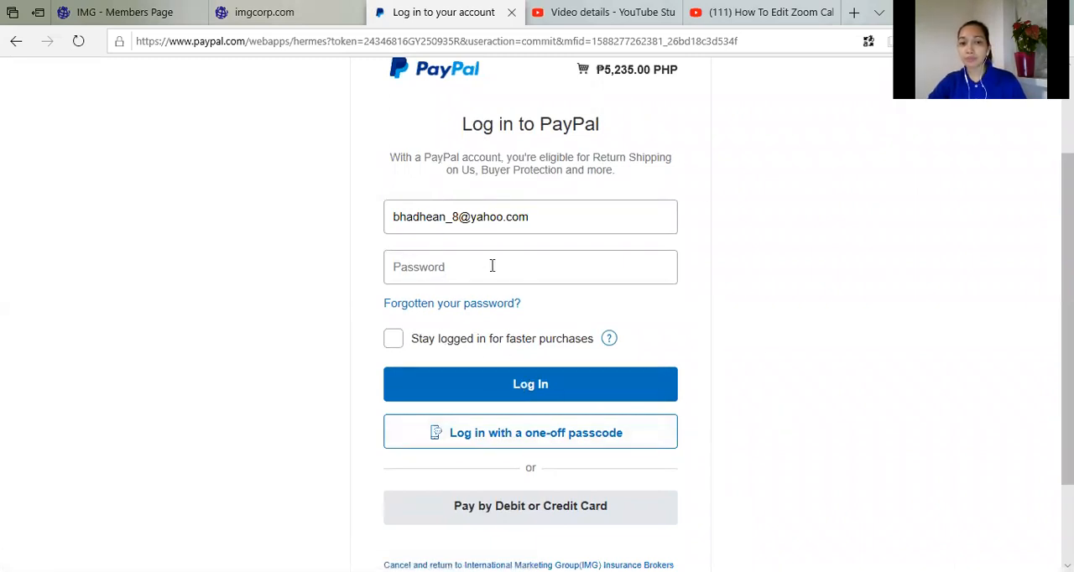
scroll(down, 3)
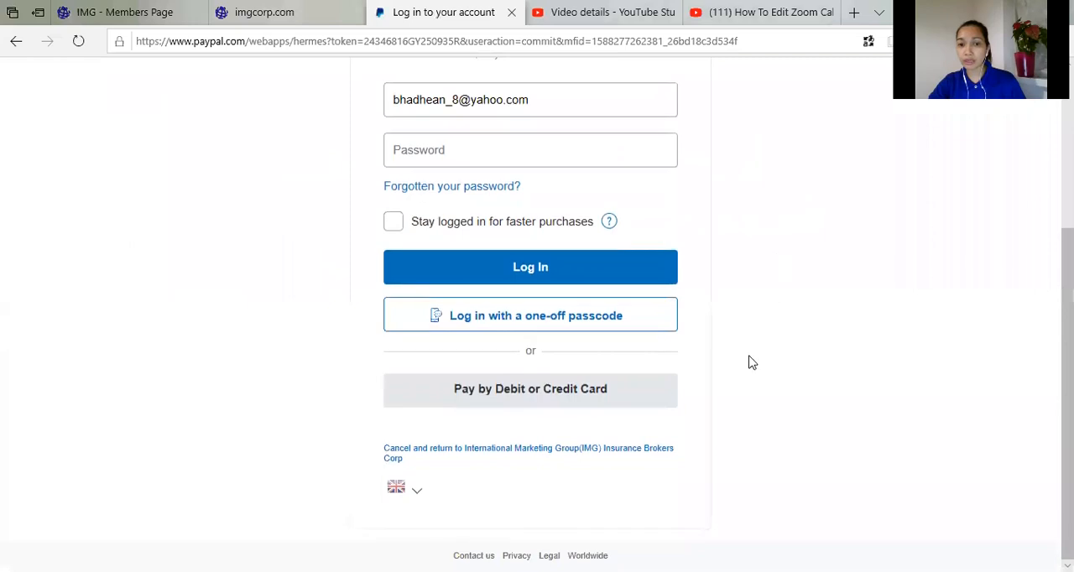
mouse_move(527, 401)
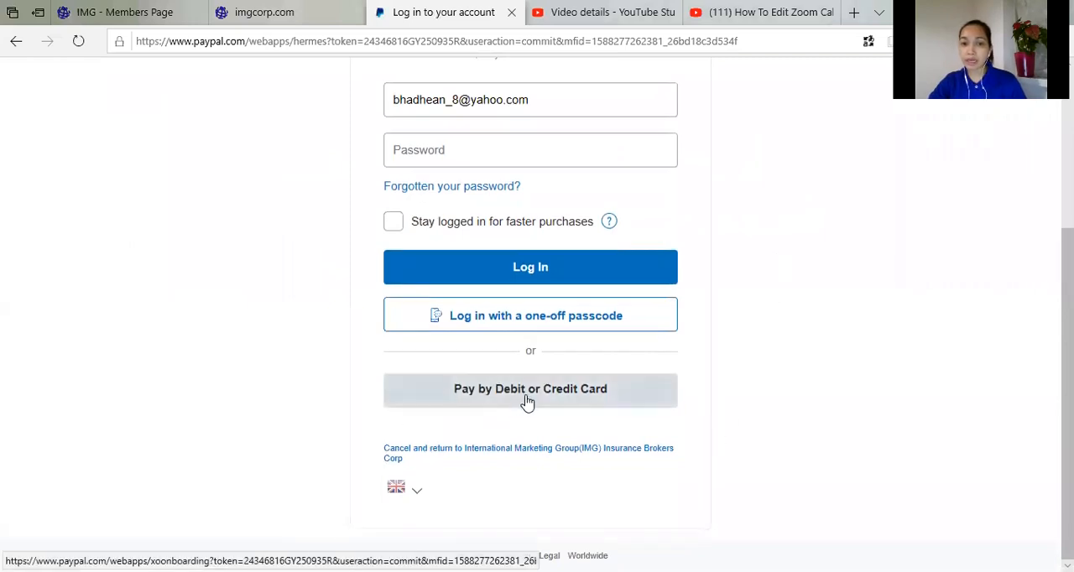
mouse_move(632, 391)
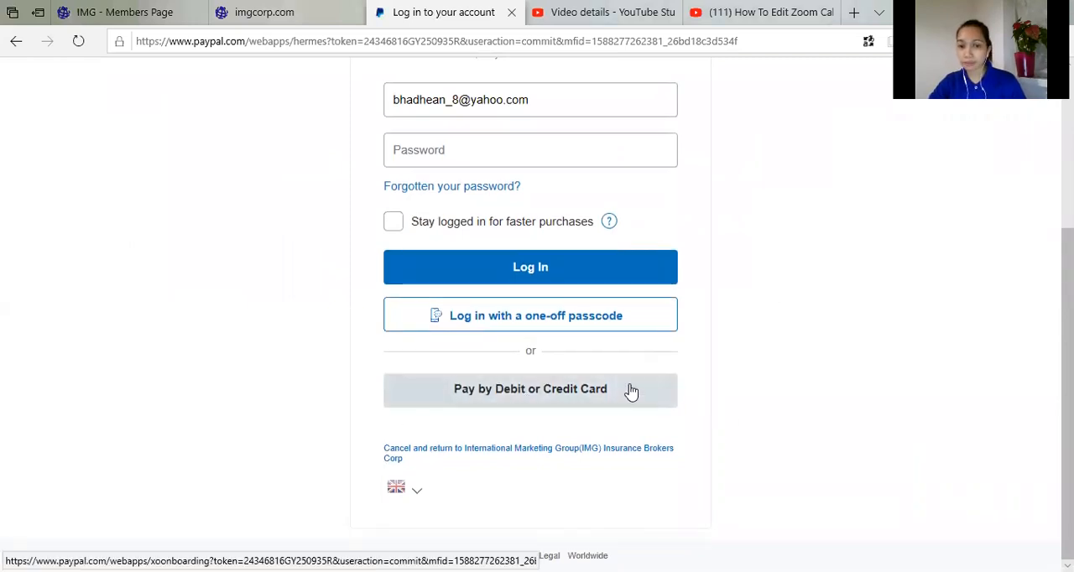
mouse_move(600, 417)
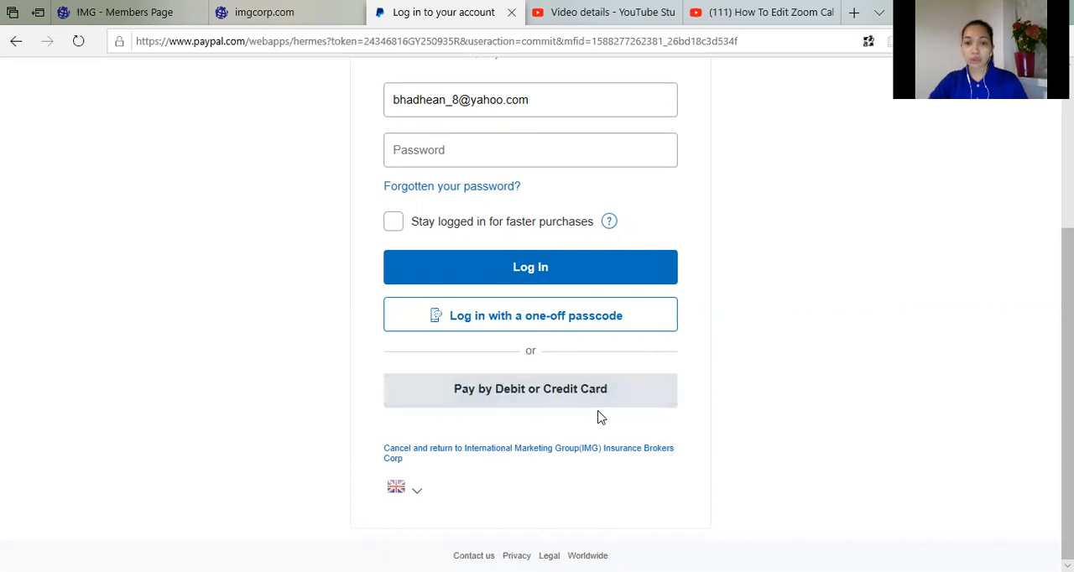
mouse_move(560, 178)
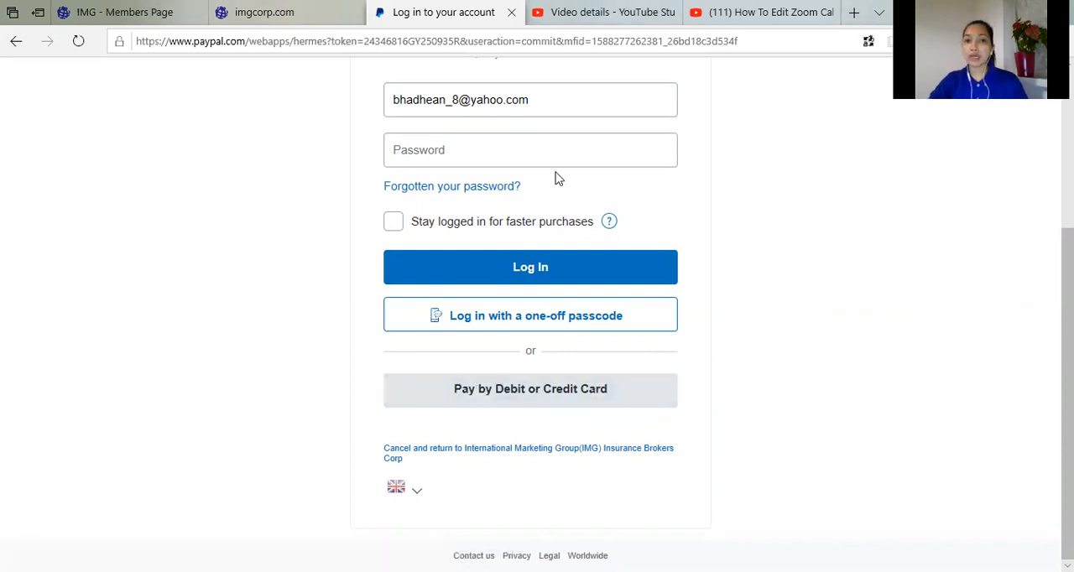
mouse_move(522, 408)
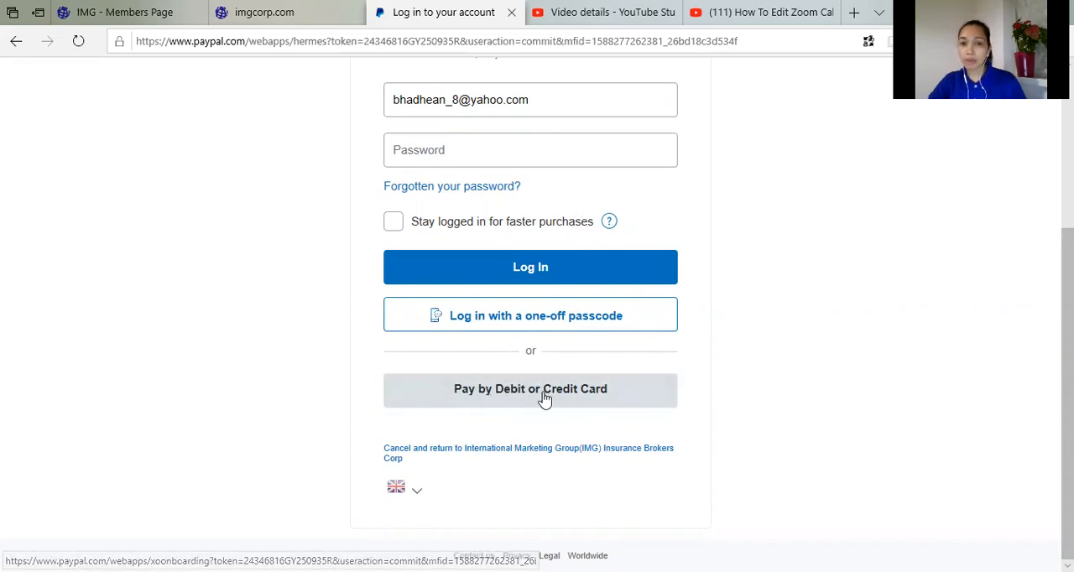
mouse_move(612, 407)
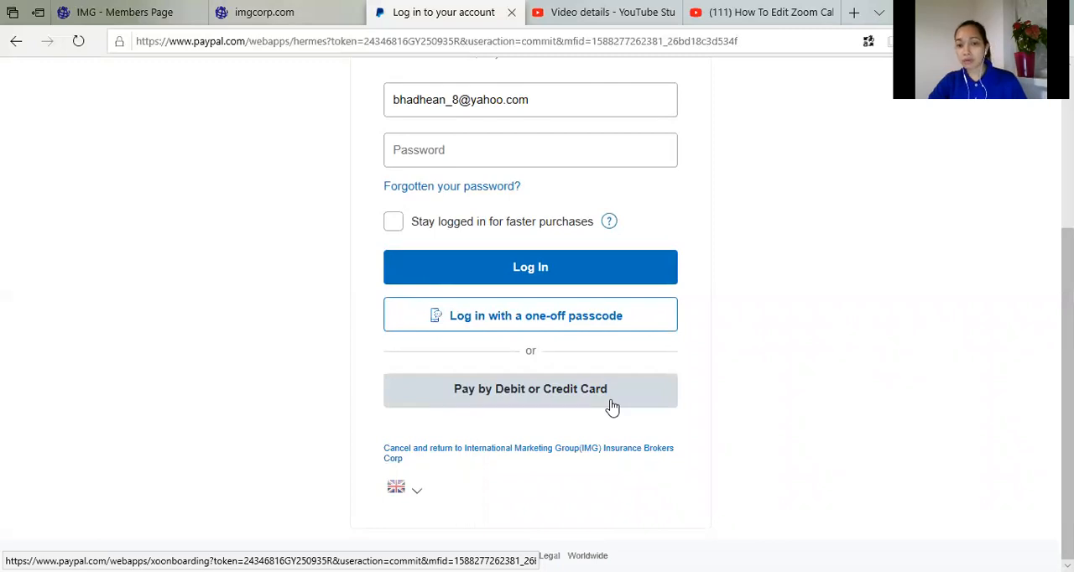
mouse_move(507, 403)
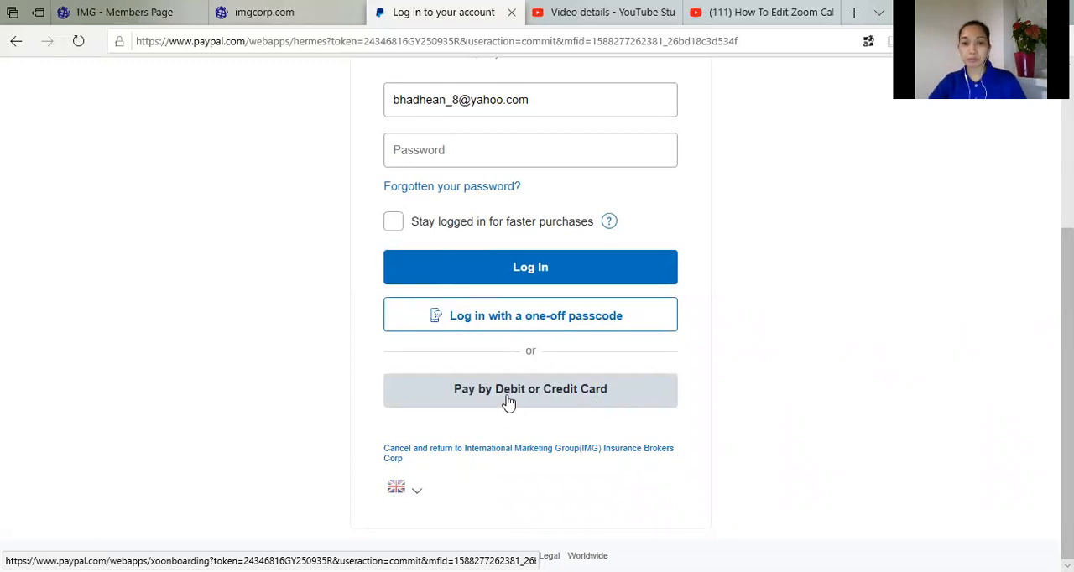
mouse_move(509, 402)
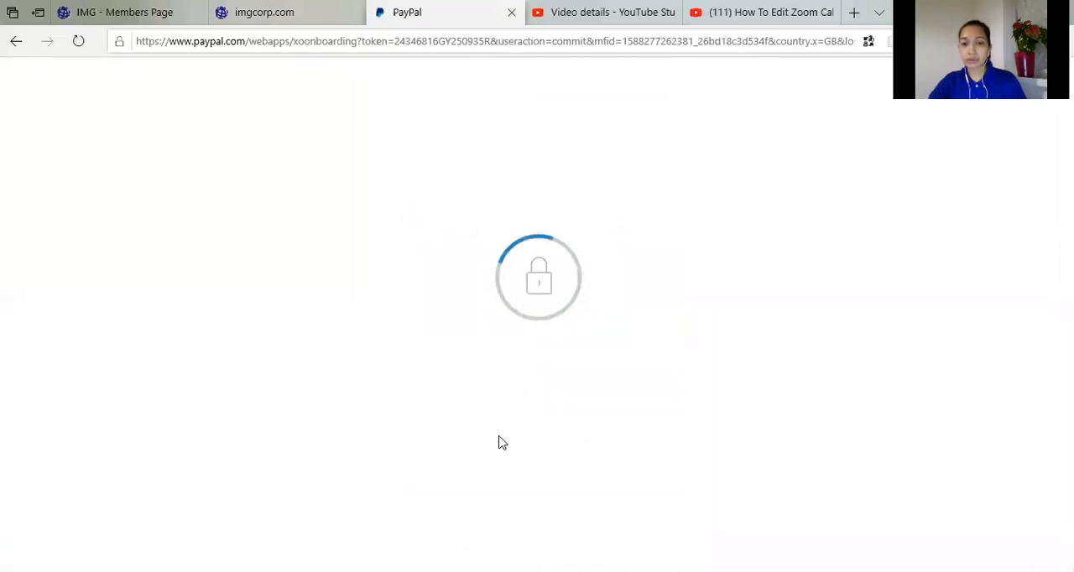
mouse_move(553, 375)
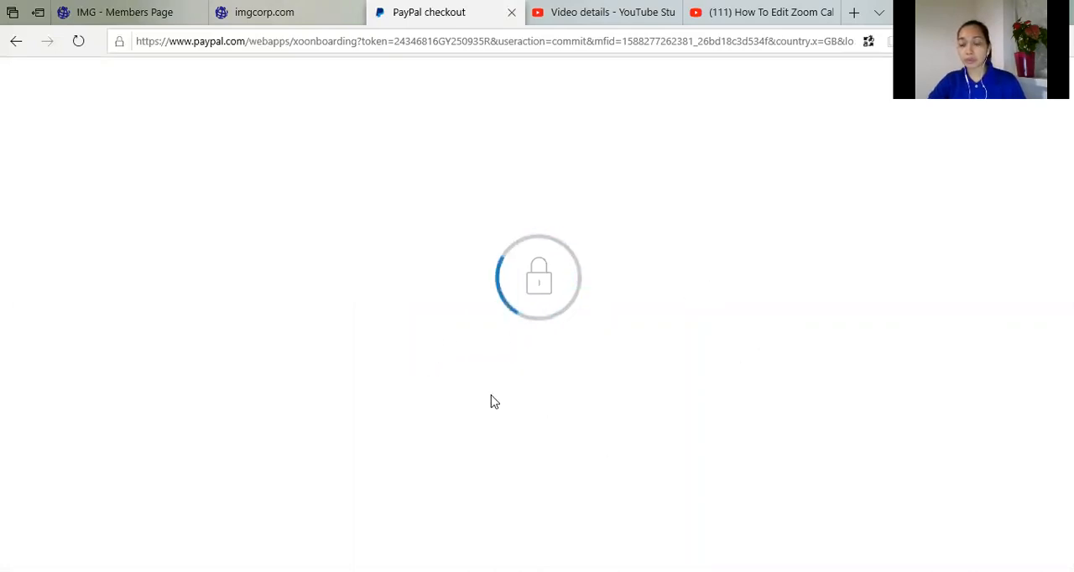
mouse_move(432, 304)
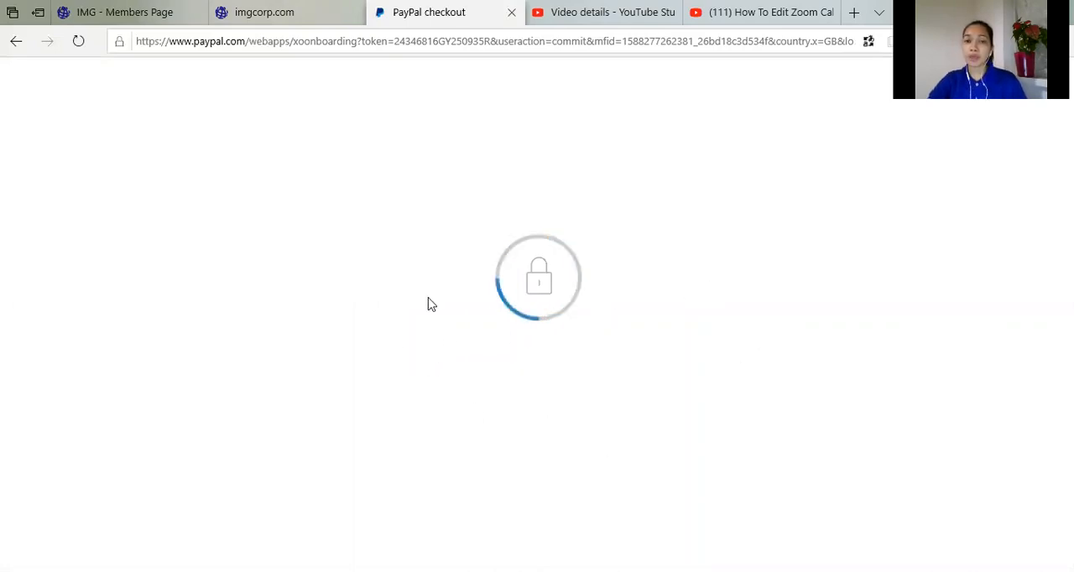
mouse_move(443, 269)
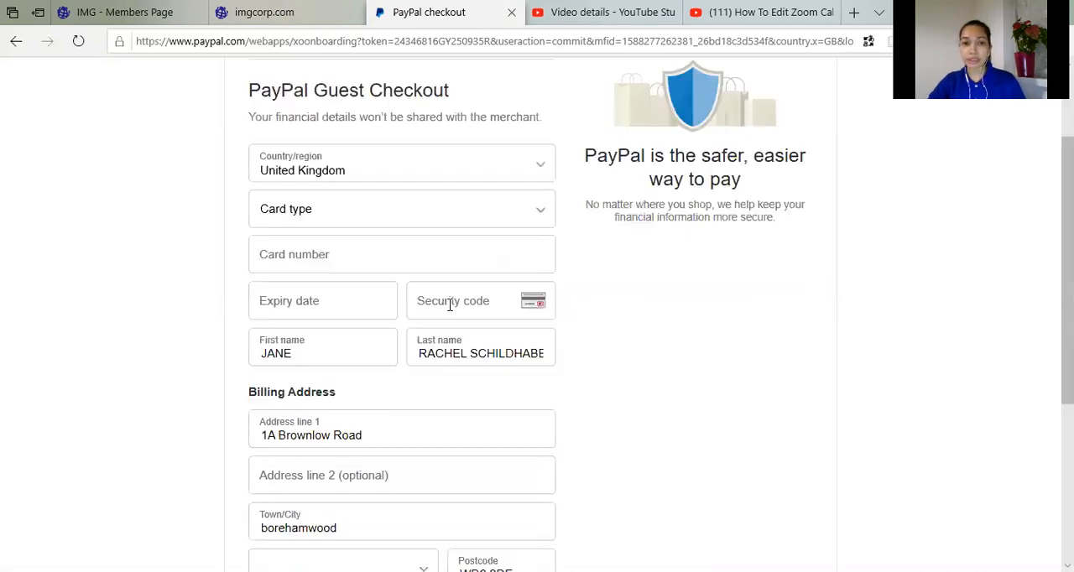
Expand the Card type list showing Visa, Mastercard, American Express, Discover and Maestro.
click(401, 208)
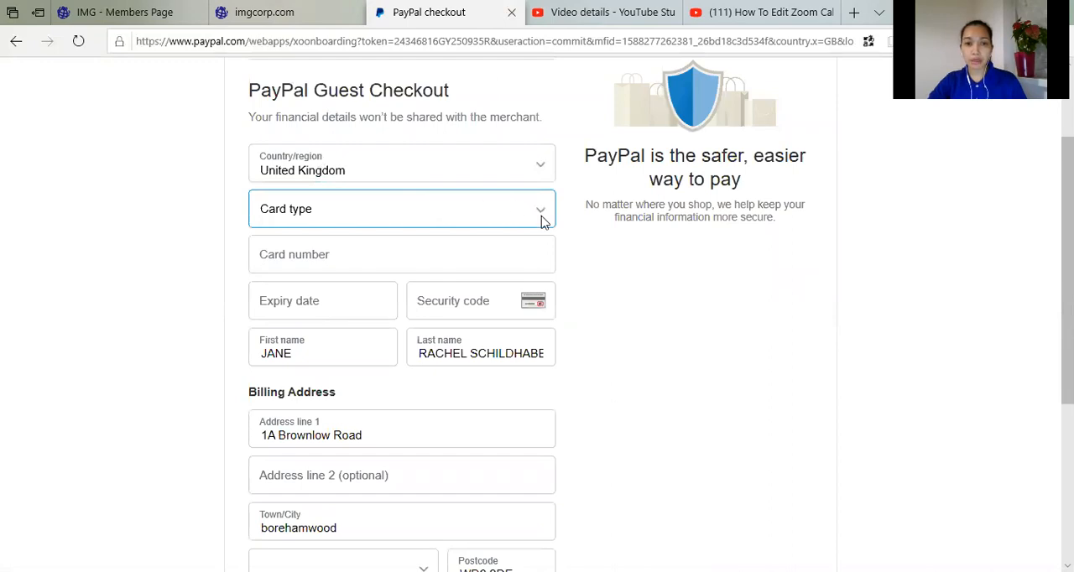
click(401, 208)
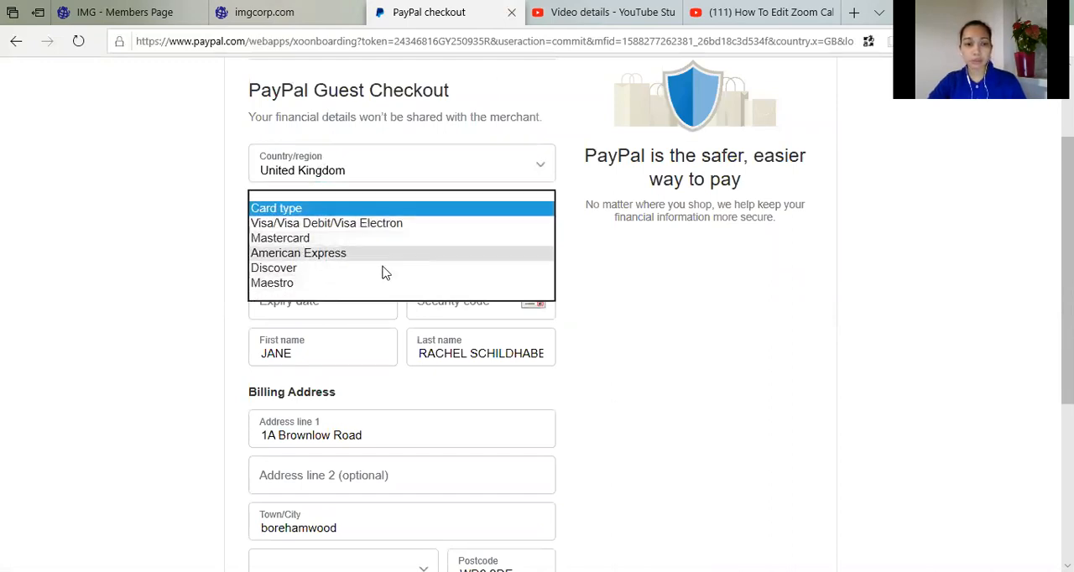
mouse_move(403, 346)
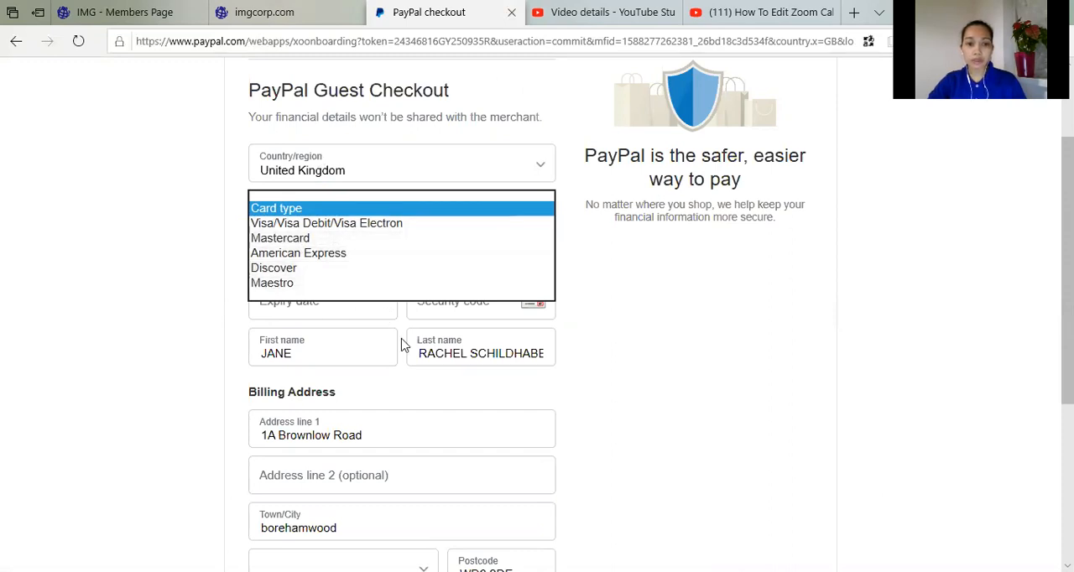
mouse_move(655, 299)
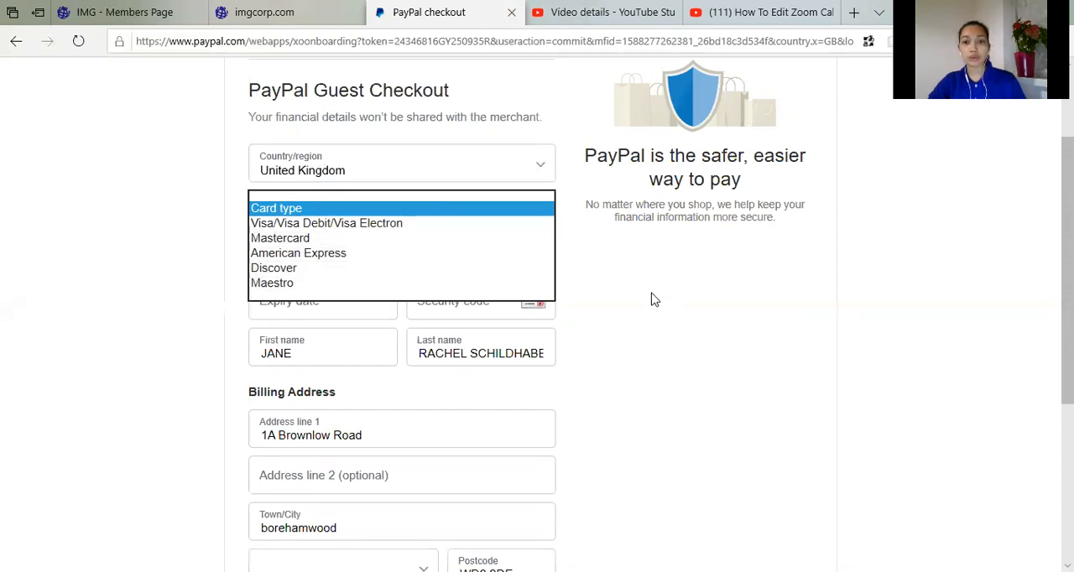
mouse_move(615, 307)
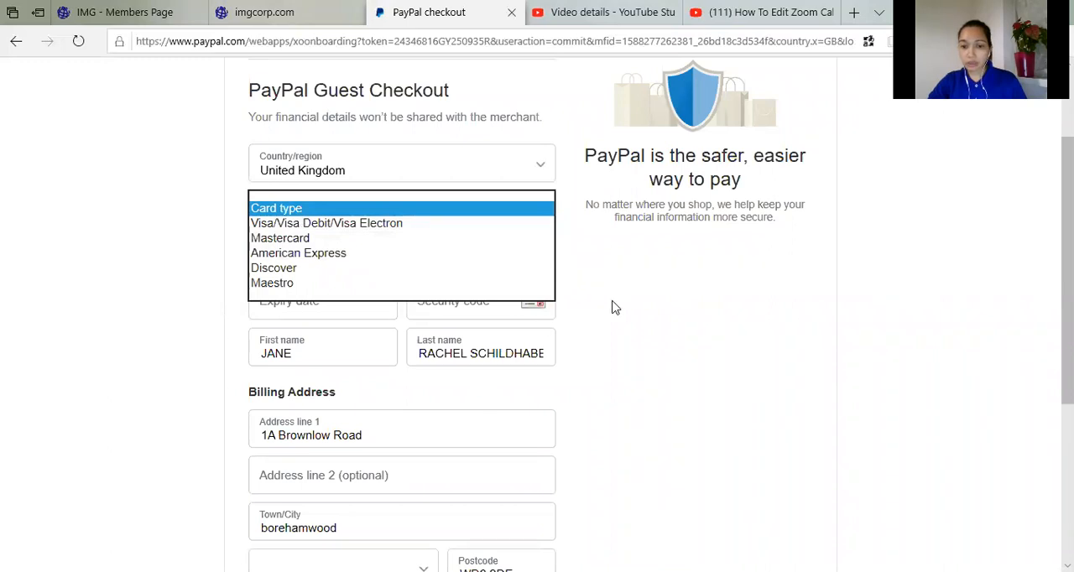
mouse_move(746, 359)
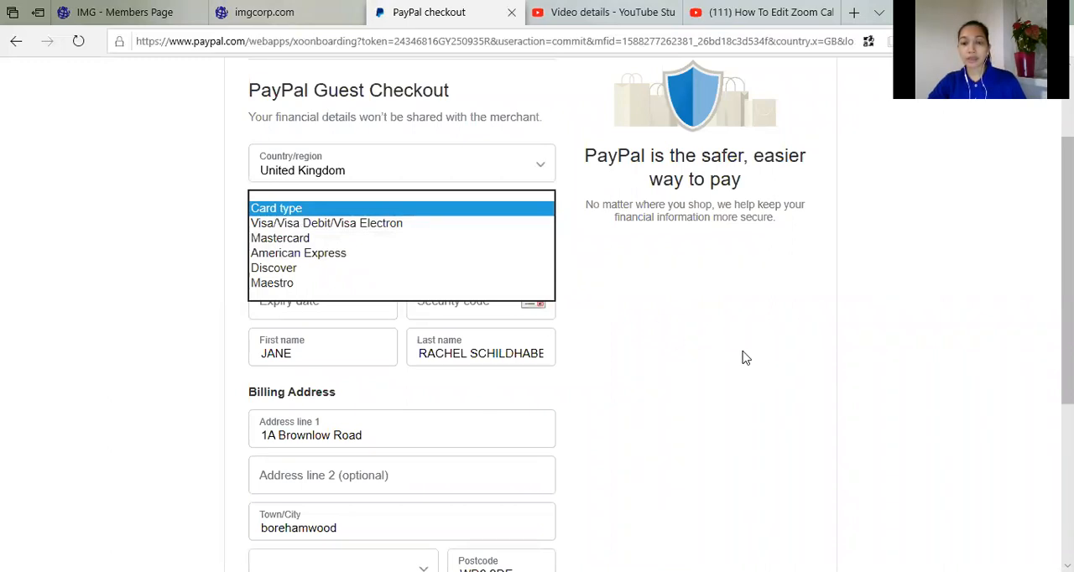
mouse_move(680, 407)
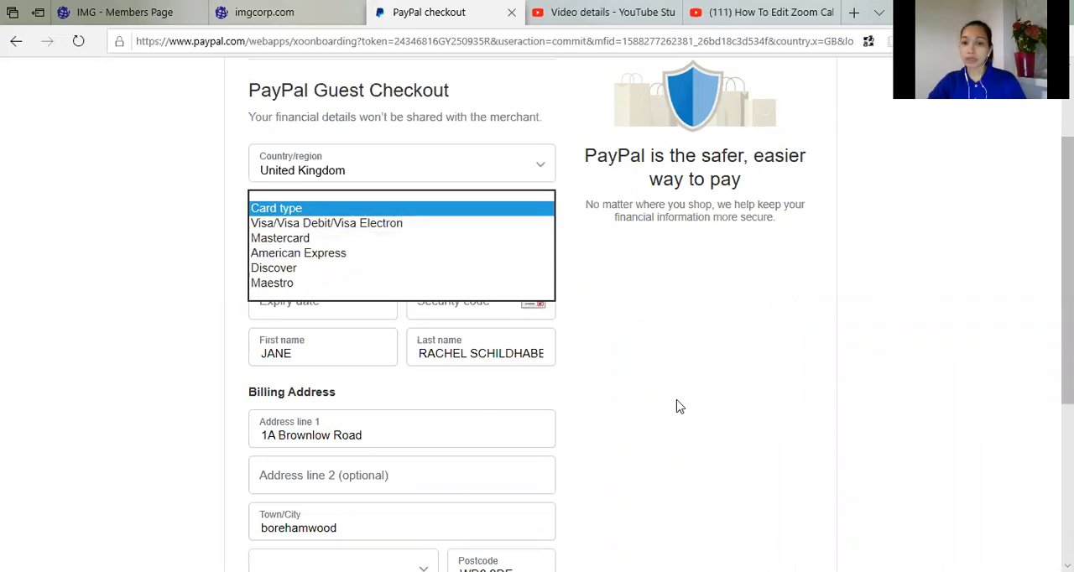
mouse_move(607, 321)
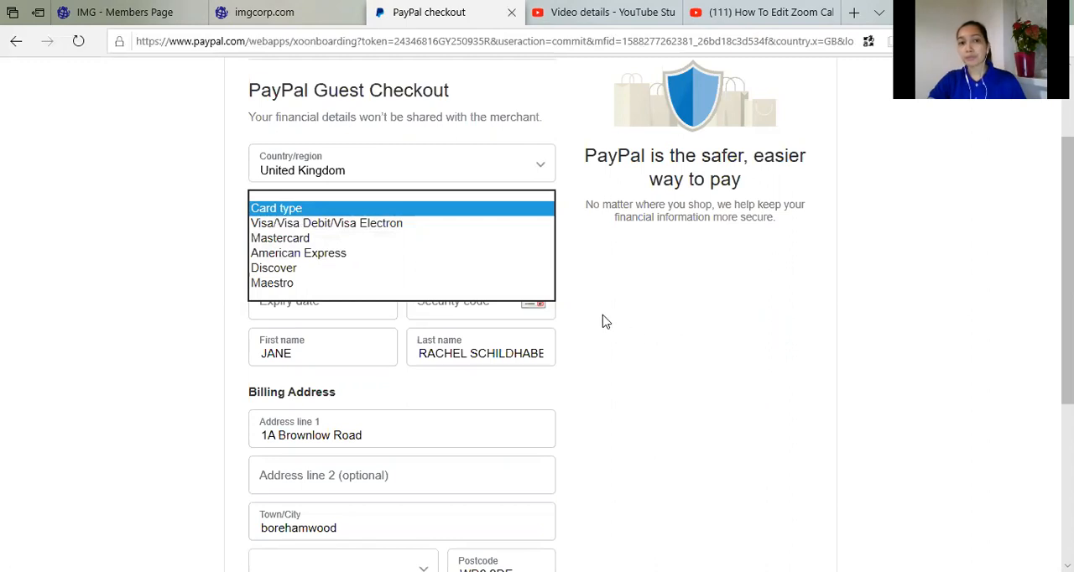
mouse_move(737, 341)
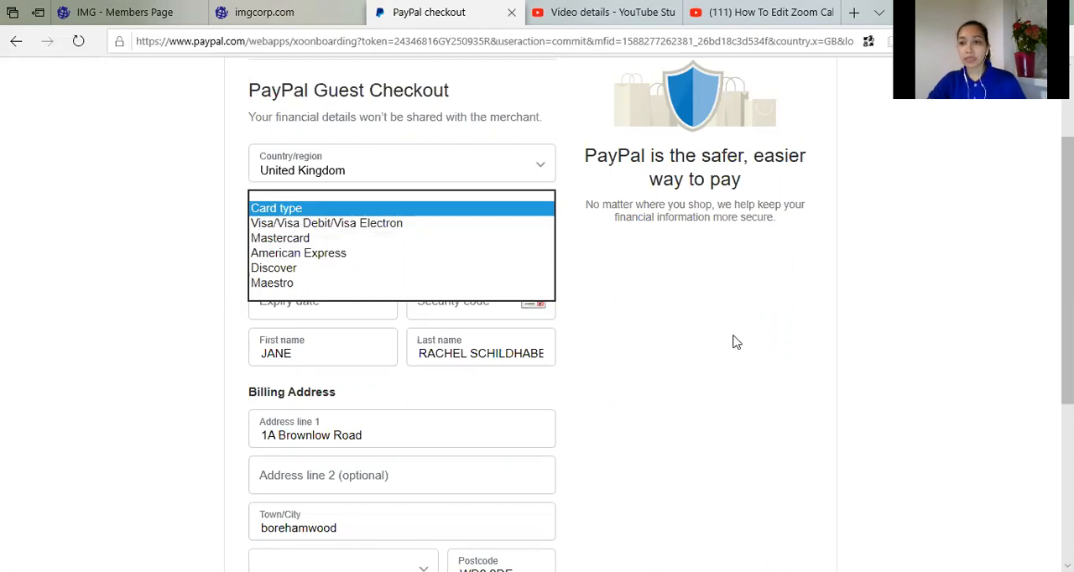
mouse_move(717, 411)
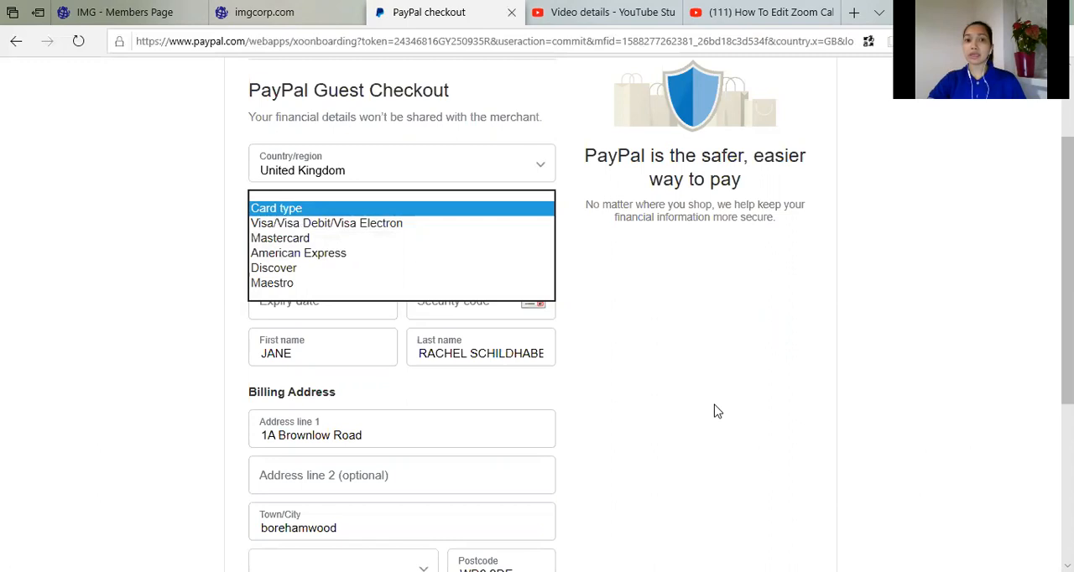
mouse_move(772, 403)
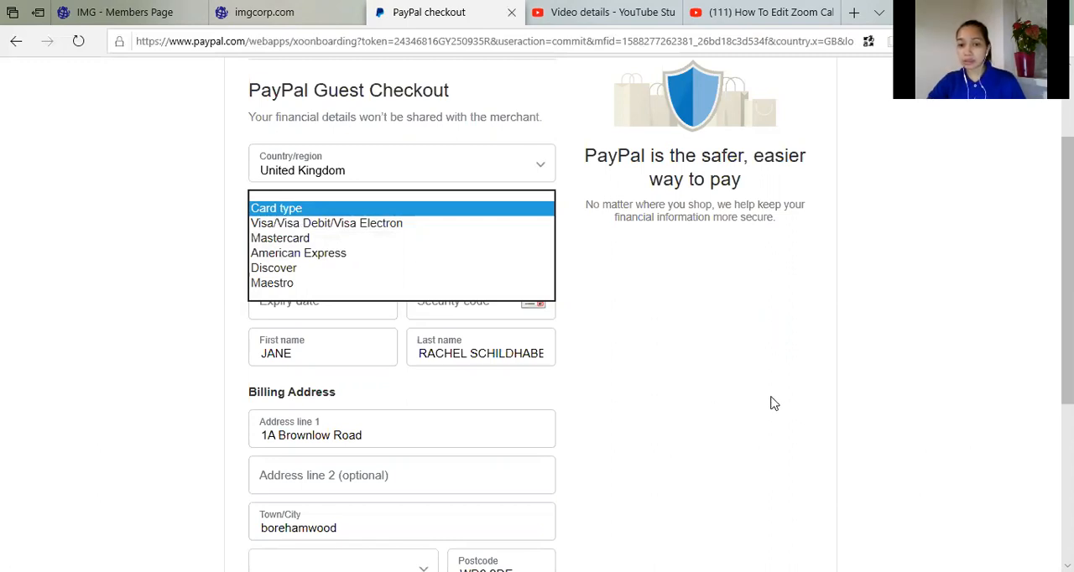
mouse_move(642, 343)
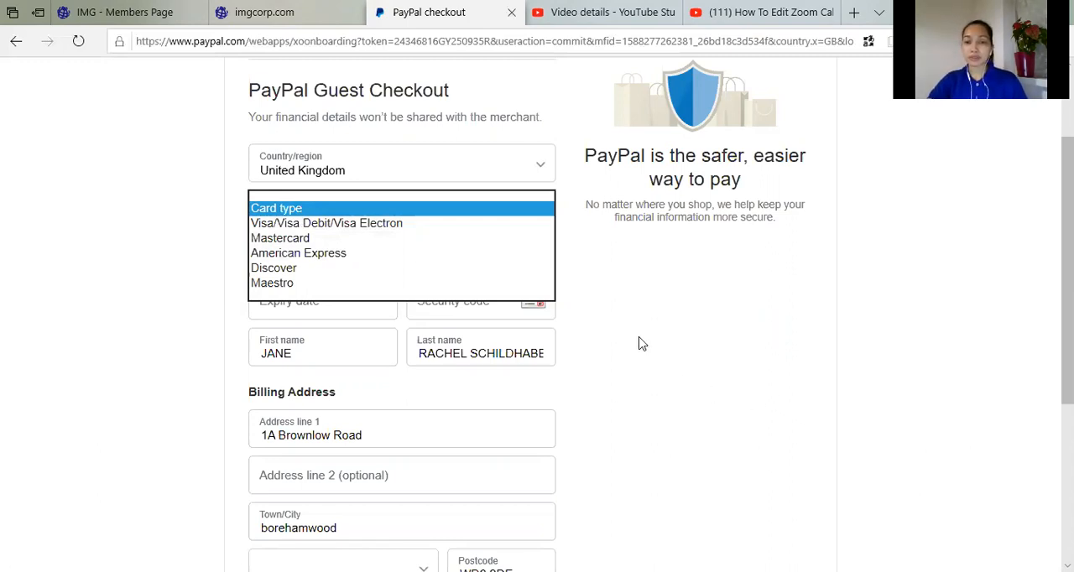
mouse_move(727, 309)
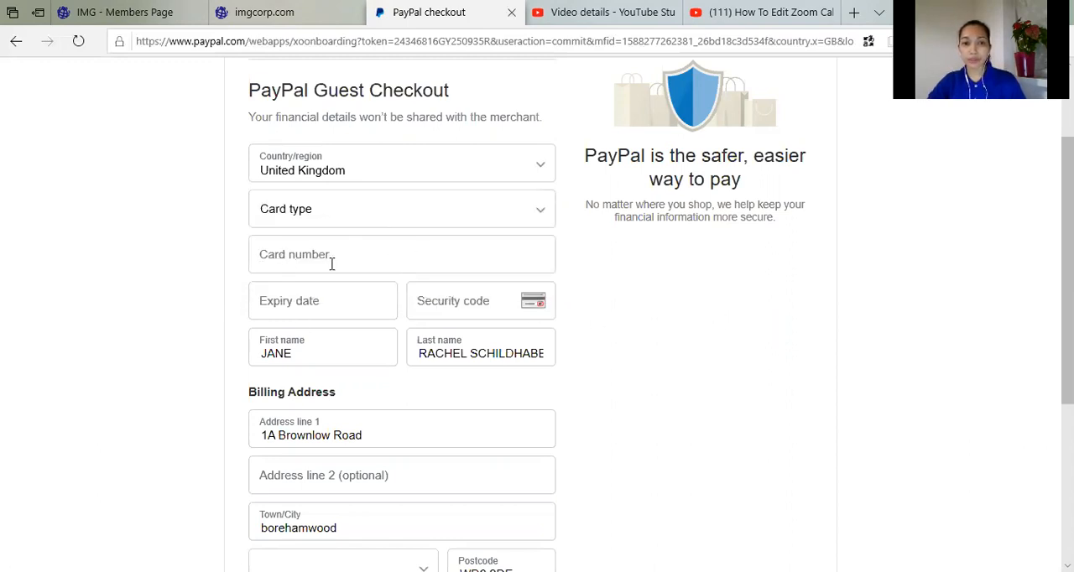
mouse_move(325, 329)
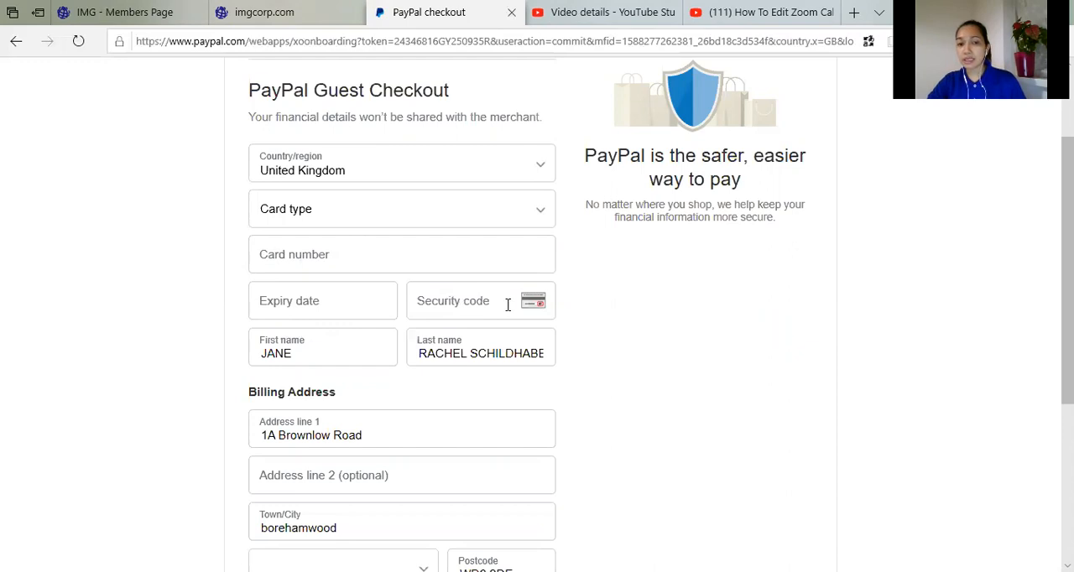
mouse_move(365, 395)
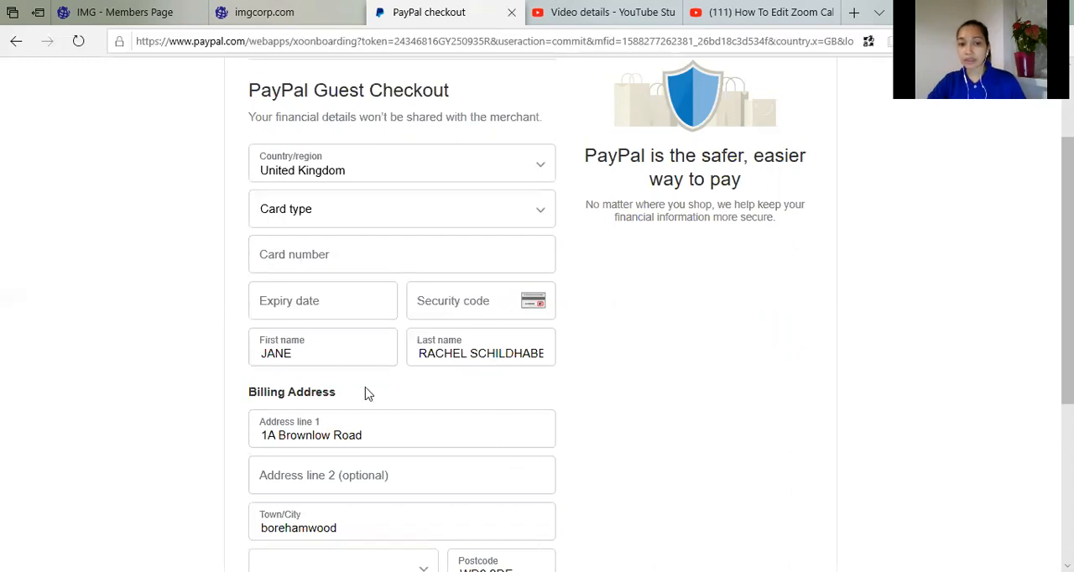
mouse_move(687, 394)
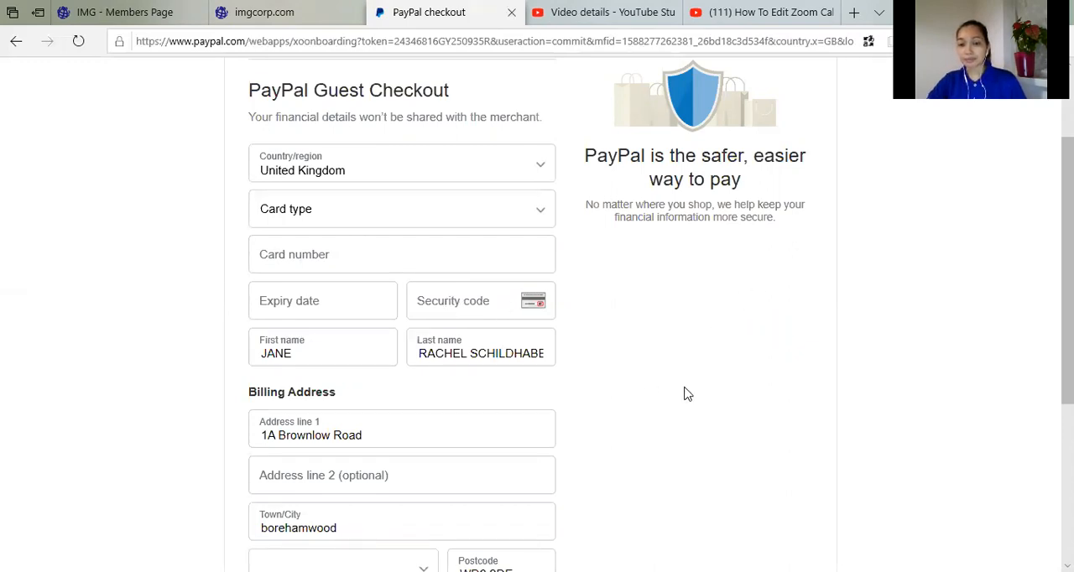
Scroll the Guest Checkout form between the ₱5,235.00 PHP total and Pay Now.
scroll(up, 3)
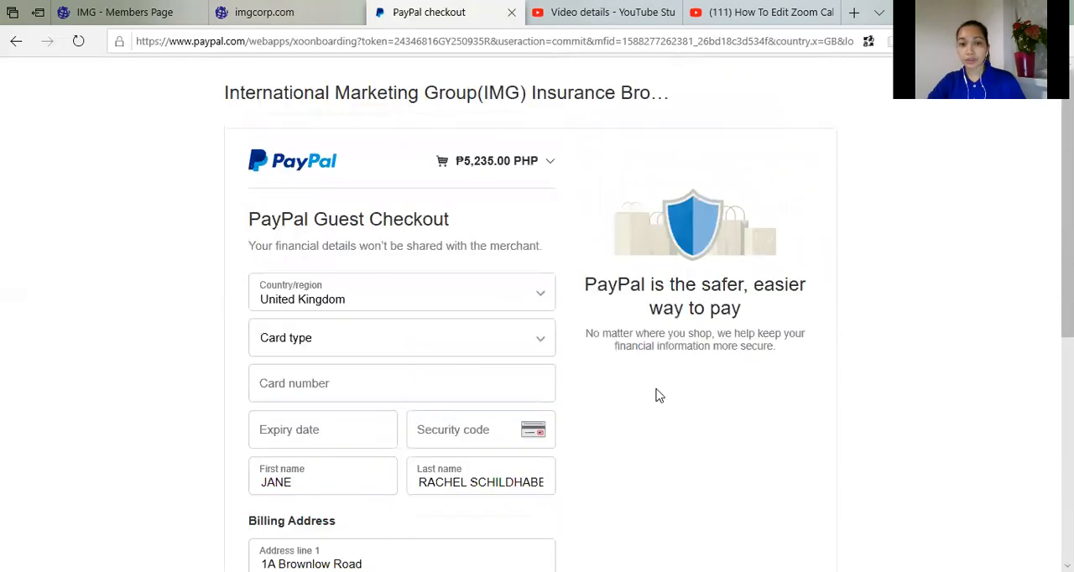
scroll(down, 3)
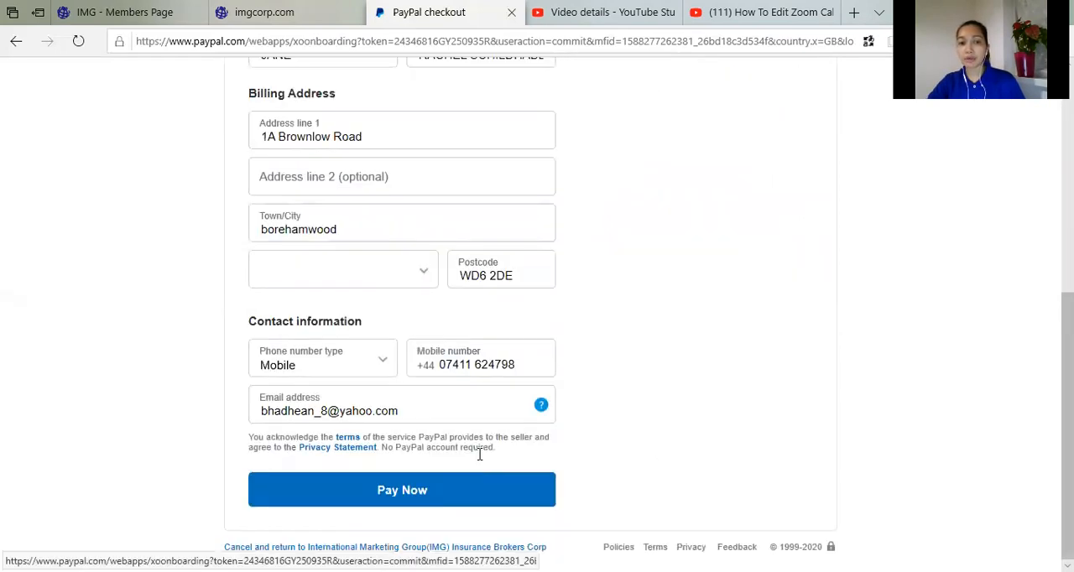
scroll(up, 3)
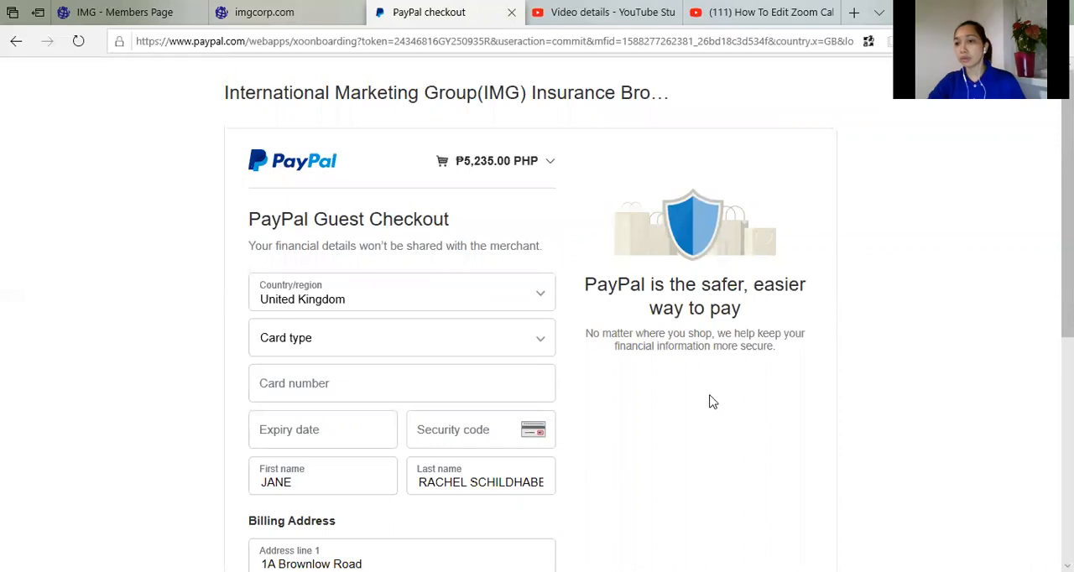
mouse_move(672, 544)
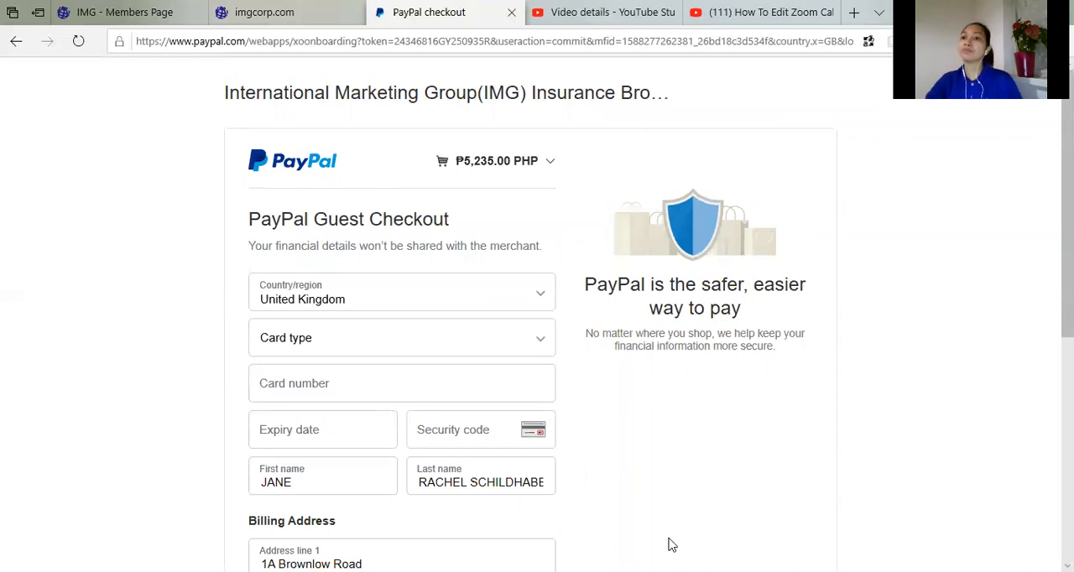
mouse_move(735, 453)
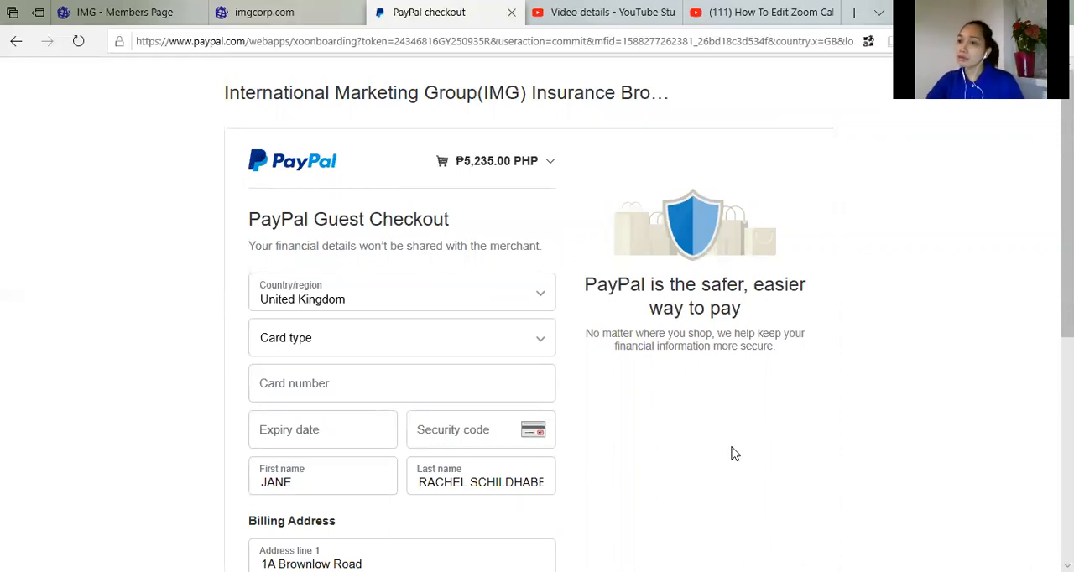
mouse_move(741, 444)
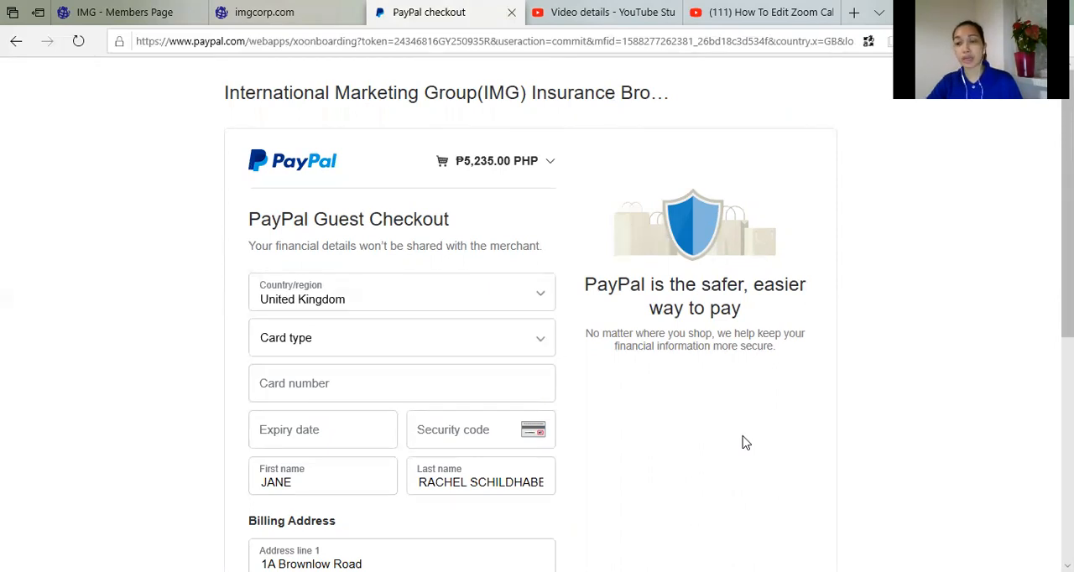
mouse_move(741, 453)
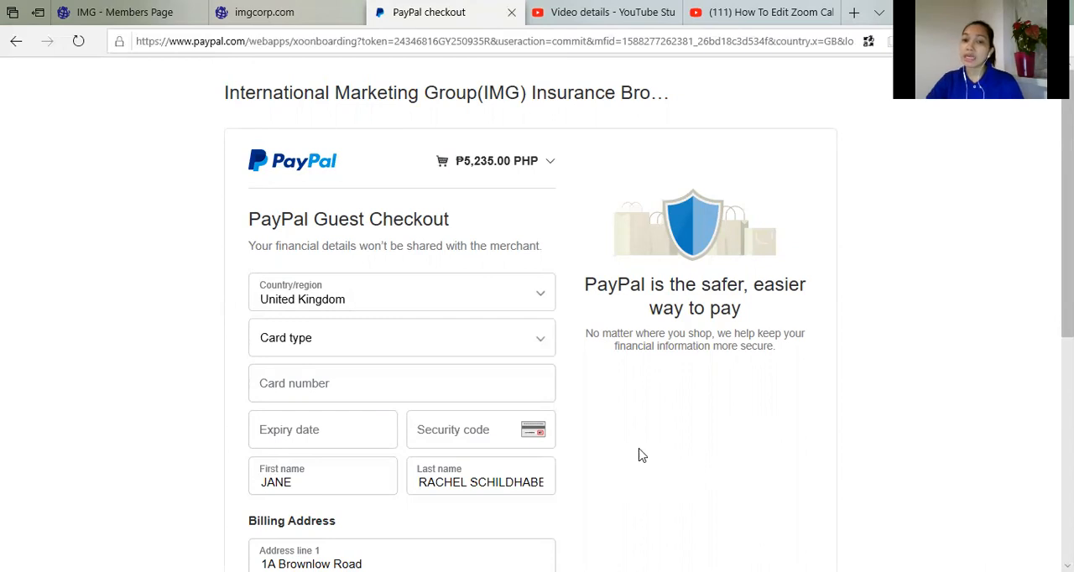
mouse_move(671, 450)
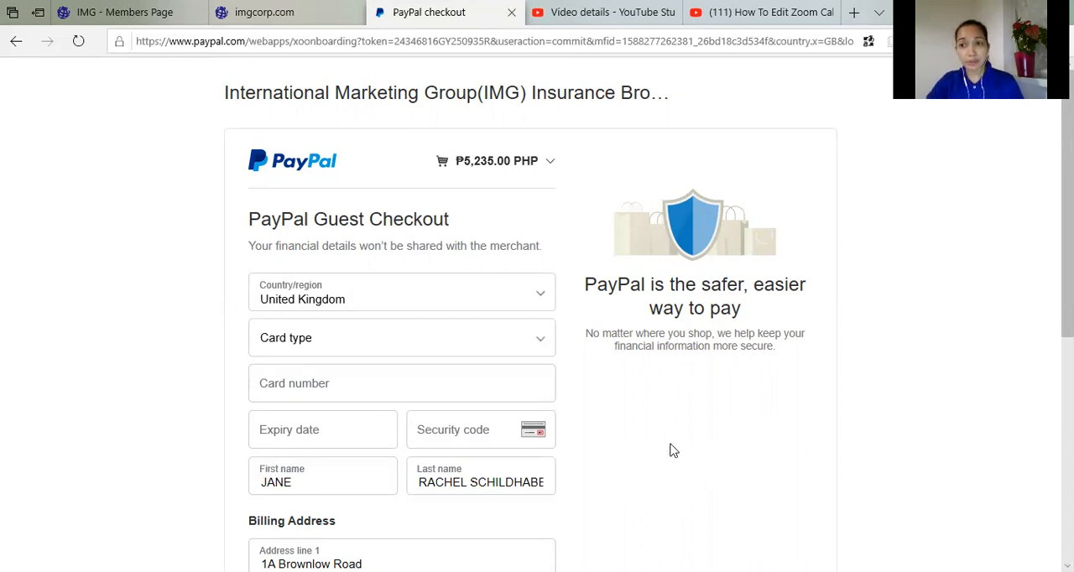
mouse_move(679, 450)
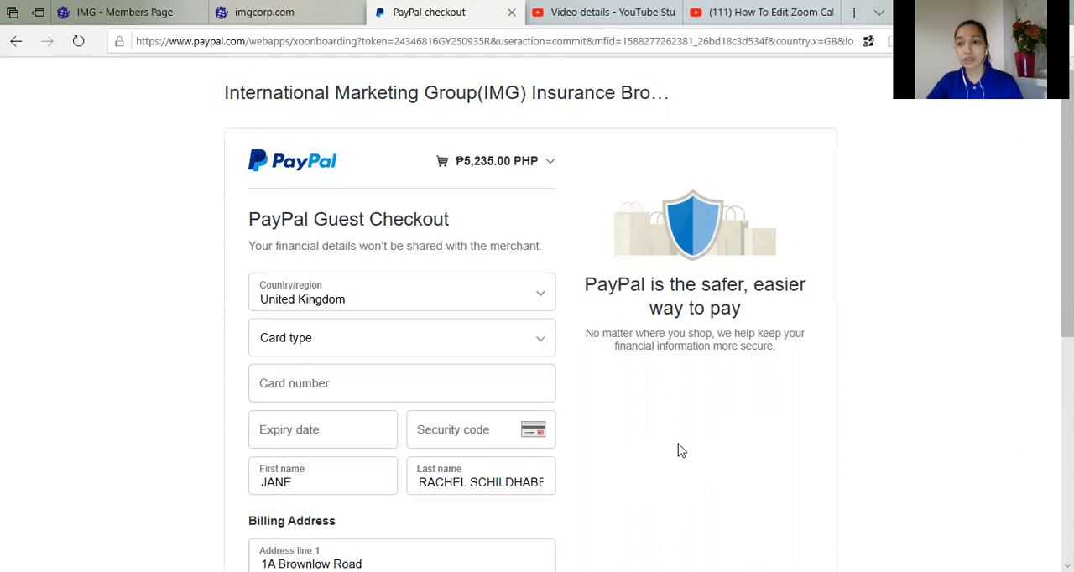
mouse_move(725, 458)
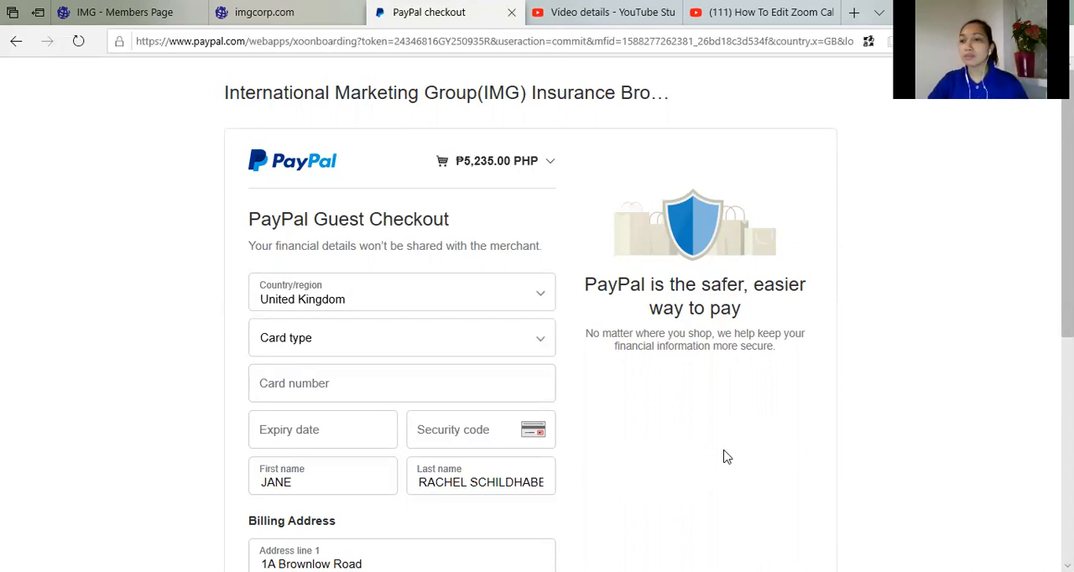
mouse_move(718, 445)
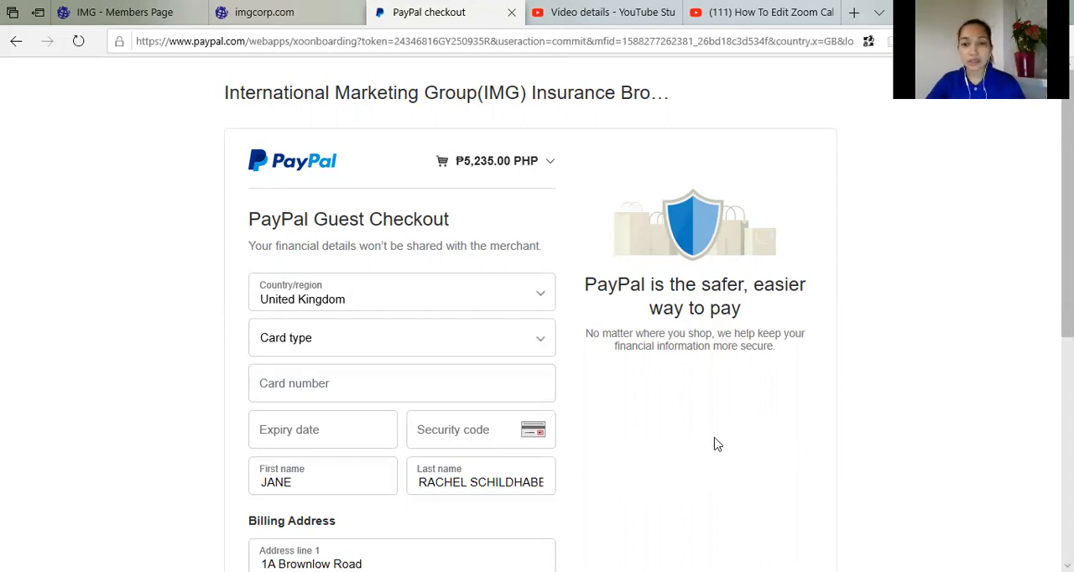
mouse_move(665, 441)
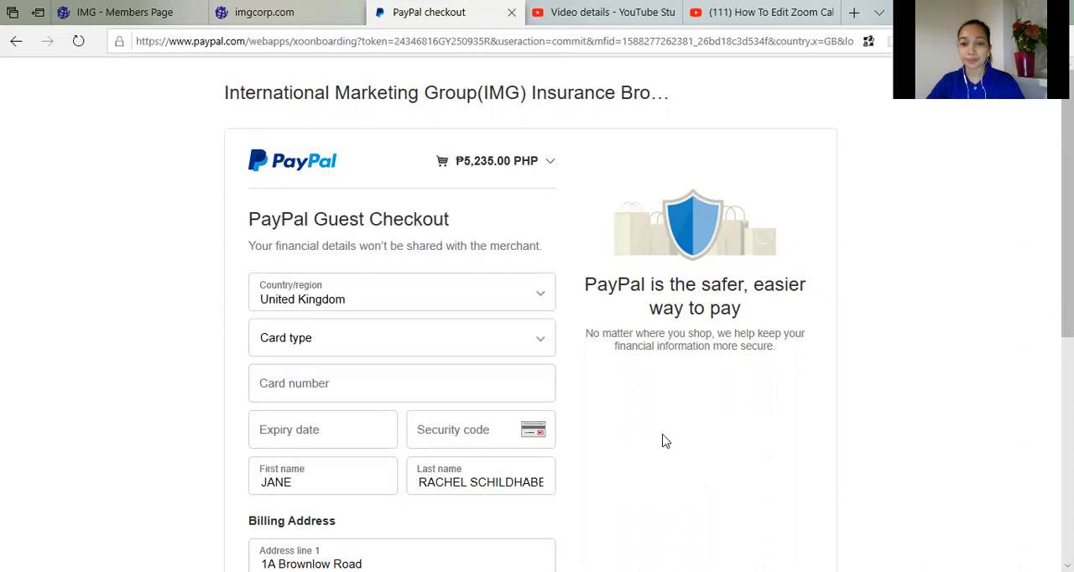